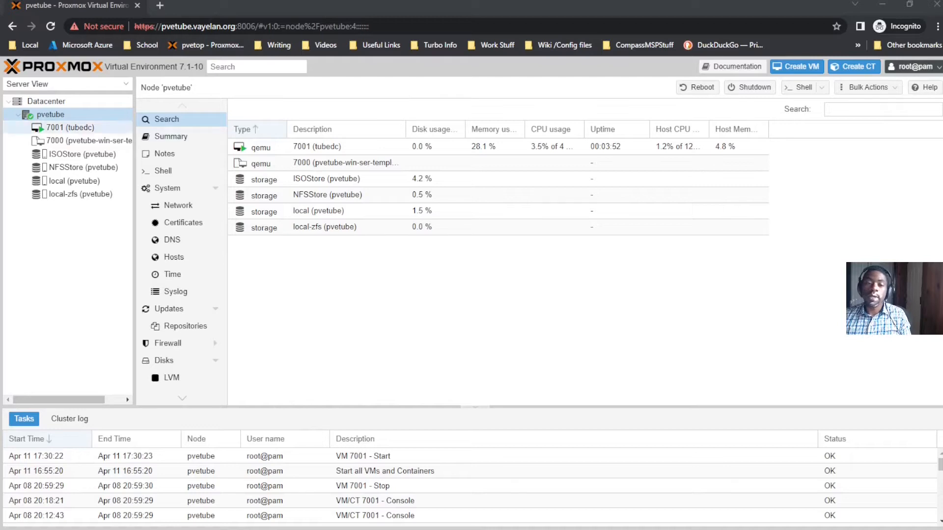
Select VM 7001 (tubedc) on node pvetube to show its Summary panel
{"action": "left_click", "coordinate": [63, 127]}
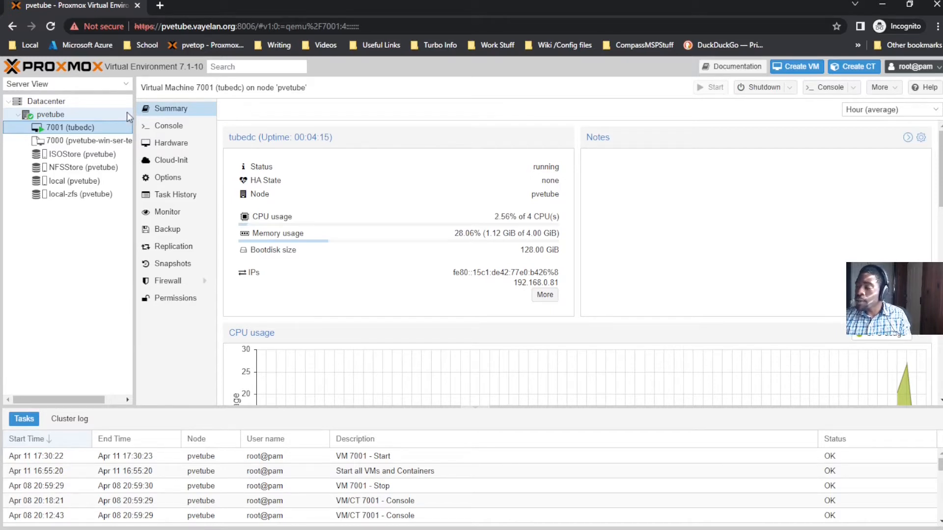
{"action": "mouse_move", "coordinate": [120, 132]}
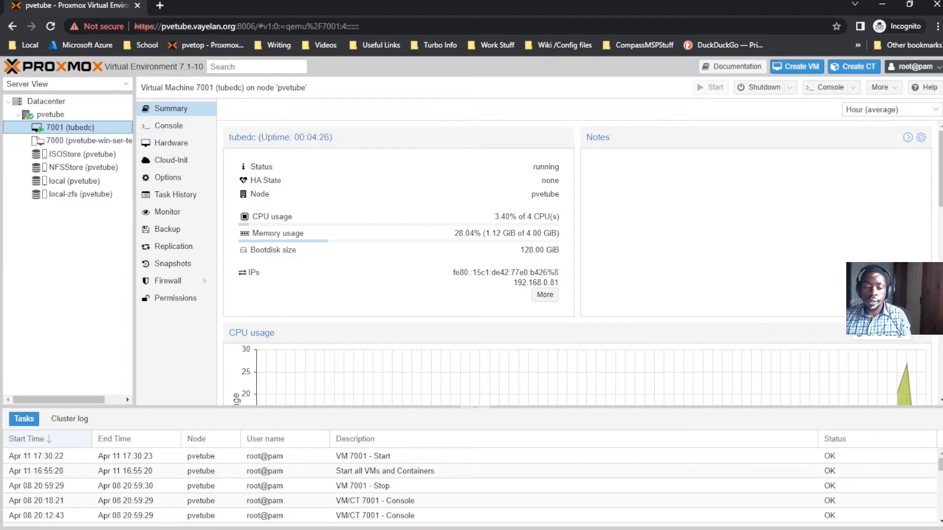
Sign in to the tubedc console as TUBE\Administrator with the account password
{"action": "left_click", "coordinate": [169, 126]}
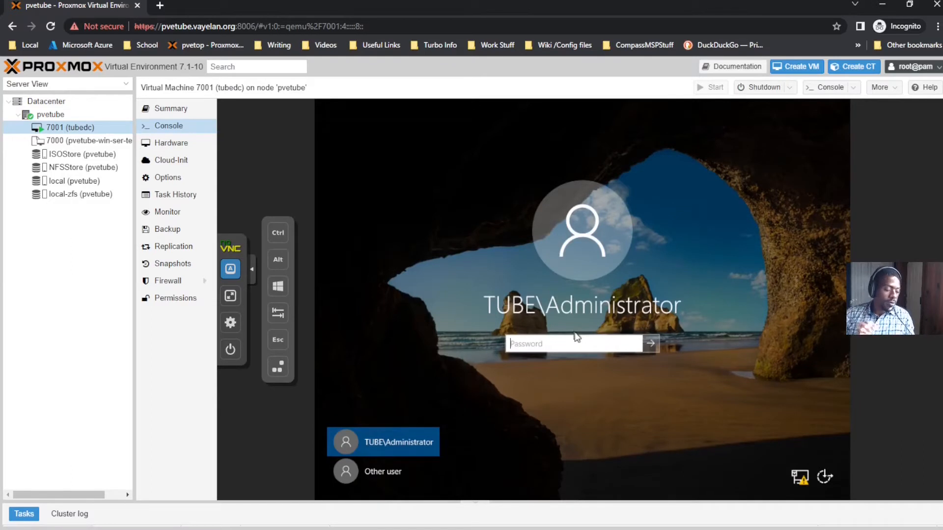
{"action": "type", "text": "password"}
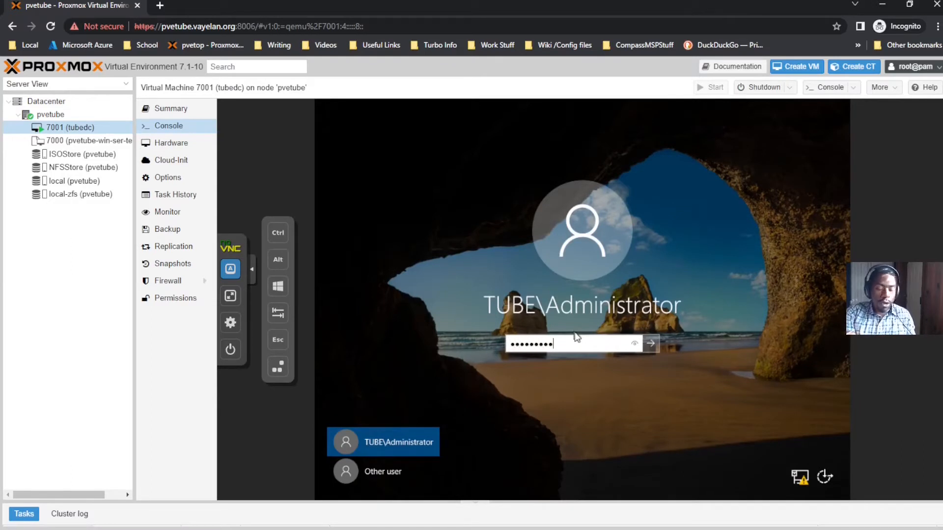
{"action": "left_click", "coordinate": [651, 343]}
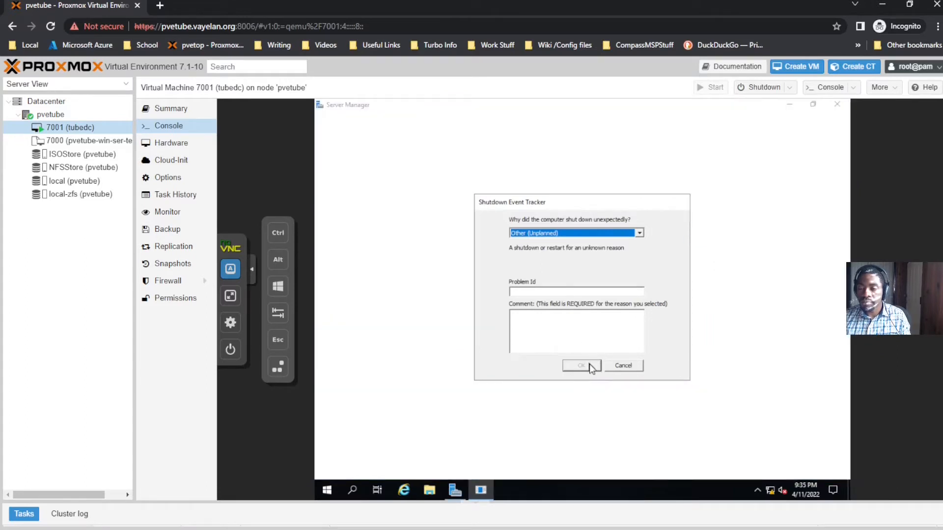
{"action": "mouse_move", "coordinate": [590, 371]}
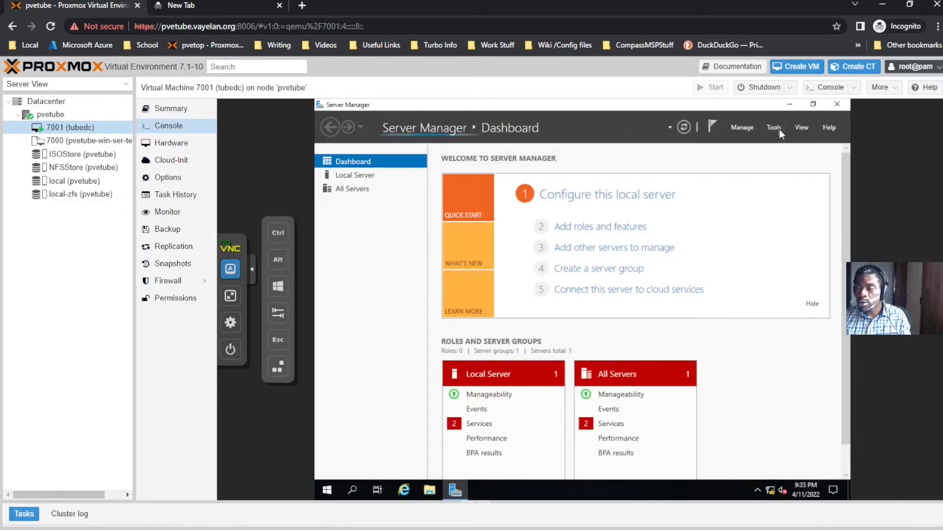
Launch Active Directory Users and Computers from Server Manager's Tools menu
{"action": "left_click", "coordinate": [774, 126]}
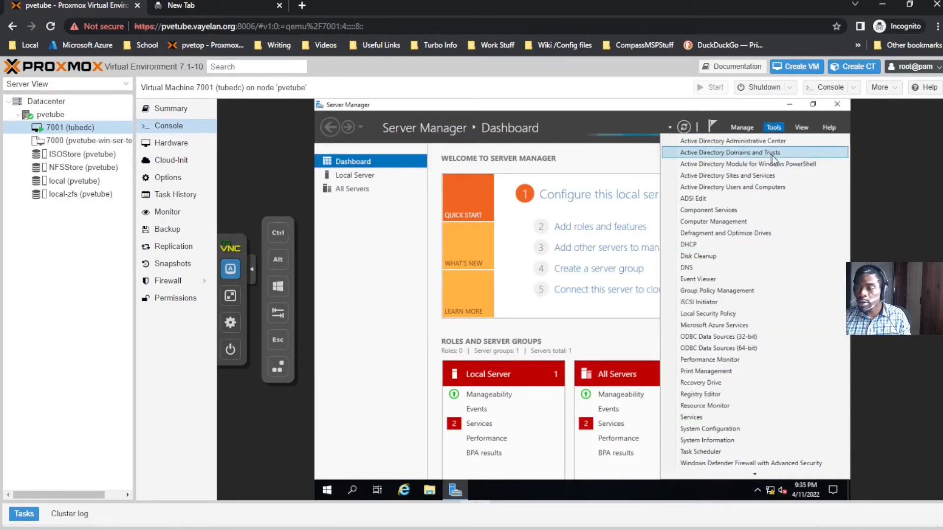
{"action": "left_click", "coordinate": [774, 126]}
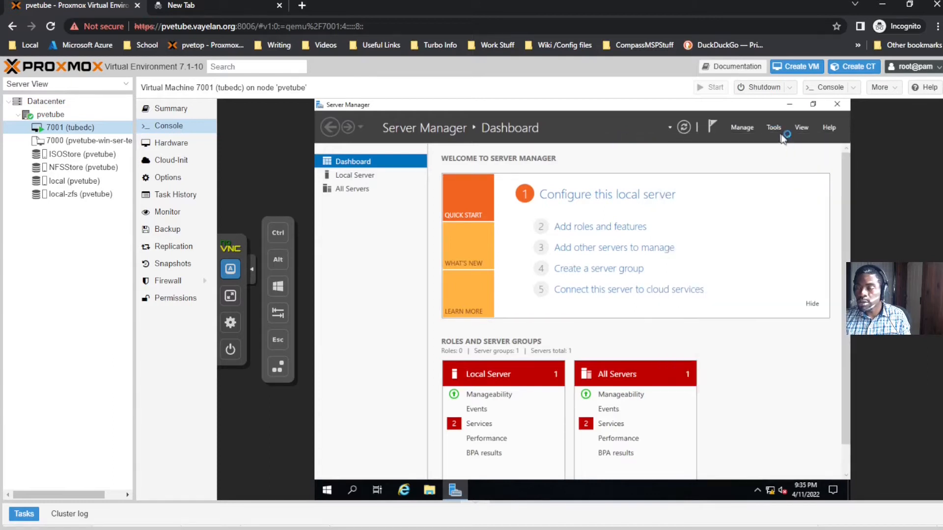
{"action": "mouse_move", "coordinate": [497, 508]}
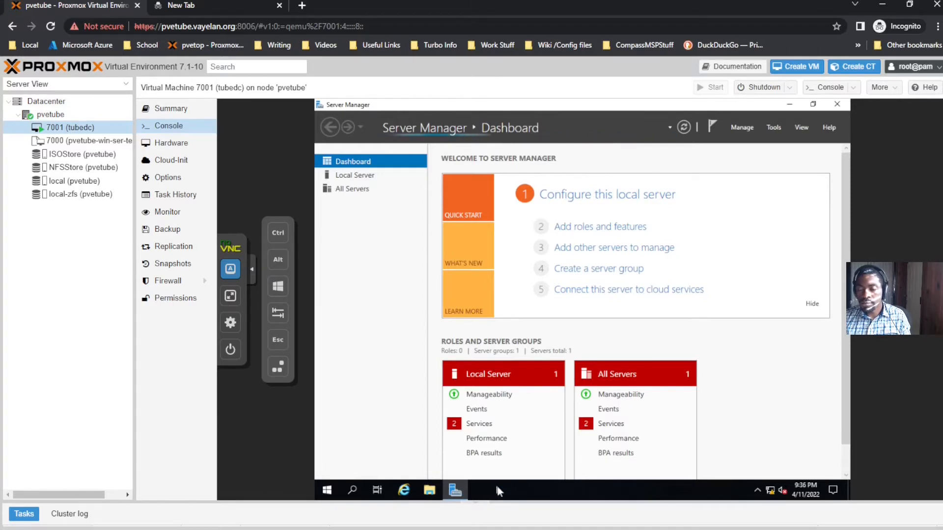
{"action": "mouse_move", "coordinate": [570, 336]}
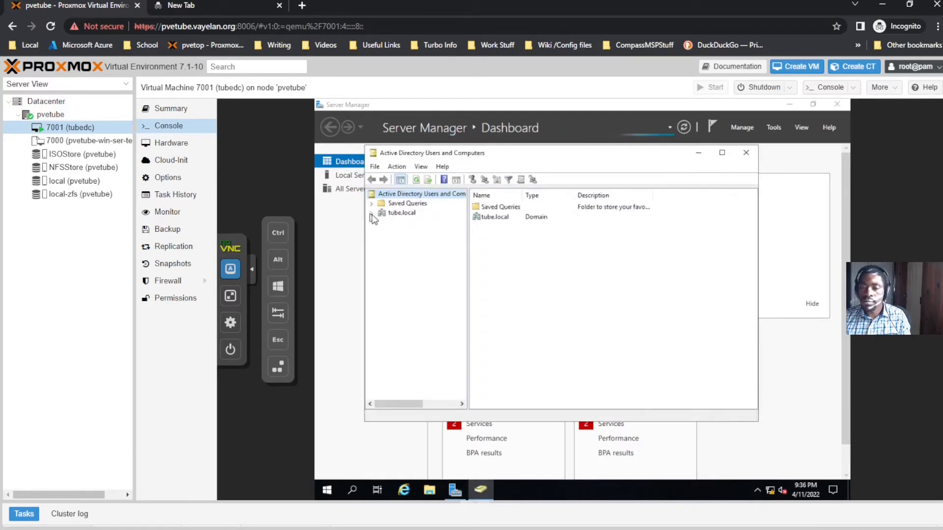
Expand tube.local and browse the Domain Controllers and Users containers
{"action": "left_click", "coordinate": [371, 212]}
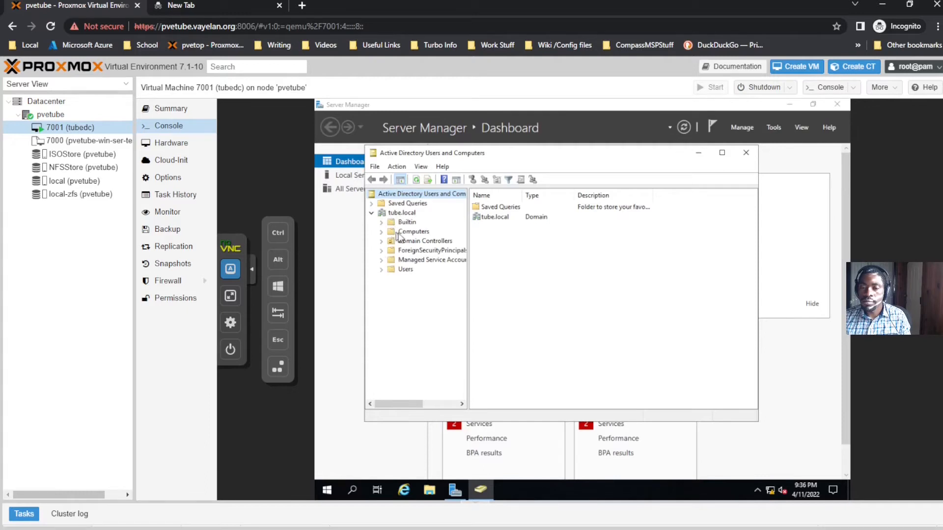
{"action": "left_click", "coordinate": [429, 240]}
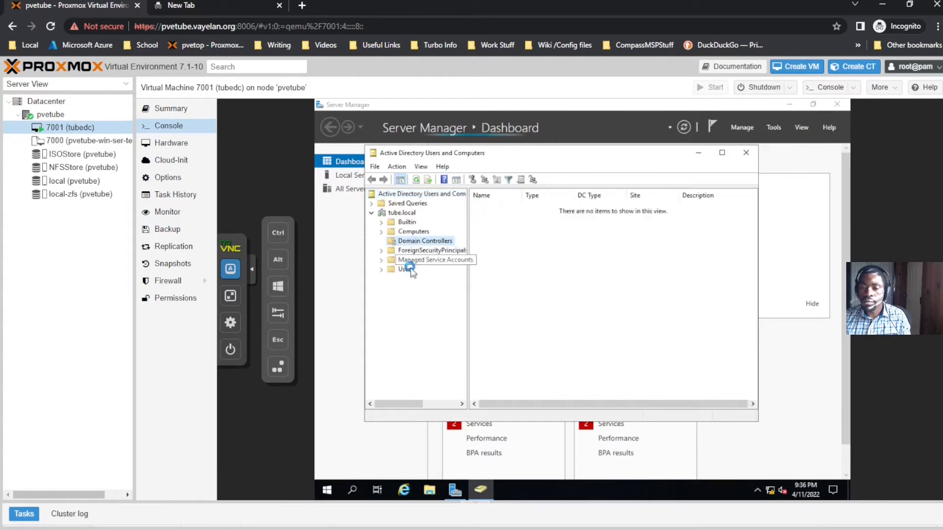
{"action": "left_click", "coordinate": [405, 269]}
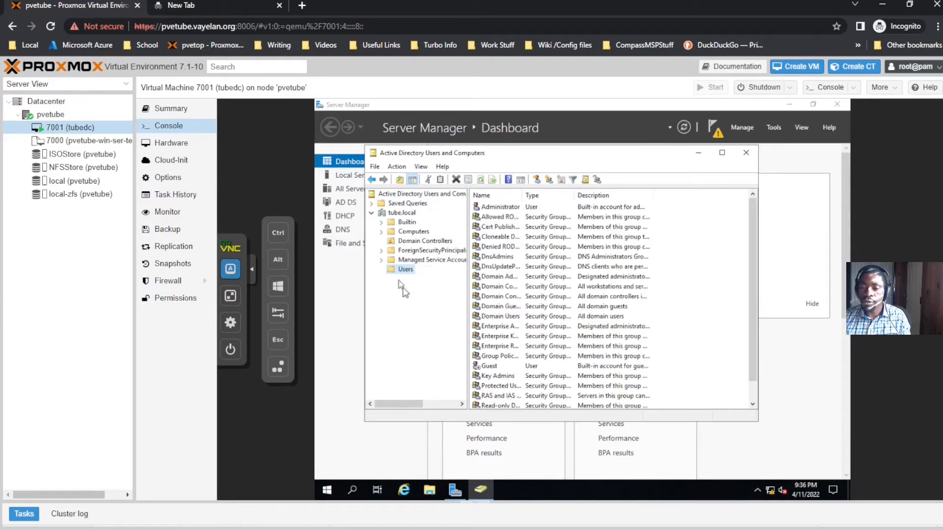
{"action": "scroll", "scroll_direction": "down", "scroll_amount": 3}
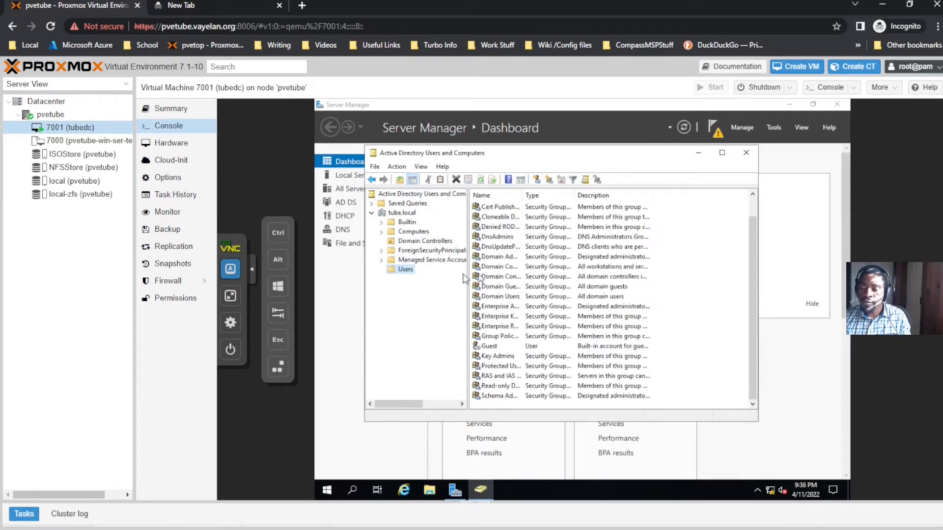
Create an organizational unit named Domain Users under tube.local
{"action": "right_click", "coordinate": [403, 212]}
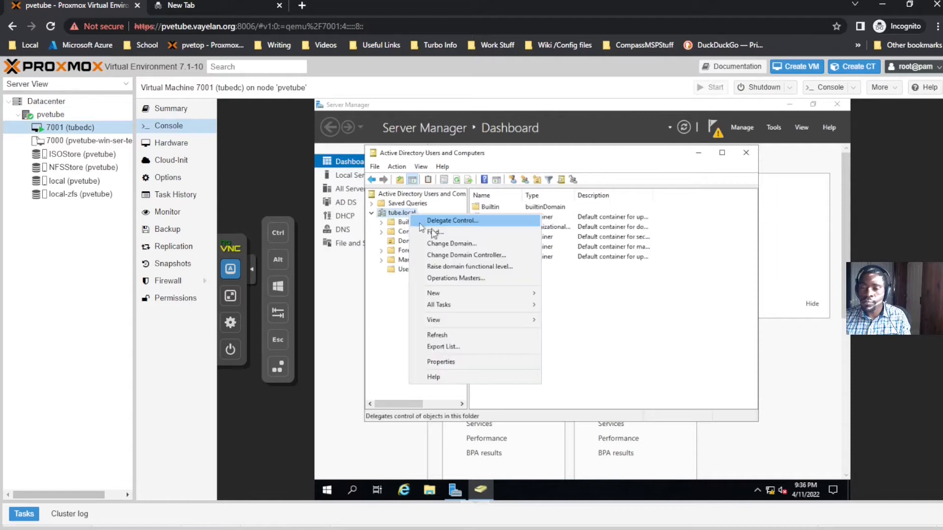
{"action": "mouse_move", "coordinate": [463, 297]}
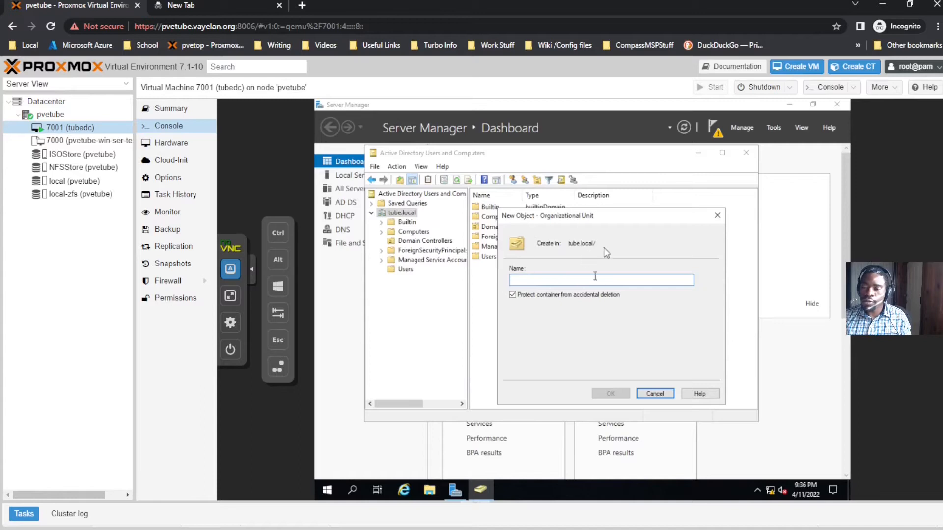
{"action": "mouse_move", "coordinate": [617, 228]}
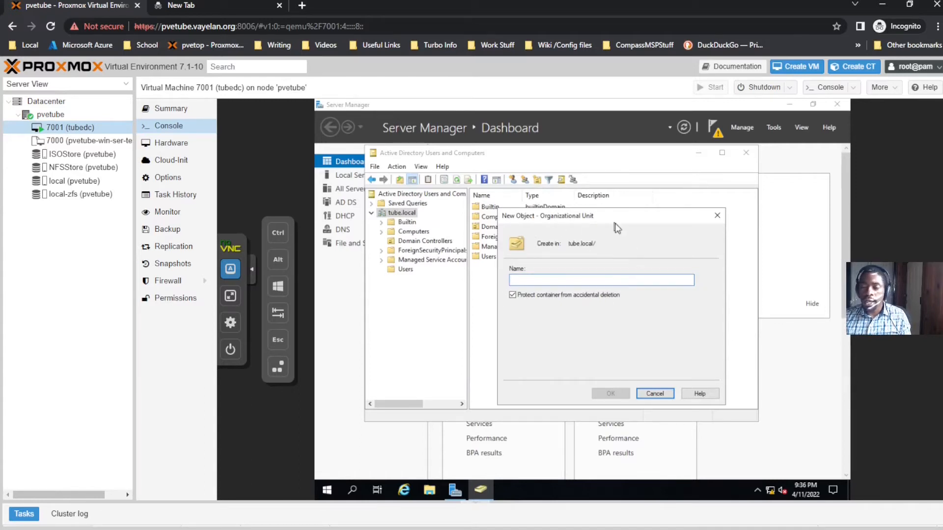
{"action": "mouse_move", "coordinate": [615, 244]}
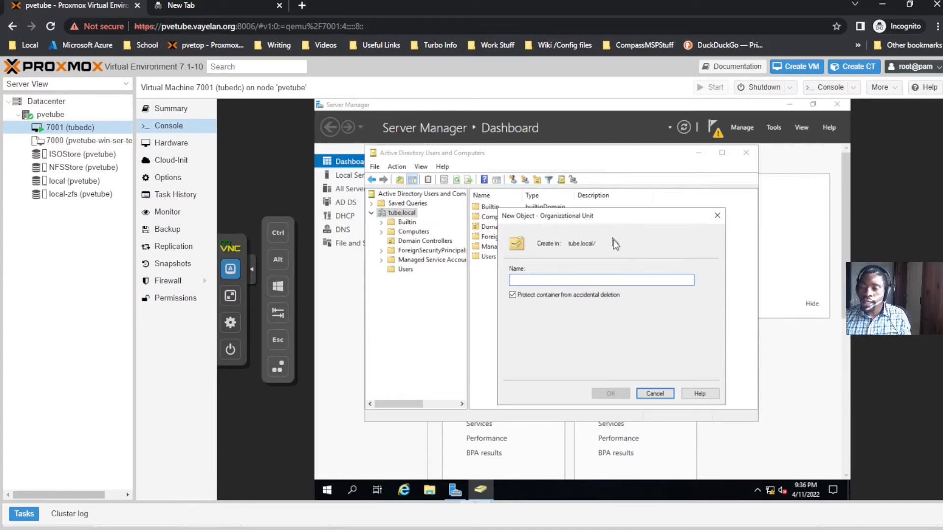
{"action": "mouse_move", "coordinate": [586, 268]}
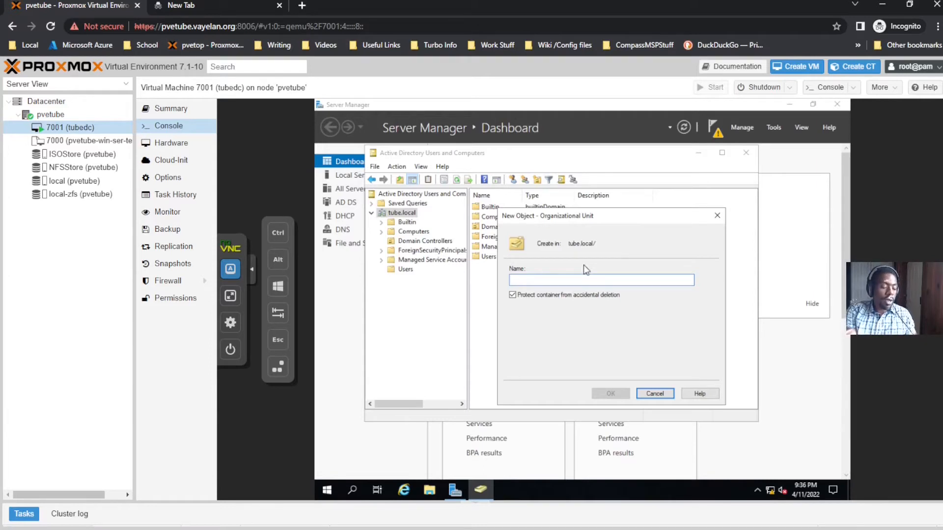
{"action": "type", "text": "Domain Users"}
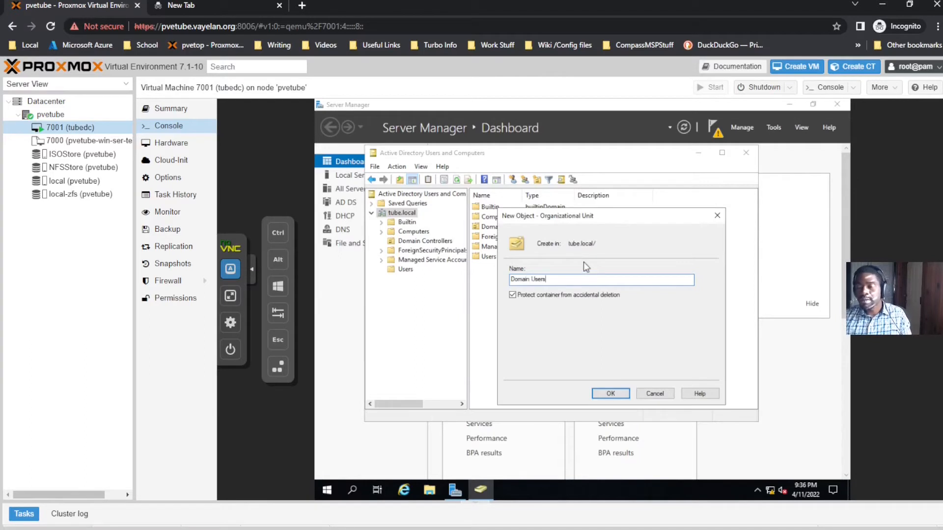
{"action": "left_click", "coordinate": [611, 393]}
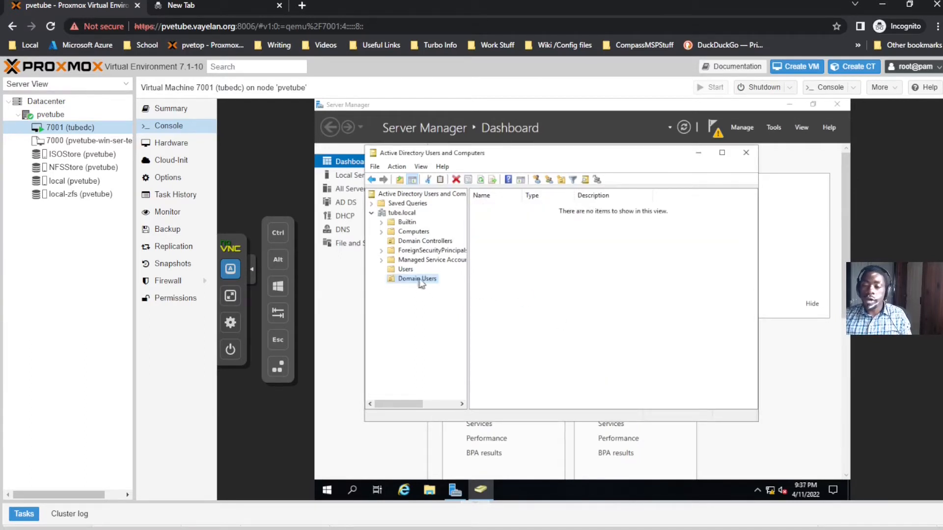
Start a new user pvesync in the Domain Users unit and continue to password settings
{"action": "right_click", "coordinate": [416, 280]}
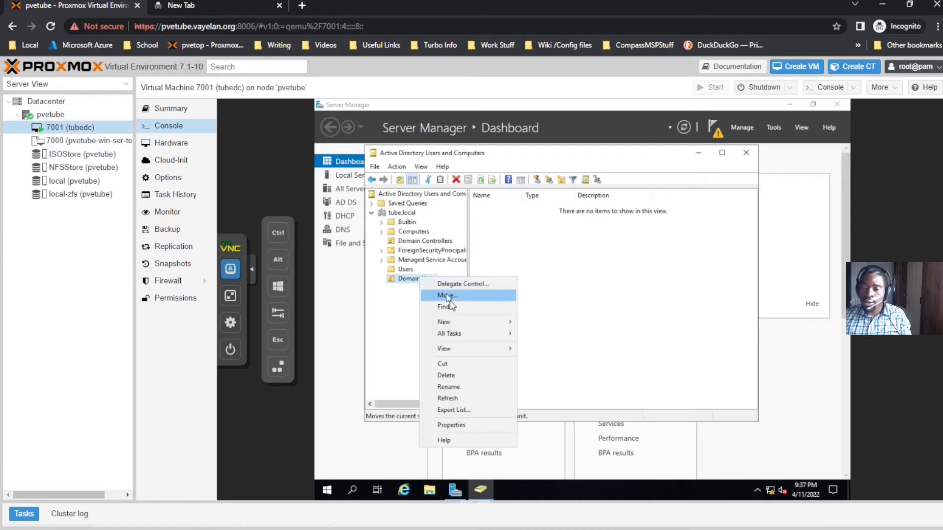
{"action": "mouse_move", "coordinate": [443, 322]}
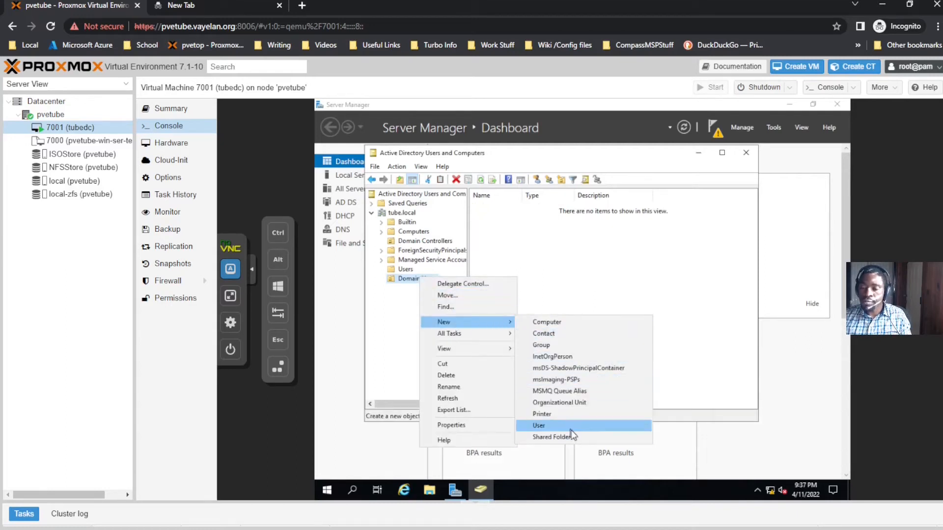
{"action": "left_click", "coordinate": [539, 426]}
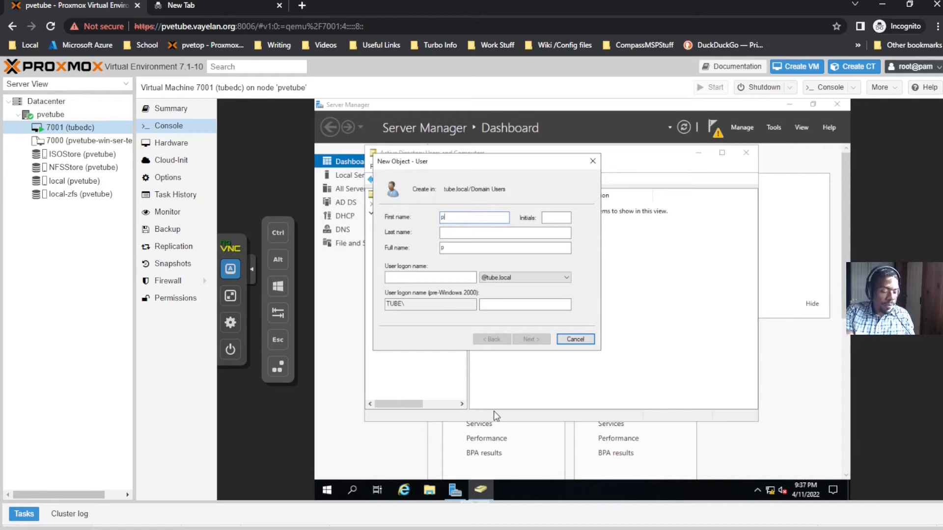
{"action": "type", "text": "vesync"}
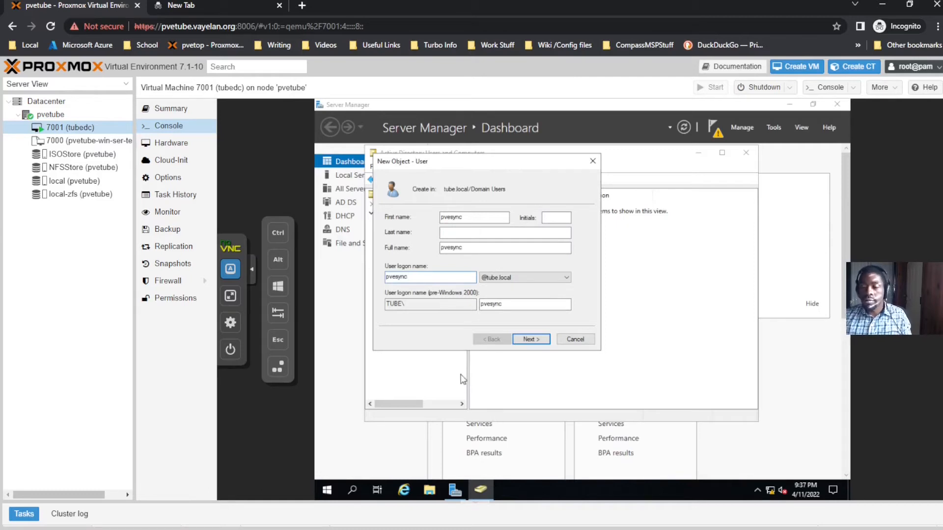
{"action": "left_click", "coordinate": [531, 339]}
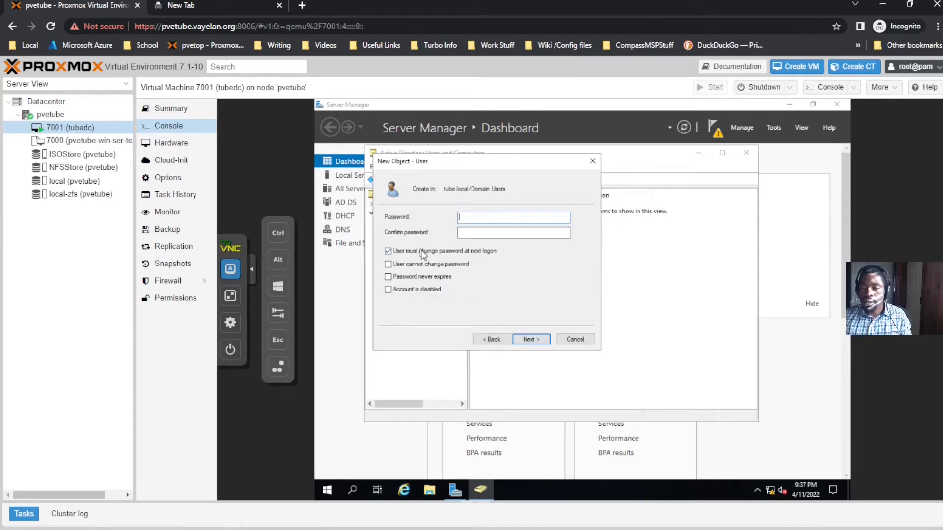
Set a non-expiring, user-unchangeable password with no forced change, and finish creating the account
{"action": "left_click", "coordinate": [387, 264]}
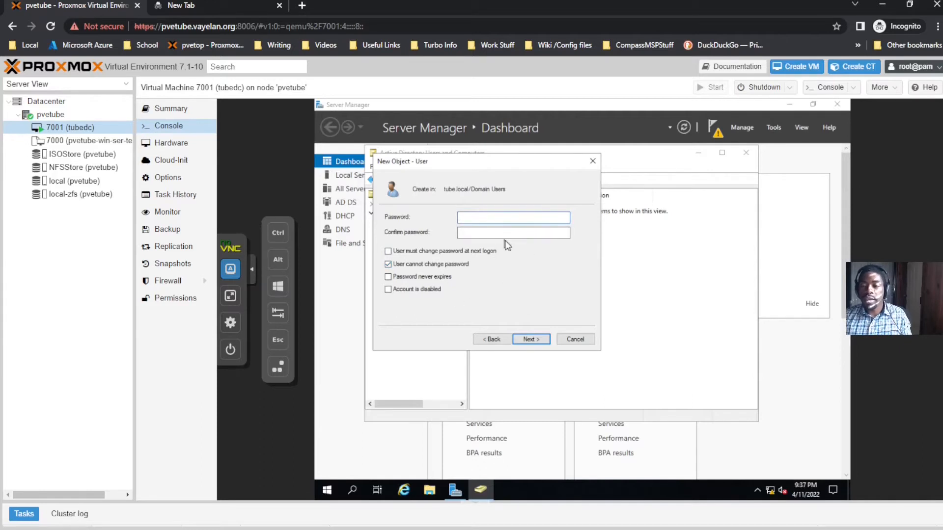
{"action": "left_click", "coordinate": [513, 217]}
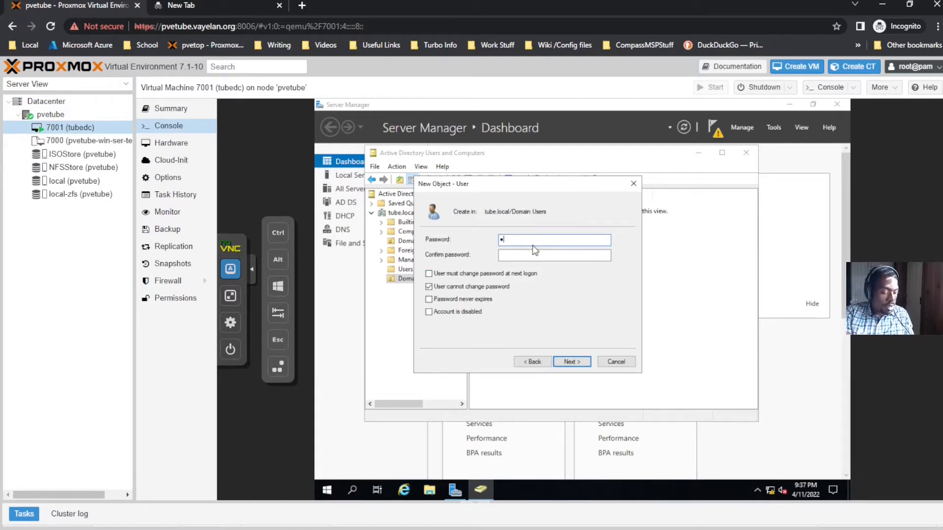
{"action": "type", "text": "••••••••"}
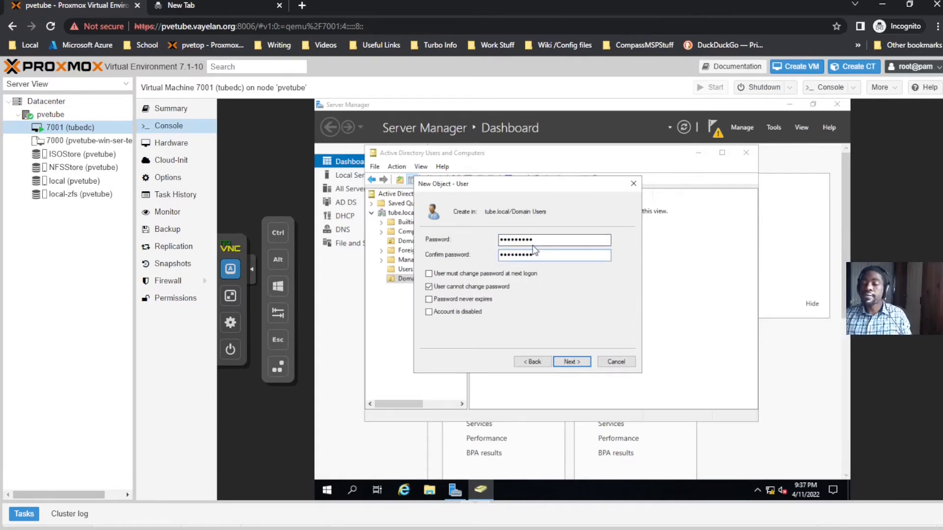
{"action": "left_click", "coordinate": [428, 298]}
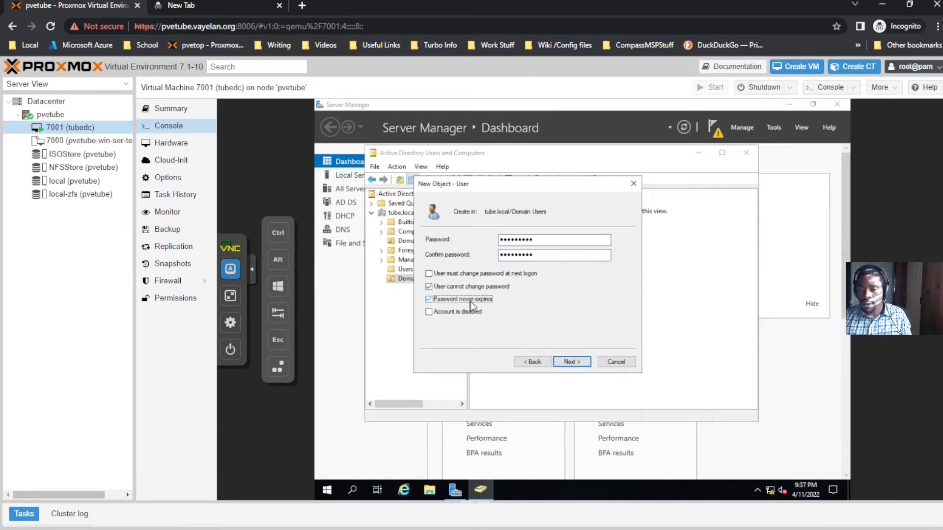
{"action": "left_click", "coordinate": [572, 361]}
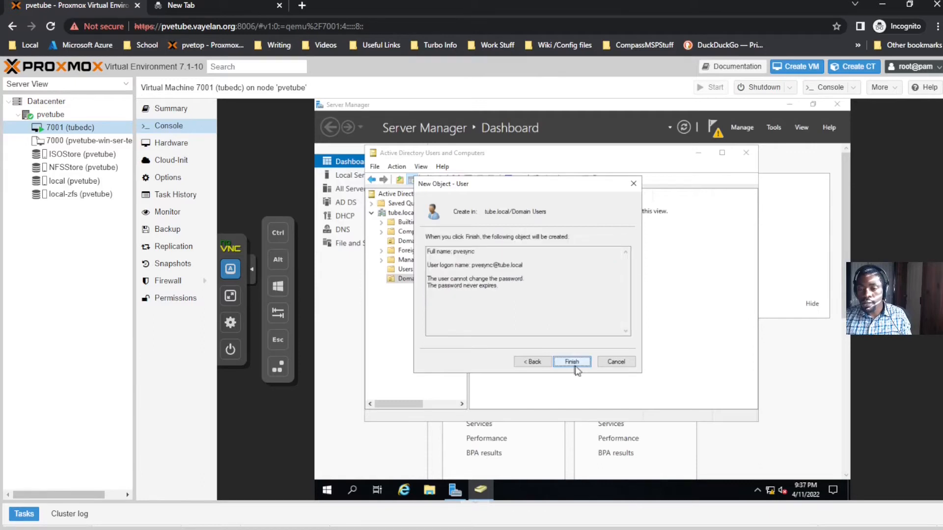
{"action": "left_click", "coordinate": [572, 361]}
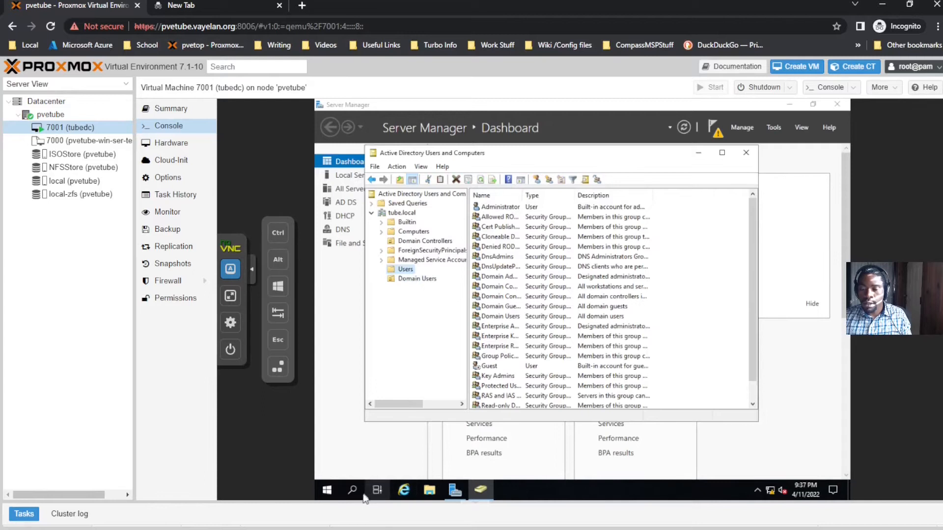
Run Get-ADUser in PowerShell and highlight the pvesync distinguished name
{"action": "left_click", "coordinate": [326, 490]}
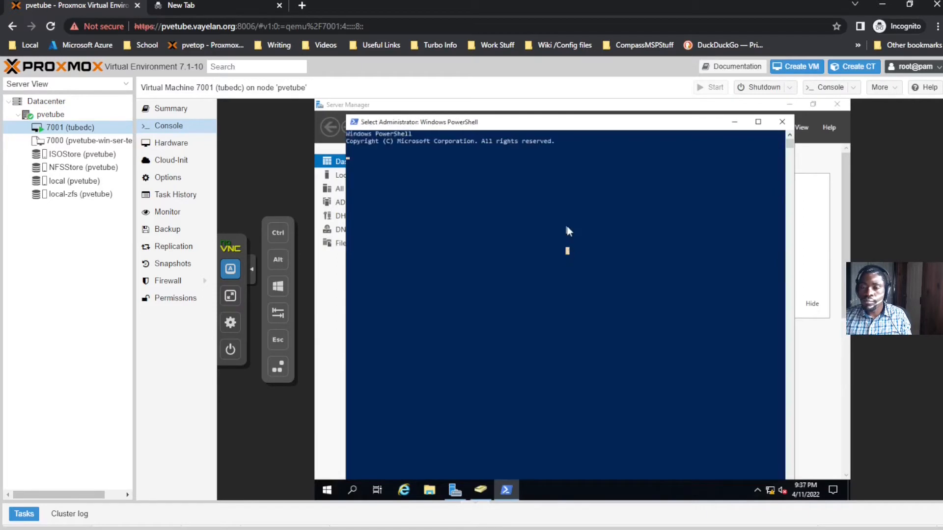
{"action": "mouse_move", "coordinate": [554, 205]}
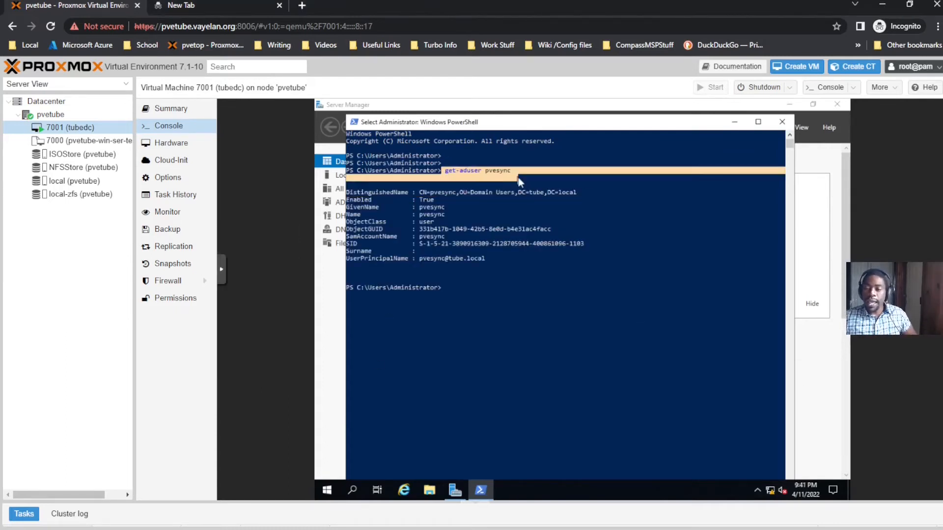
{"action": "mouse_move", "coordinate": [369, 201]}
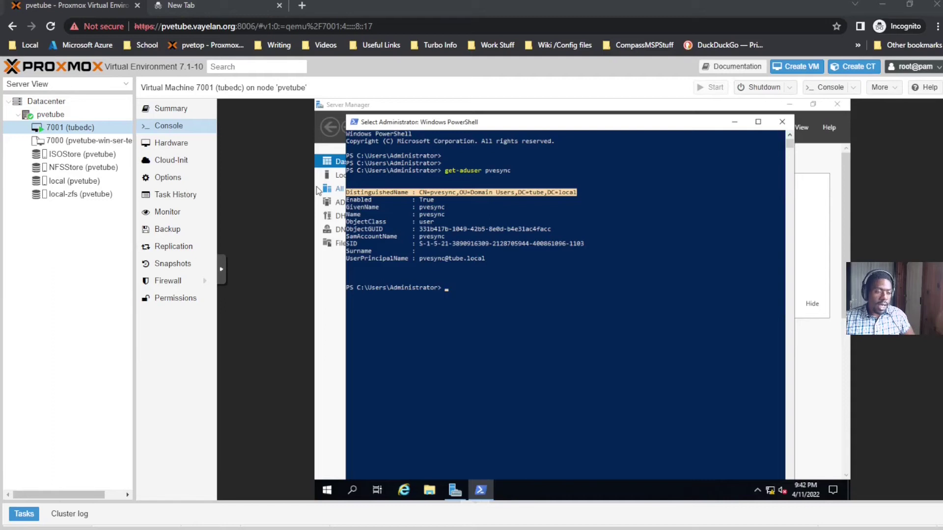
{"action": "mouse_move", "coordinate": [325, 261]}
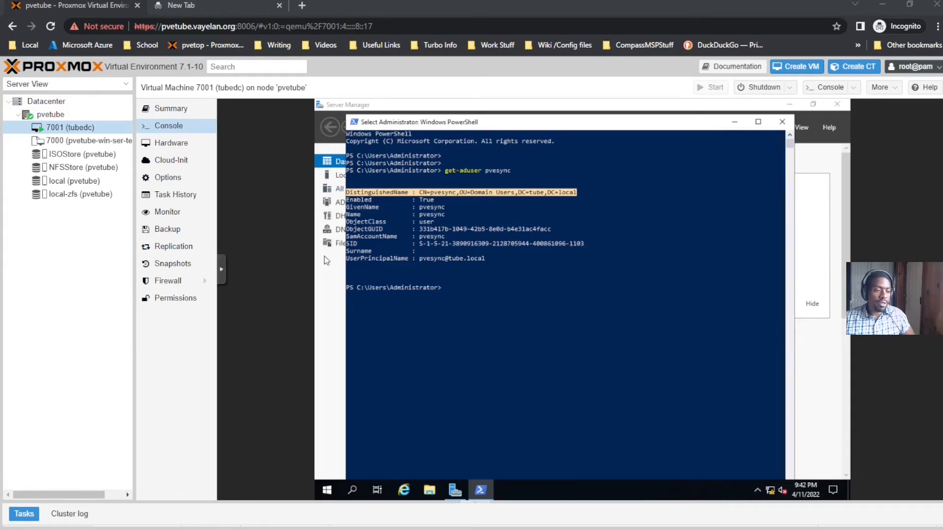
{"action": "mouse_move", "coordinate": [59, 127]}
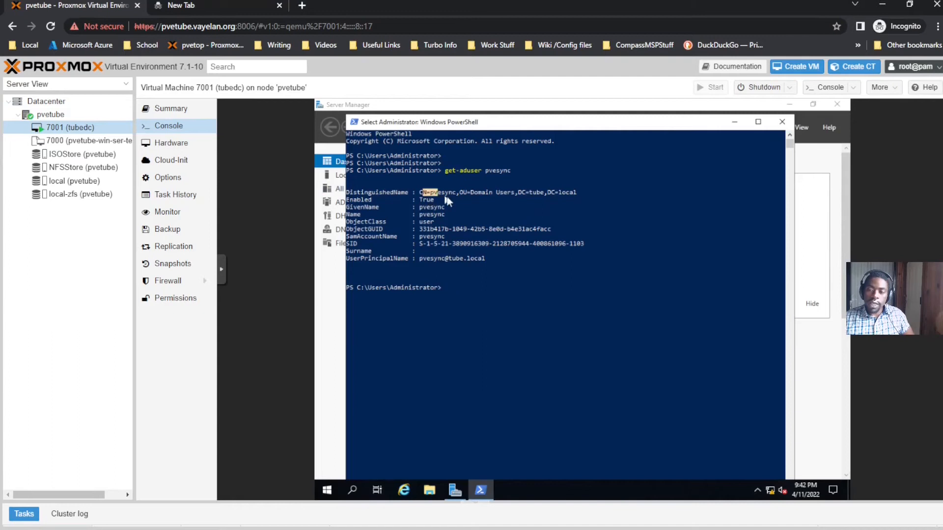
{"action": "left_click_drag", "start_coordinate": [421, 192], "coordinate": [496, 193]}
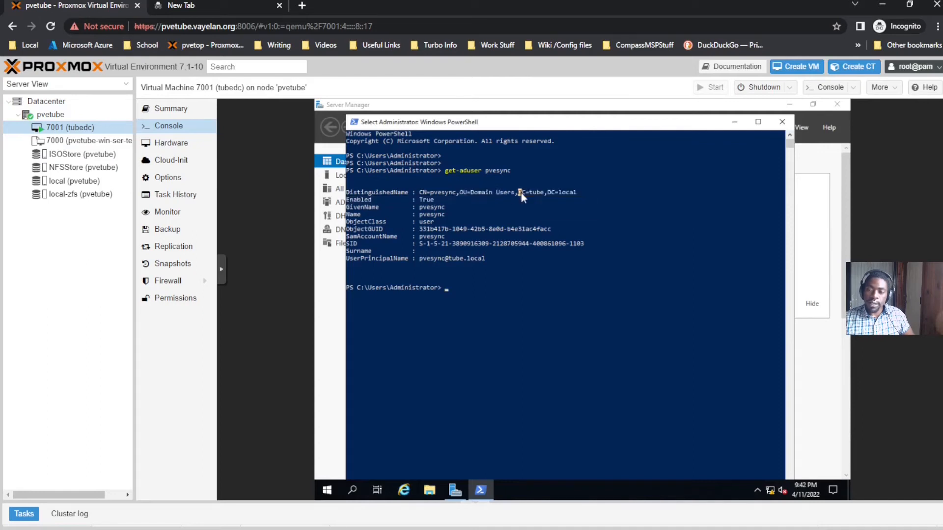
Go to Datacenter Realms and start adding an Active Directory Server realm
{"action": "left_click", "coordinate": [37, 101]}
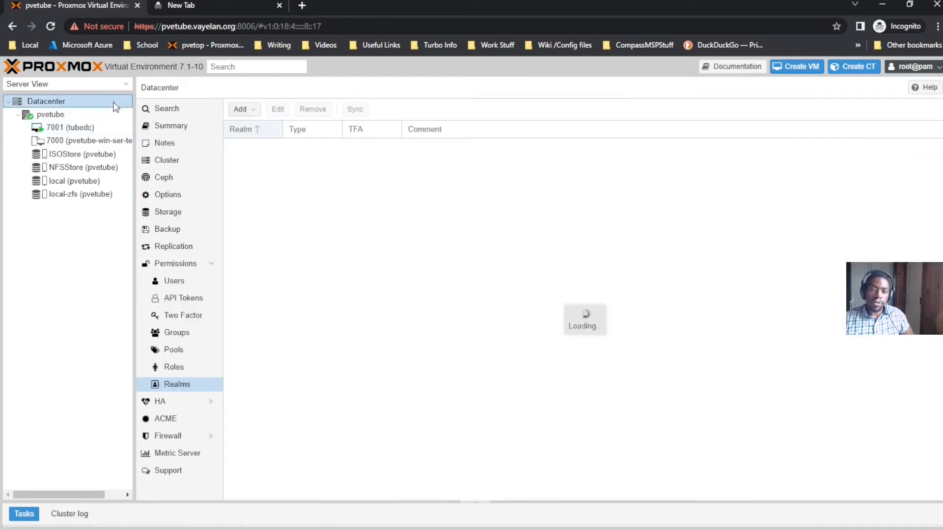
{"action": "left_click", "coordinate": [241, 109]}
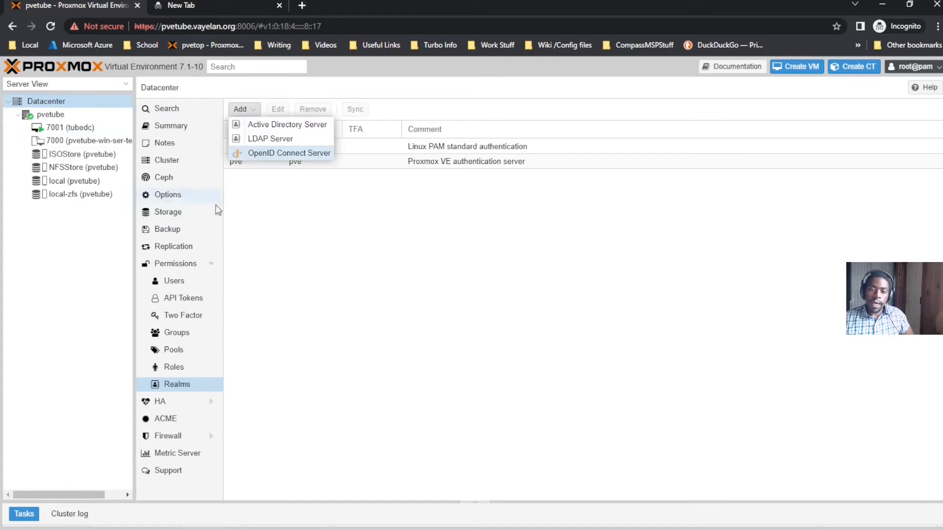
{"action": "left_click", "coordinate": [44, 101]}
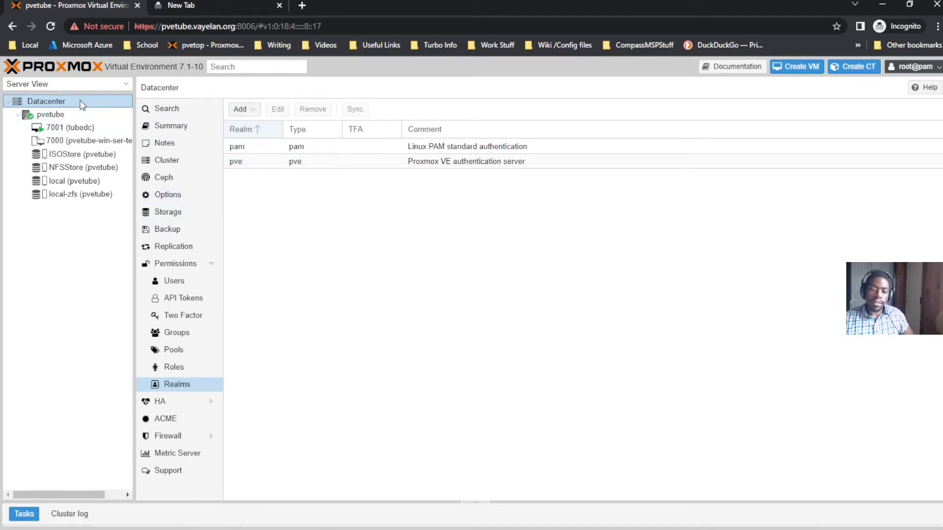
{"action": "mouse_move", "coordinate": [194, 270]}
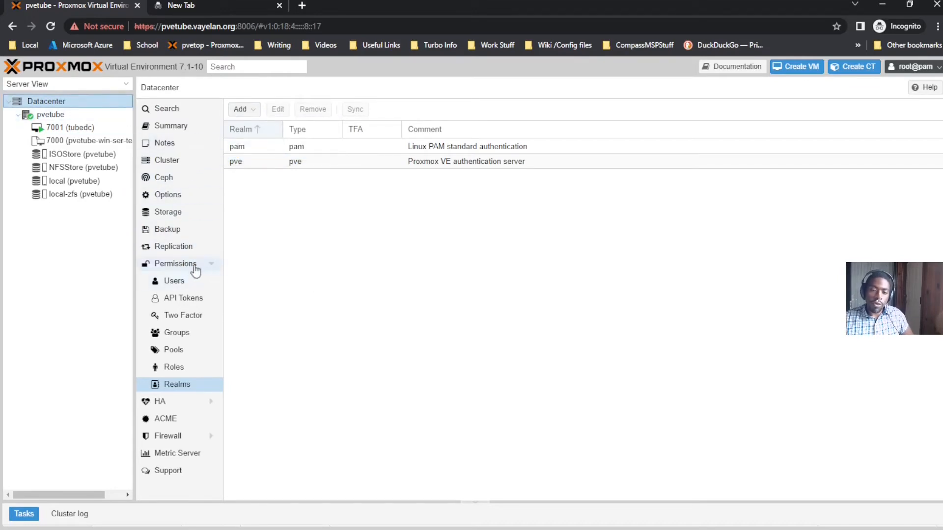
{"action": "mouse_move", "coordinate": [214, 267]}
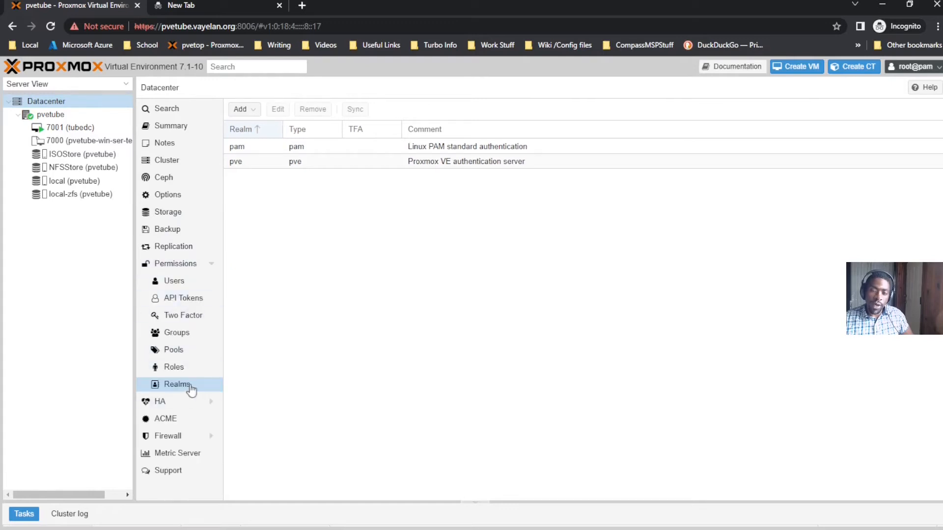
{"action": "left_click", "coordinate": [240, 109]}
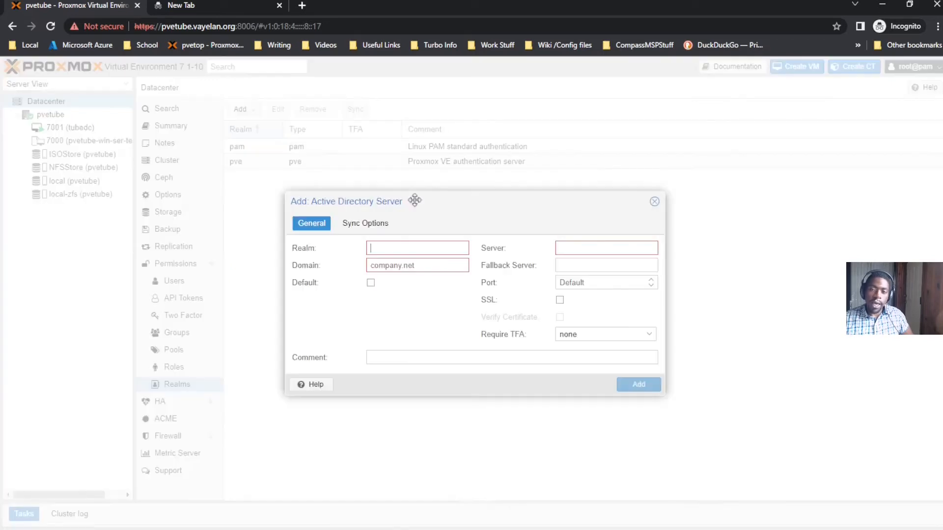
Enter realm tube and domain tube.local, then abandon the form unsaved
{"action": "type", "text": "t"}
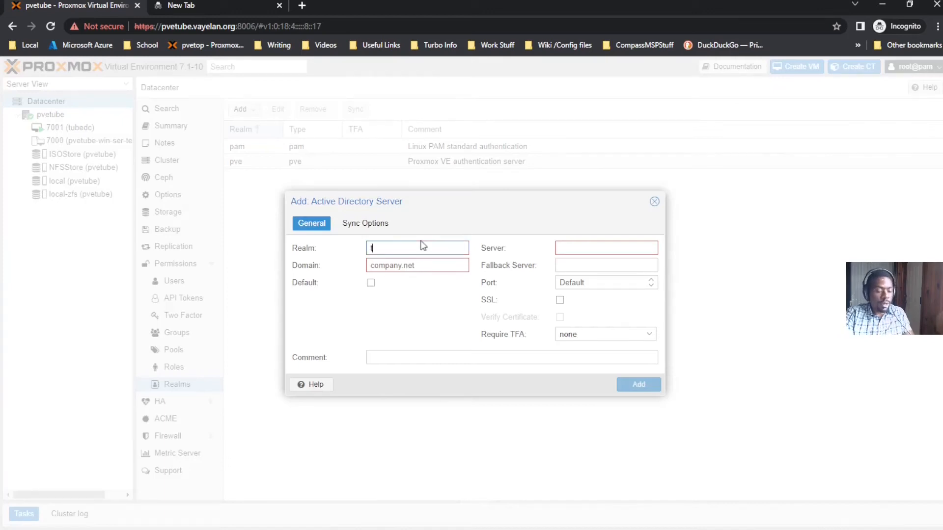
{"action": "type", "text": "tube"}
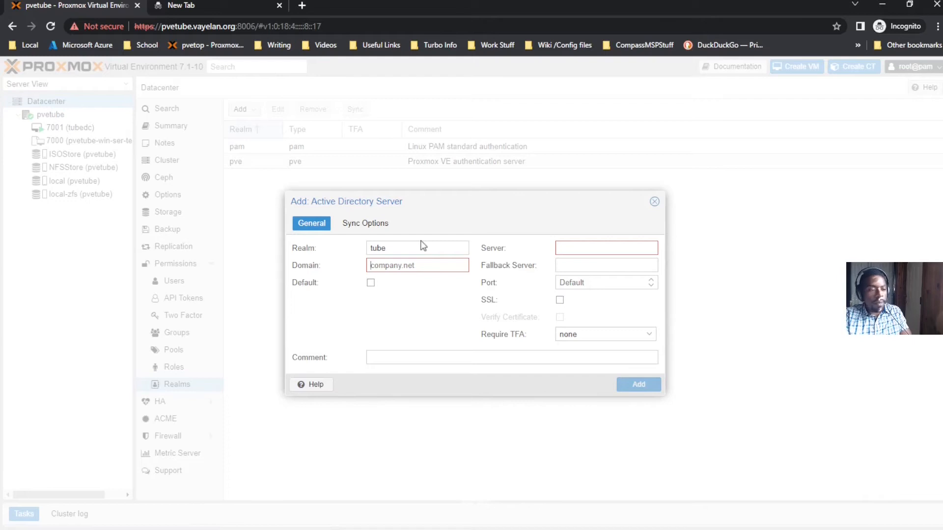
{"action": "type", "text": "tube.local"}
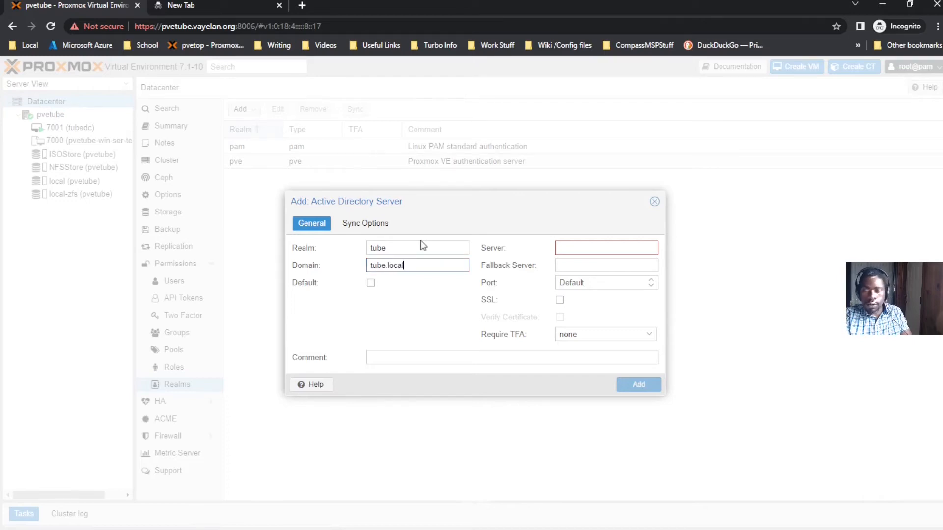
{"action": "mouse_move", "coordinate": [528, 239]}
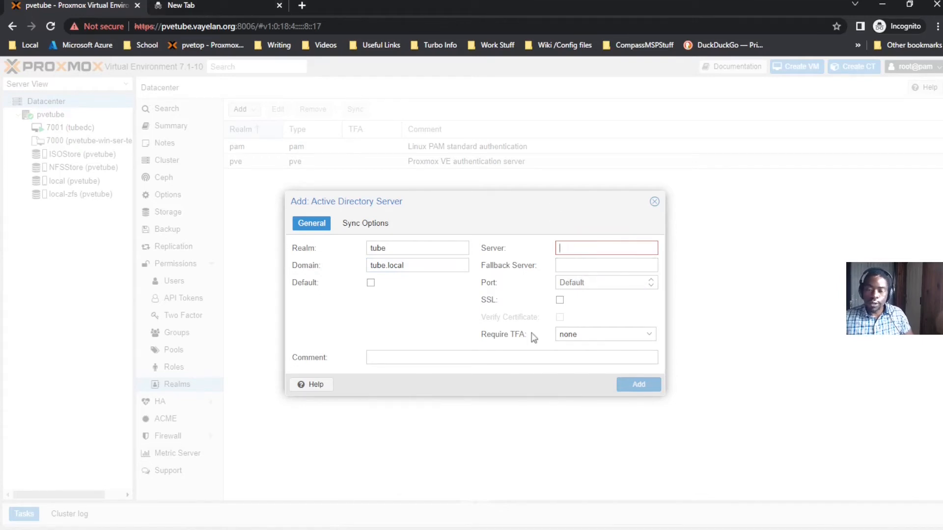
{"action": "left_click", "coordinate": [654, 201]}
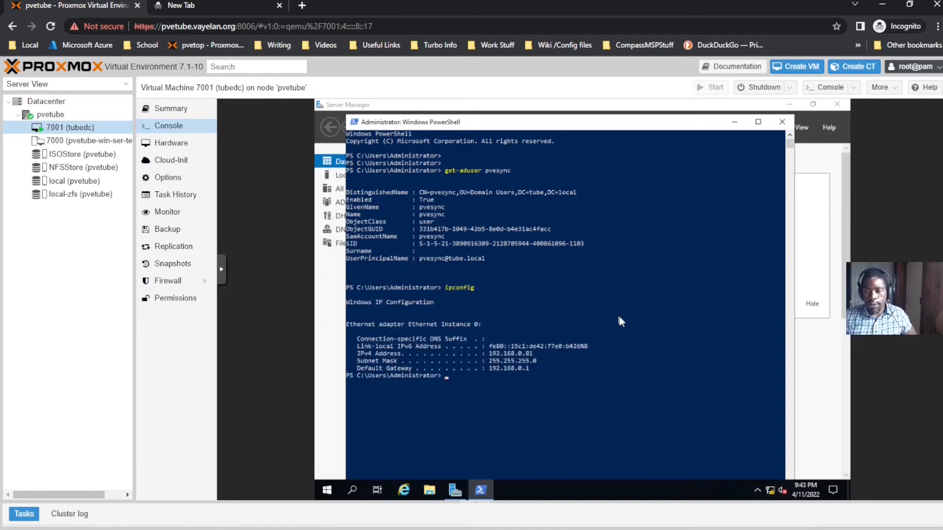
Start a new AD realm tube for tube.local with server 192.168.0.81, marked default
{"action": "left_click", "coordinate": [50, 113]}
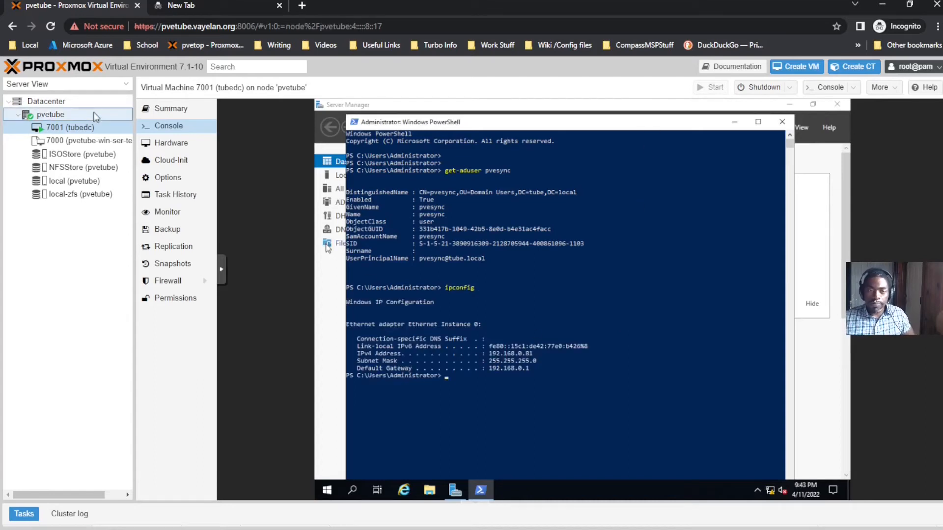
{"action": "left_click", "coordinate": [49, 114]}
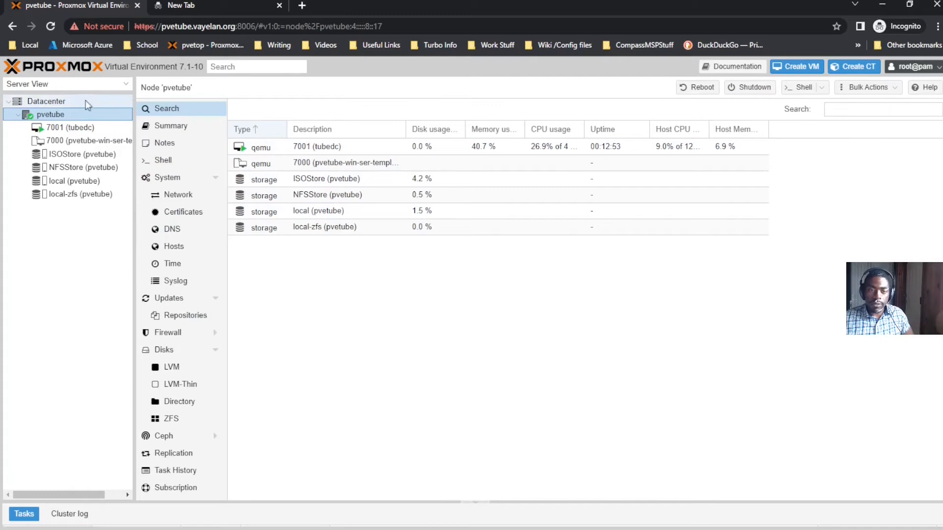
{"action": "left_click", "coordinate": [240, 109]}
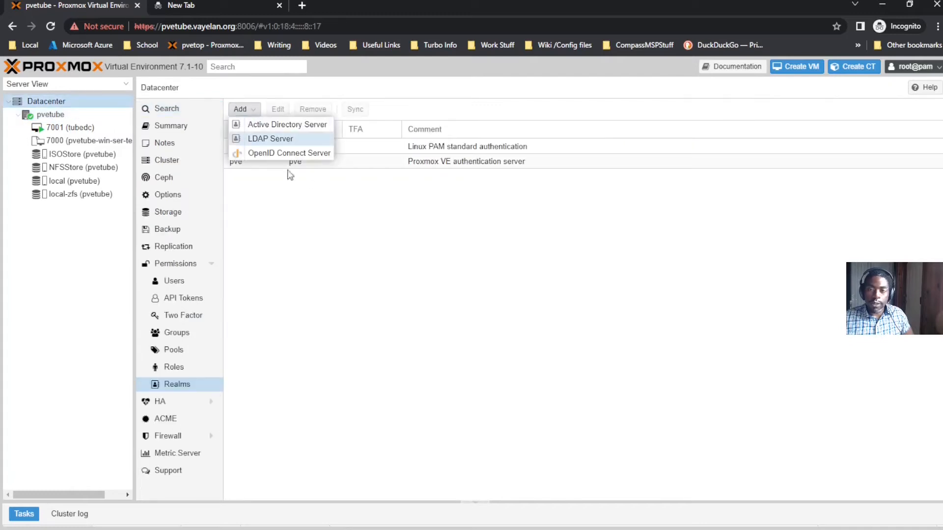
{"action": "left_click", "coordinate": [288, 125]}
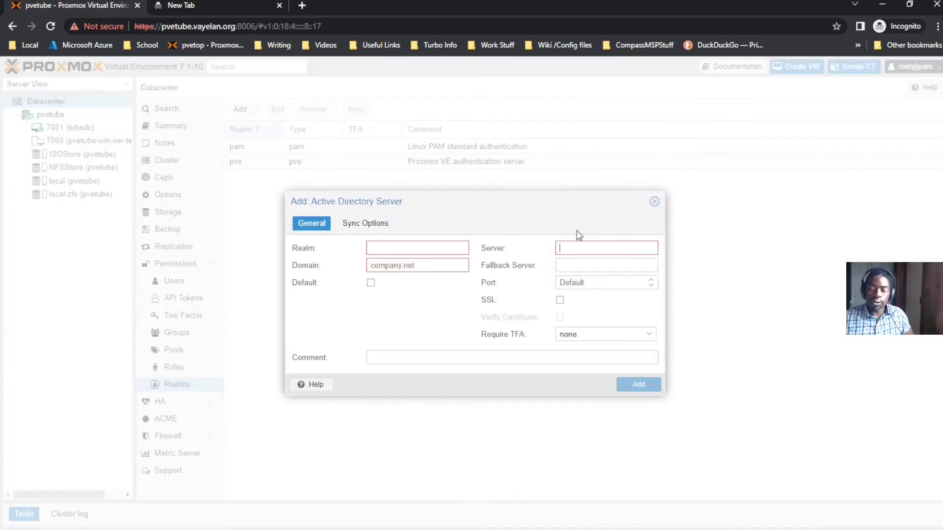
{"action": "type", "text": "192.168.0.81"}
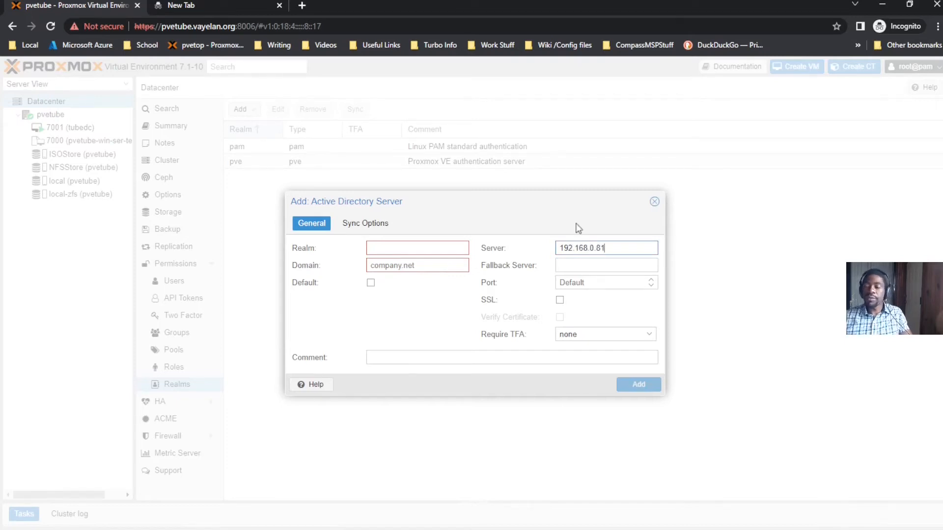
{"action": "type", "text": "tube"}
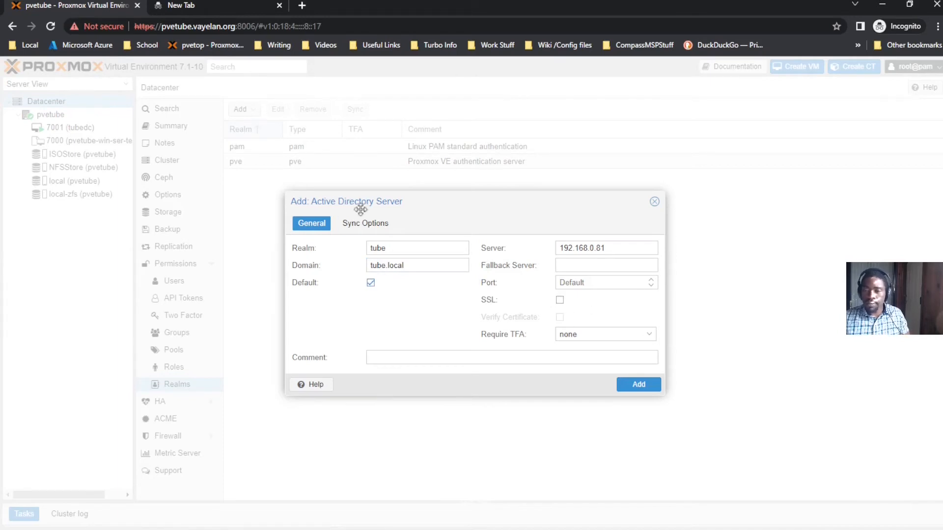
Enter an initial bind user and bind password in the Sync Options
{"action": "left_click", "coordinate": [365, 224]}
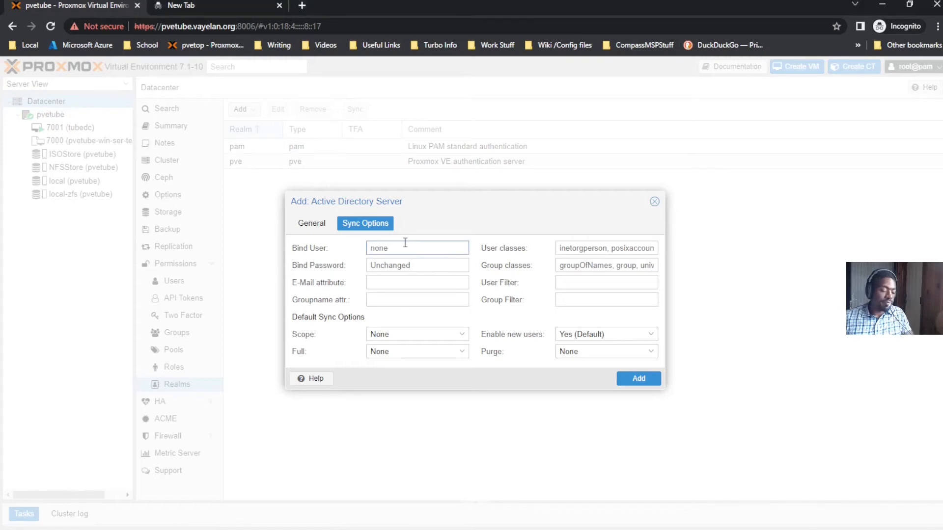
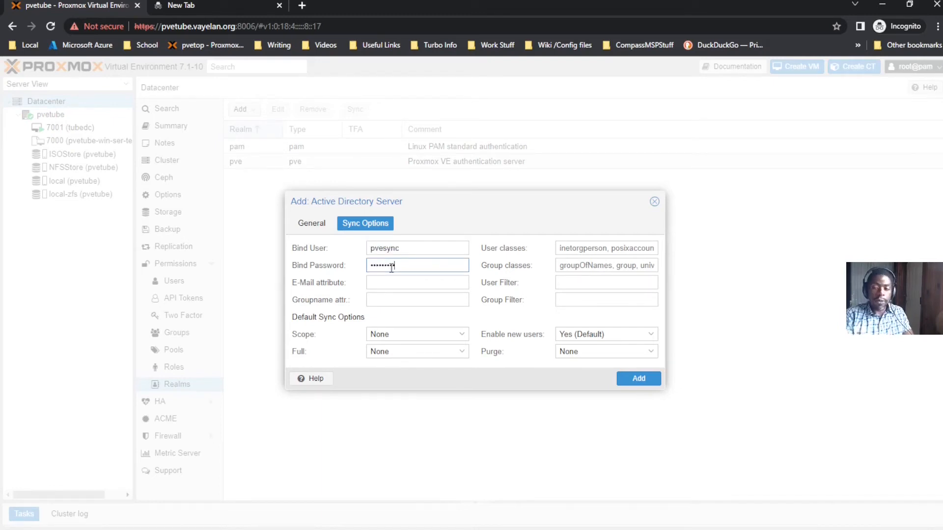
{"action": "left_click", "coordinate": [417, 283]}
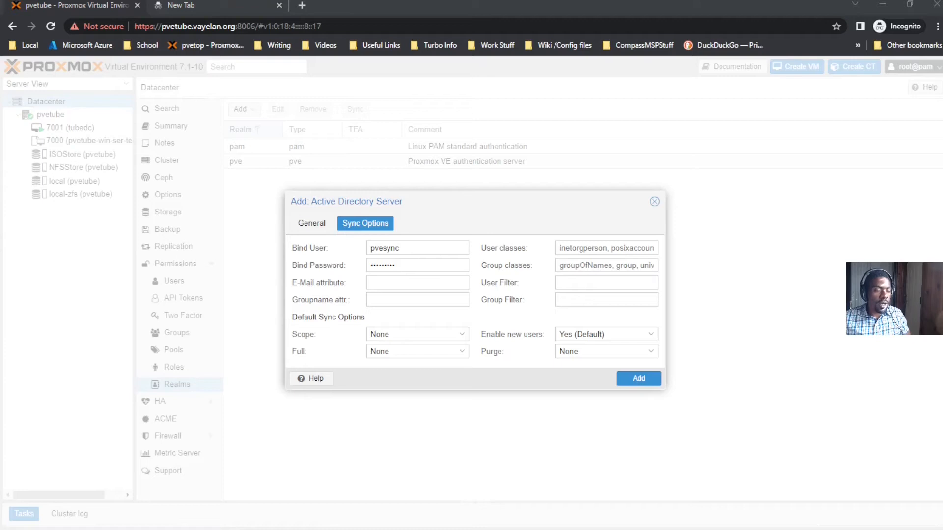
Replace the bind user with cn=pvesync,ou=Domain Users… and re-enter its password
{"action": "double_click", "coordinate": [384, 247]}
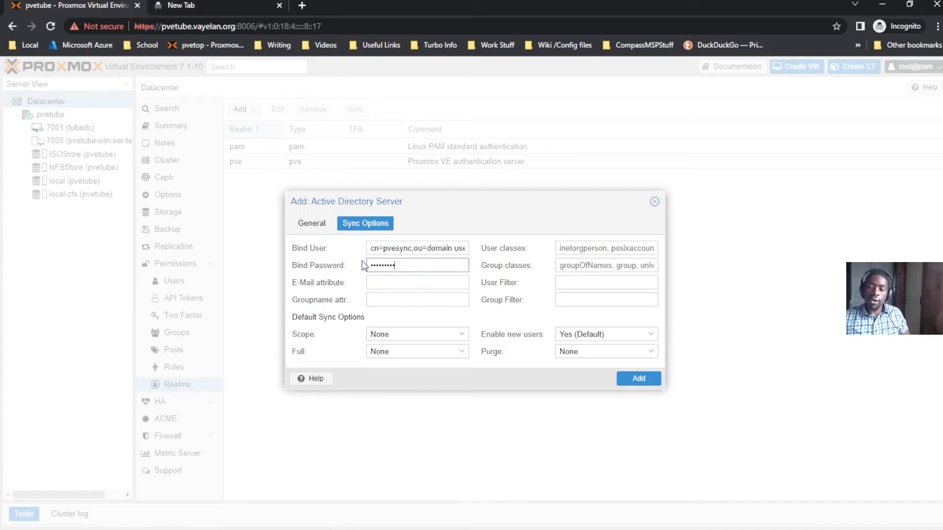
{"action": "triple_click", "coordinate": [416, 265]}
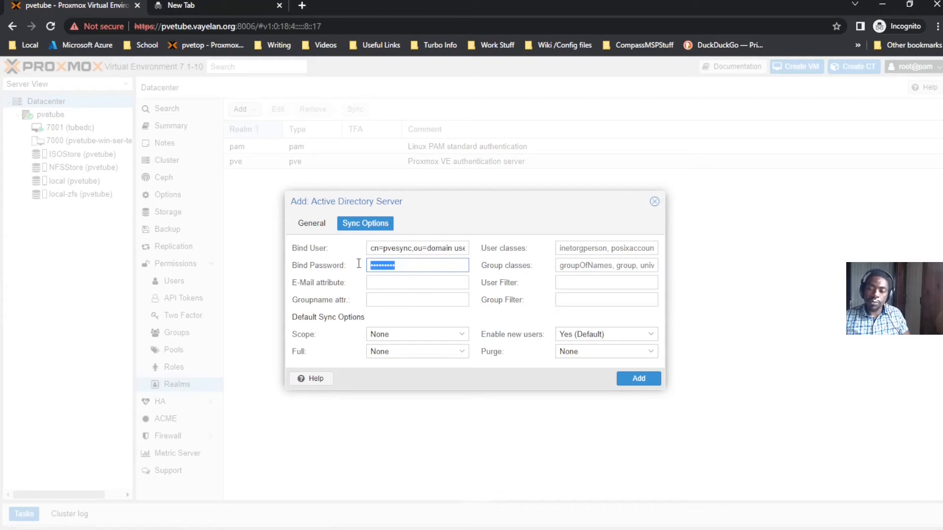
{"action": "left_click", "coordinate": [417, 282]}
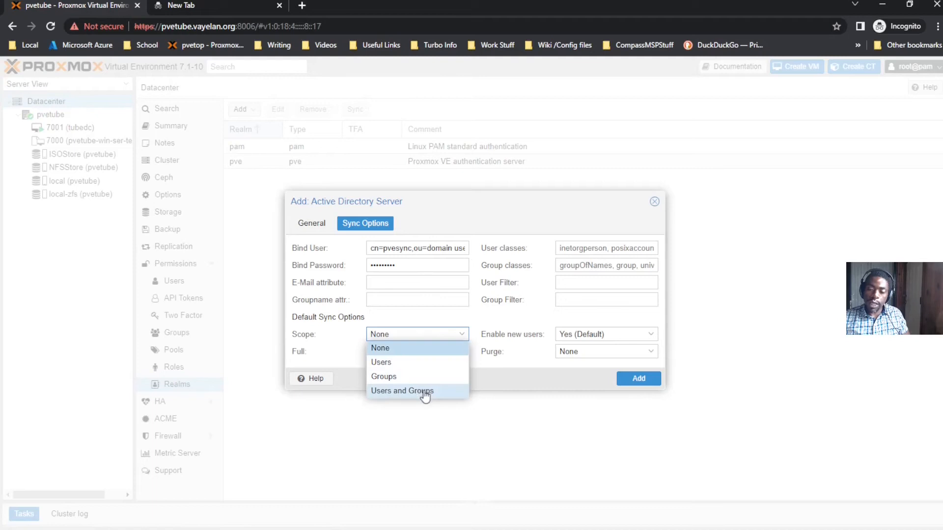
Set scope to Users and Groups, Full to Yes, and review the Purge choices
{"action": "left_click", "coordinate": [402, 391]}
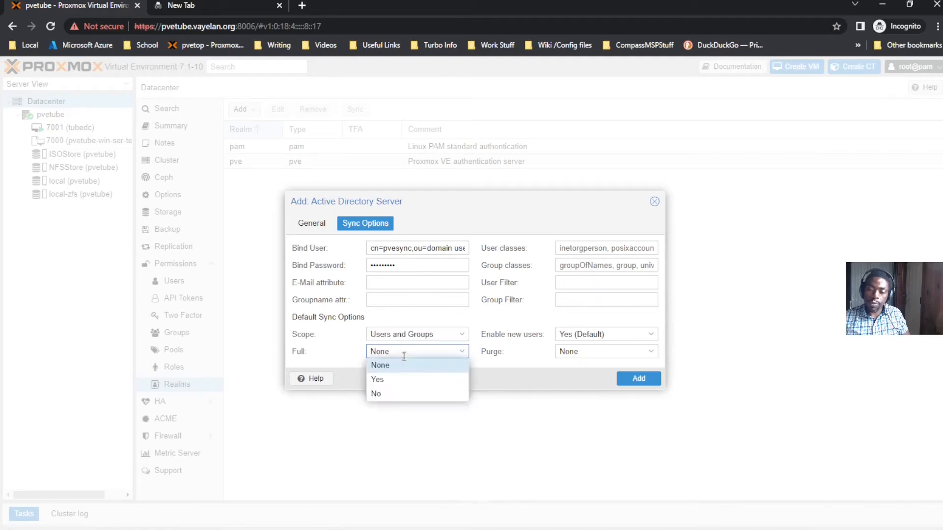
{"action": "left_click", "coordinate": [378, 379]}
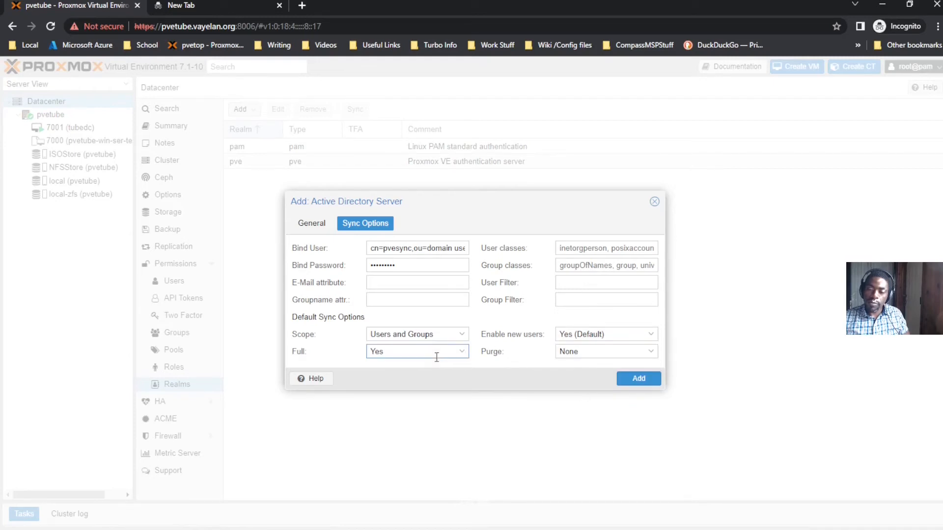
{"action": "left_click", "coordinate": [416, 352]}
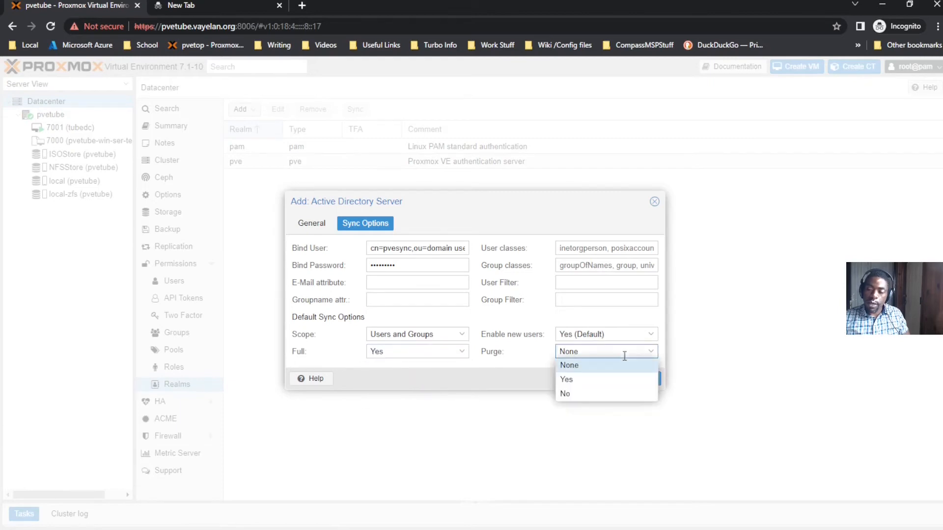
{"action": "mouse_move", "coordinate": [568, 380]}
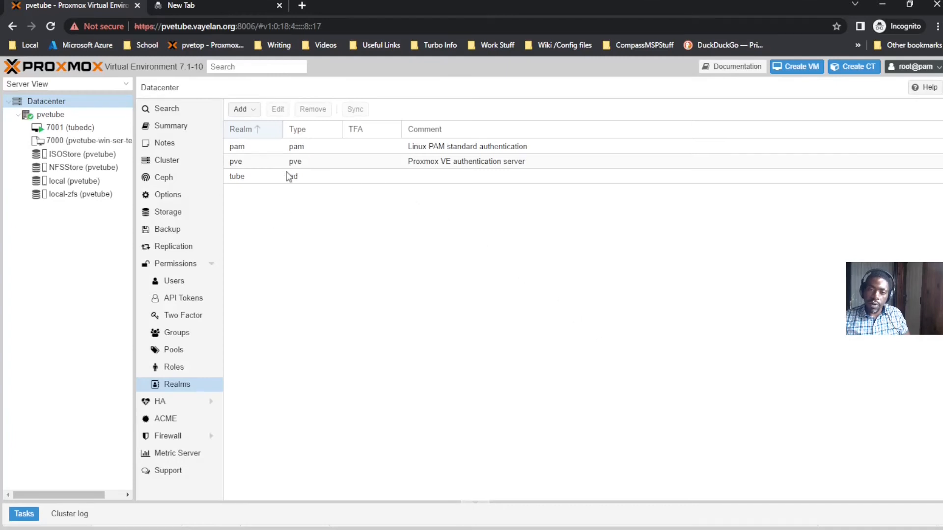
Enable Purge ACLs in the tube realm's sync options and bring the sync dialog back up
{"action": "left_click", "coordinate": [355, 109]}
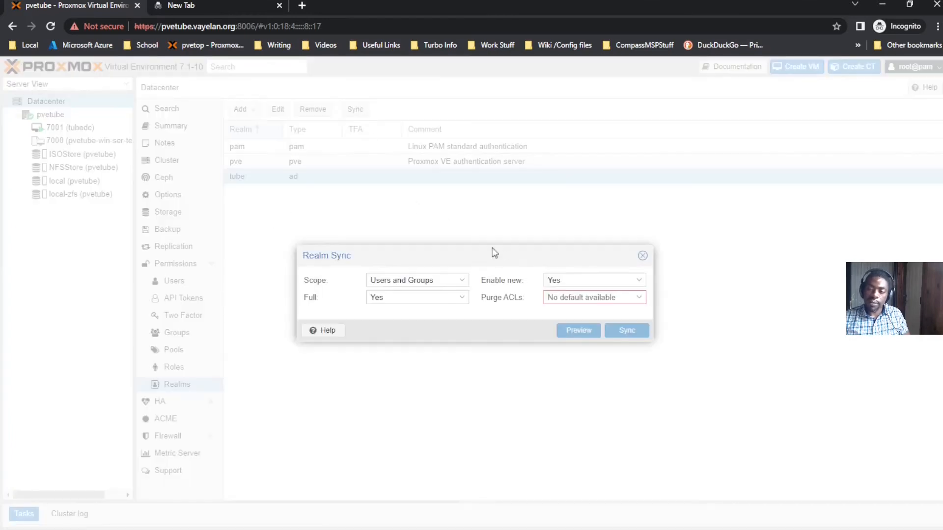
{"action": "left_click", "coordinate": [594, 297]}
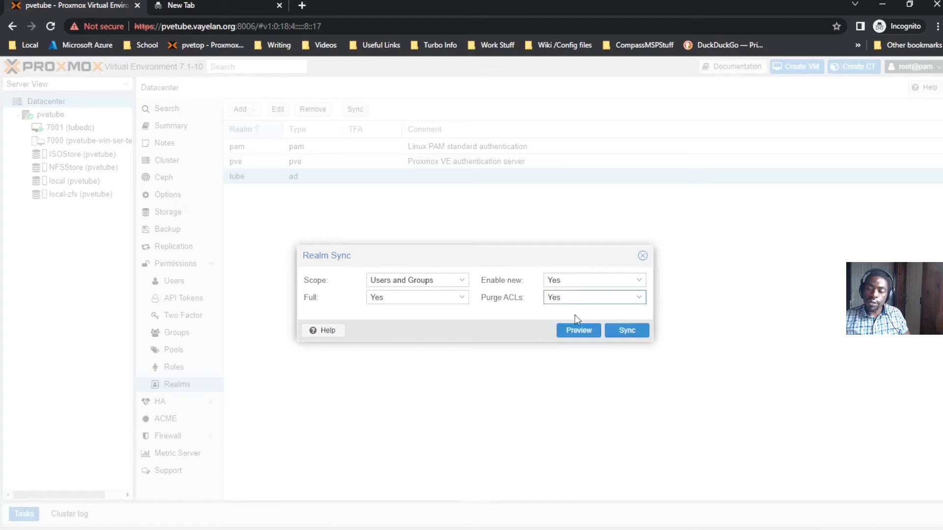
{"action": "mouse_move", "coordinate": [457, 241]}
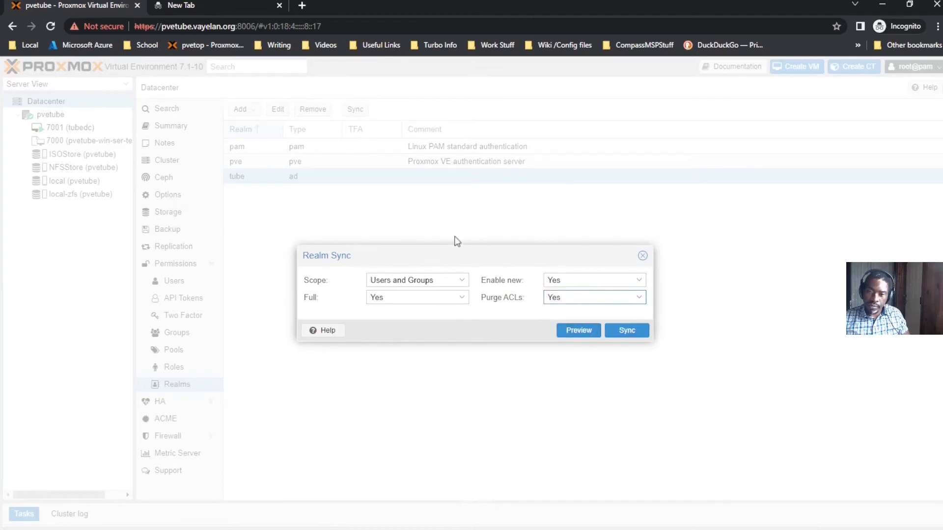
{"action": "left_click", "coordinate": [642, 256]}
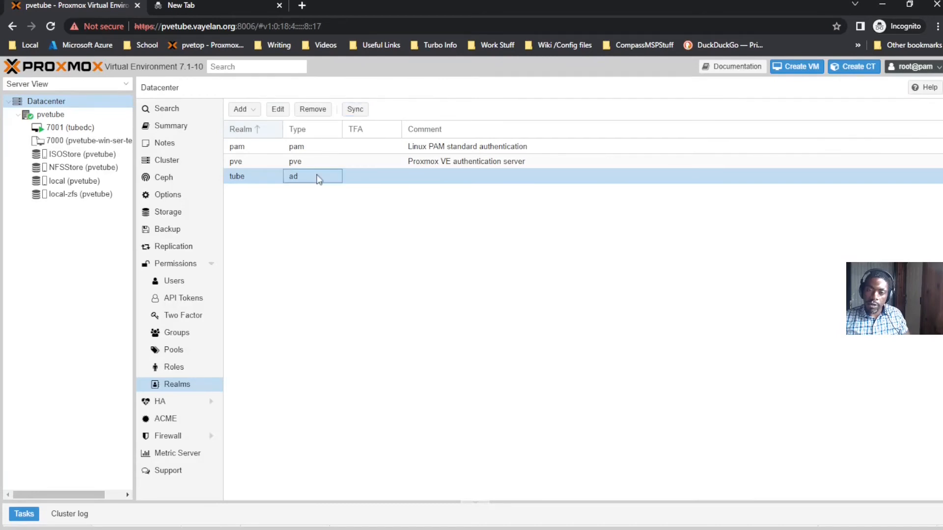
{"action": "left_click", "coordinate": [355, 109]}
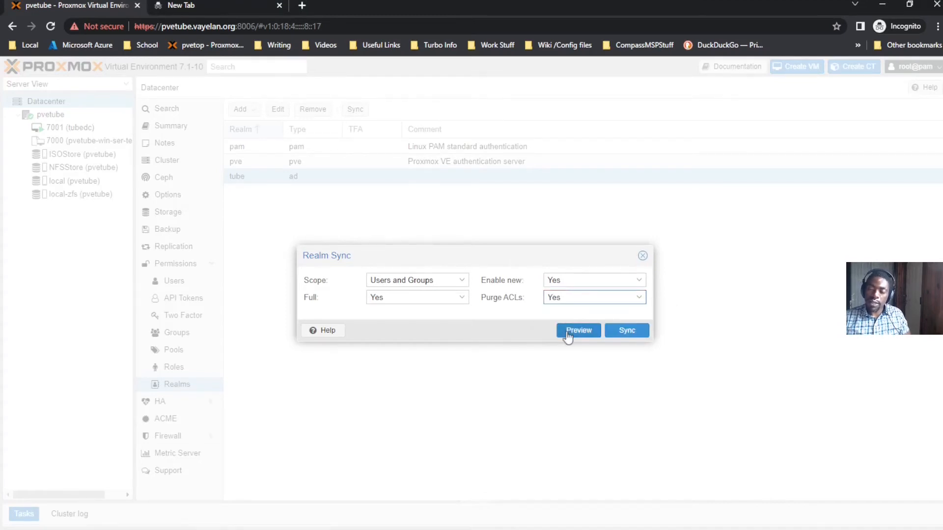
Preview the tube realm sync as a dry run and review the listed users and Guests-tube group
{"action": "left_click", "coordinate": [578, 330]}
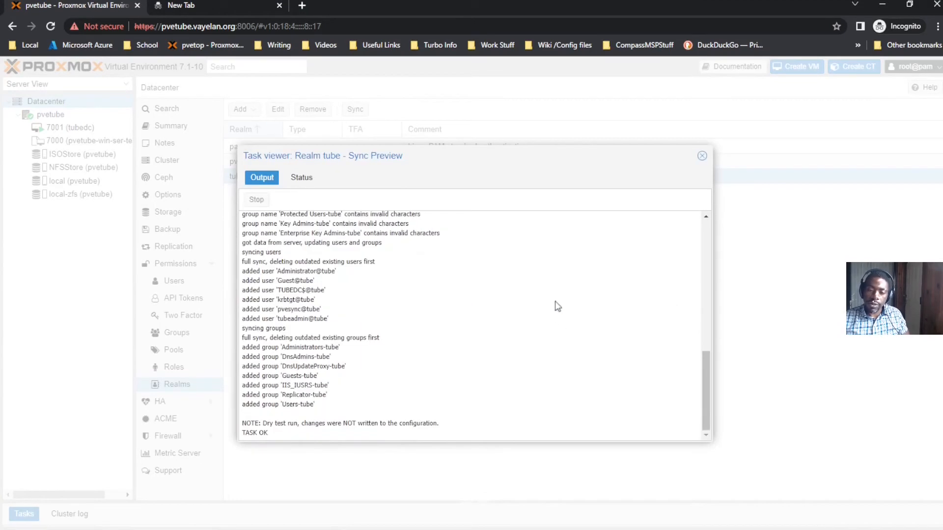
{"action": "mouse_move", "coordinate": [431, 336]}
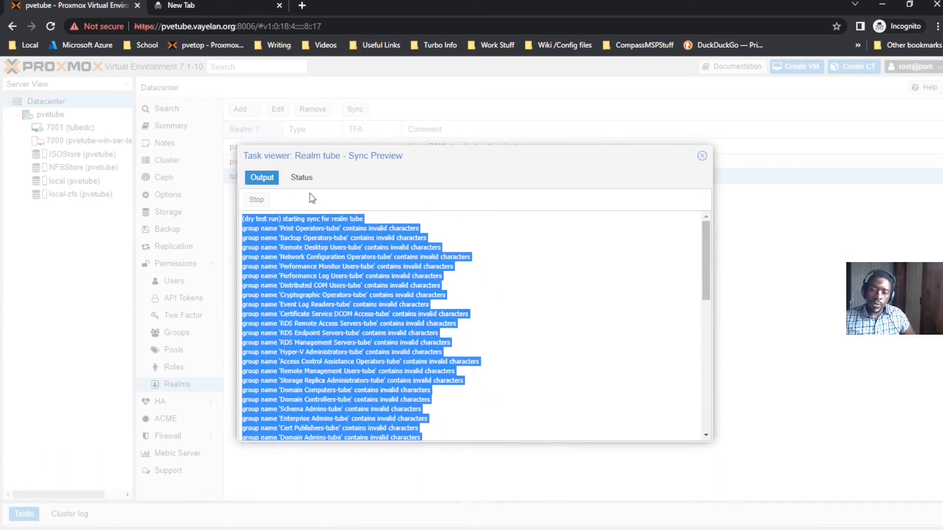
{"action": "scroll", "scroll_direction": "down", "scroll_amount": 3}
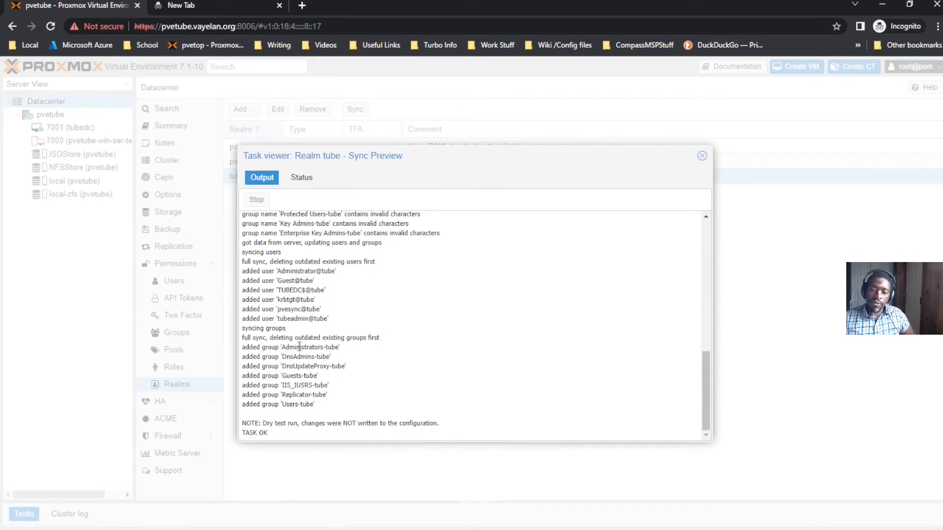
{"action": "double_click", "coordinate": [279, 376]}
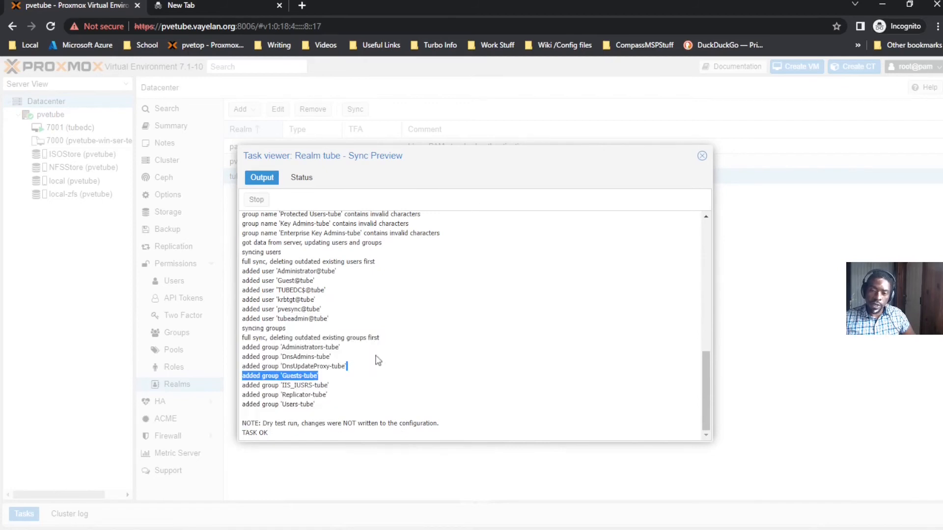
{"action": "mouse_move", "coordinate": [703, 155]}
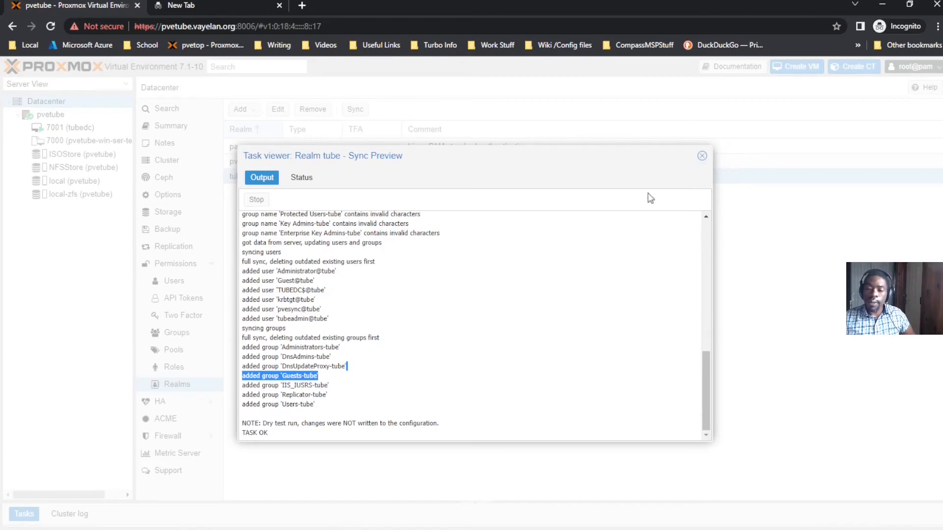
{"action": "mouse_move", "coordinate": [636, 218]}
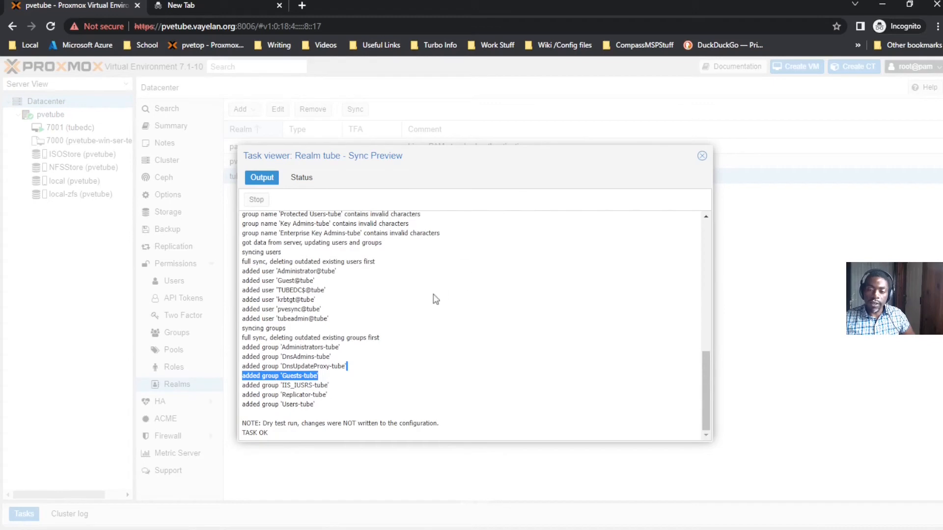
{"action": "mouse_move", "coordinate": [406, 279]}
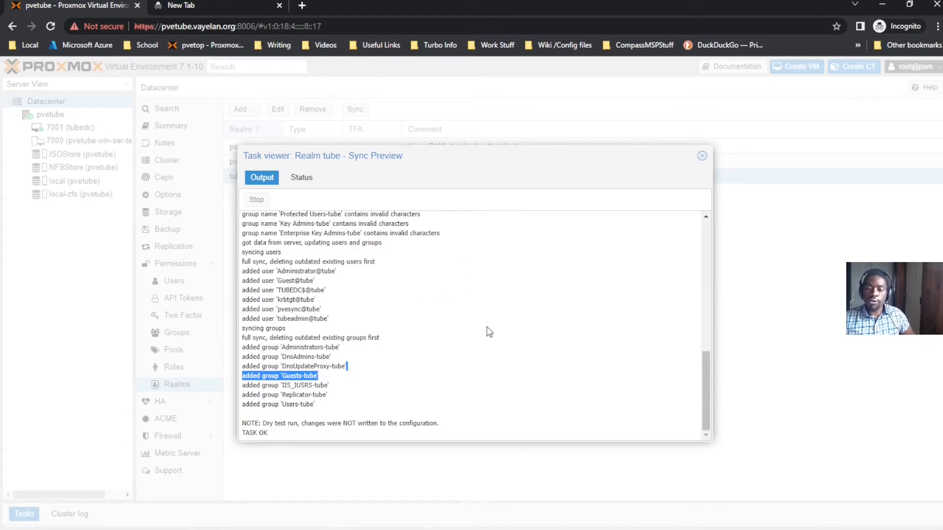
{"action": "mouse_move", "coordinate": [562, 320]}
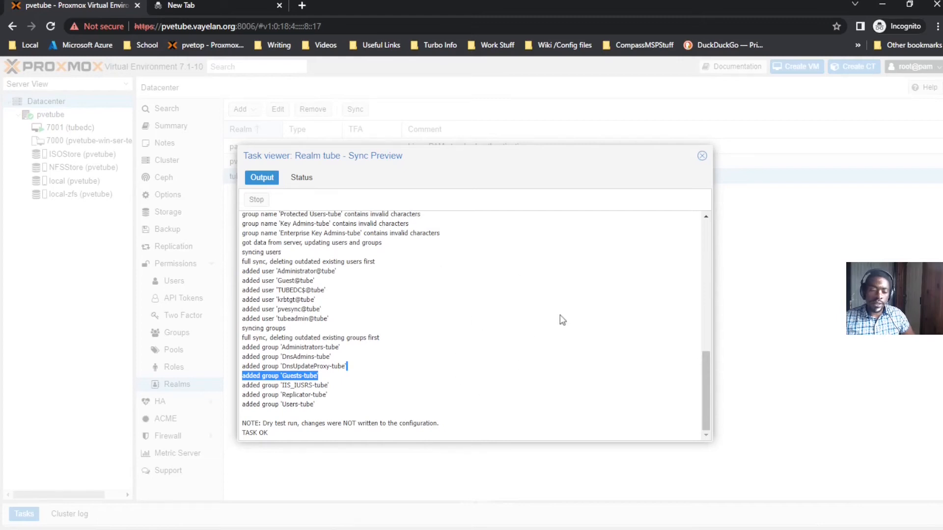
{"action": "mouse_move", "coordinate": [480, 324]}
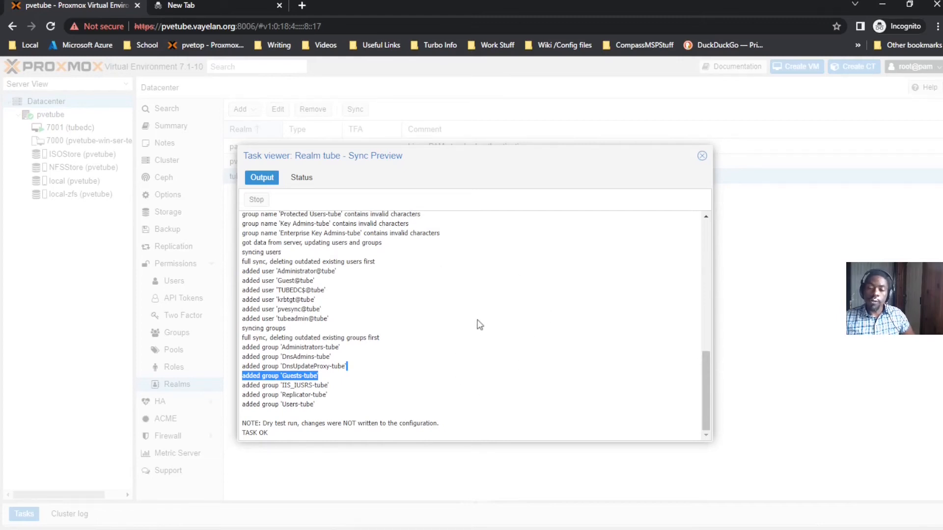
{"action": "mouse_move", "coordinate": [481, 330]}
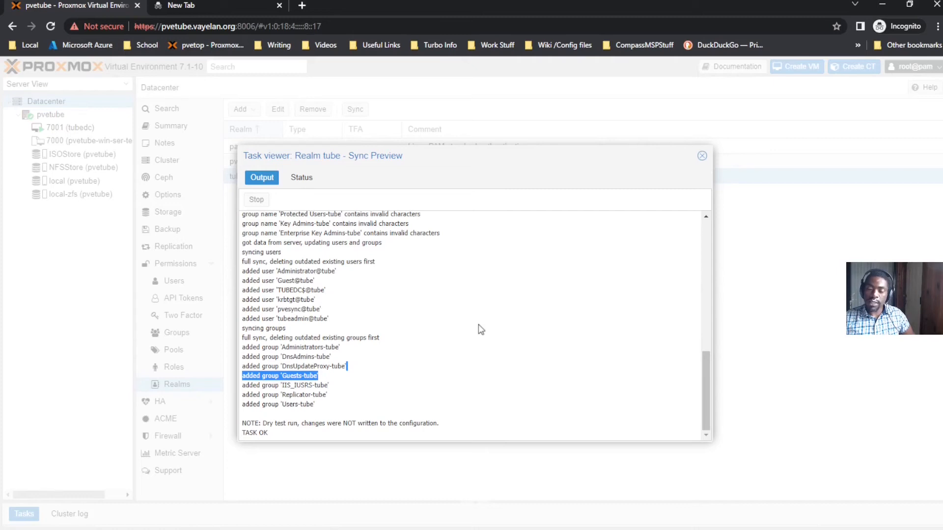
{"action": "mouse_move", "coordinate": [487, 298]}
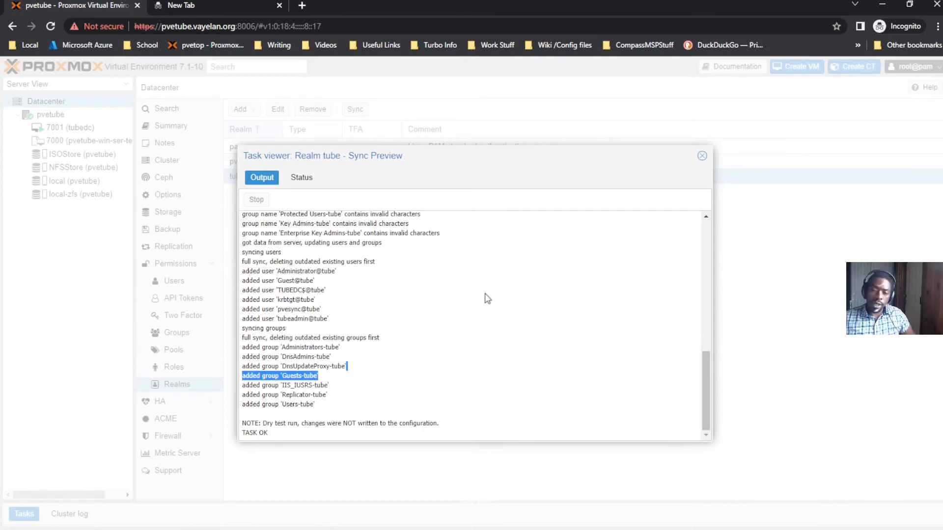
{"action": "mouse_move", "coordinate": [524, 321]}
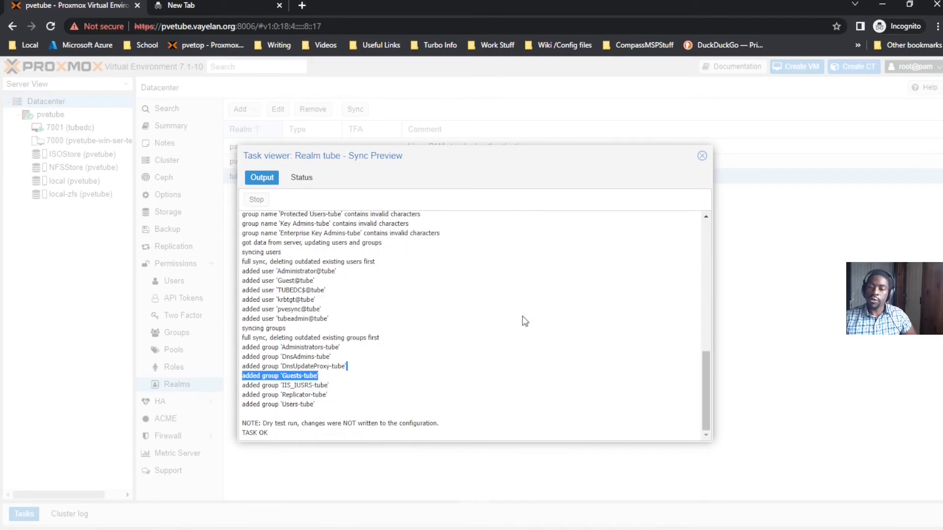
{"action": "mouse_move", "coordinate": [727, 161]}
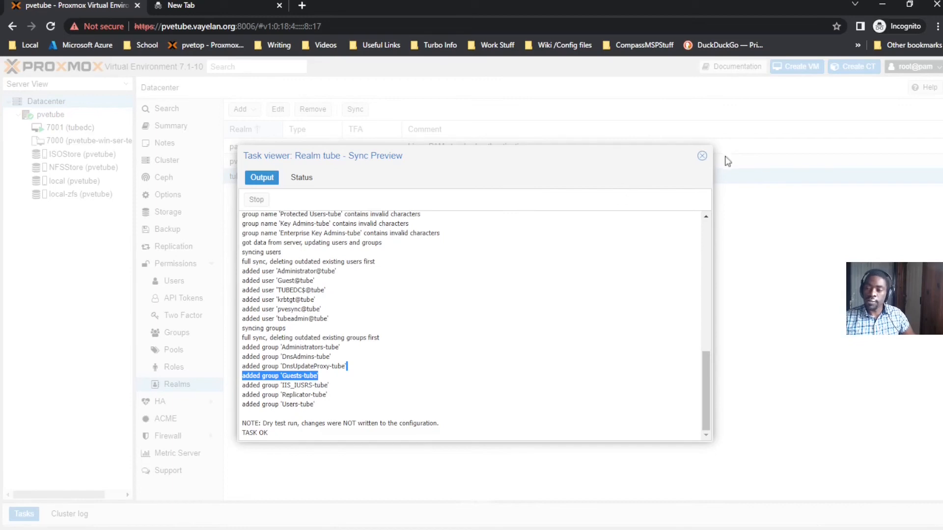
Close the sync task outputs and select the imported pvesync account in Permissions > Users
{"action": "left_click", "coordinate": [701, 155]}
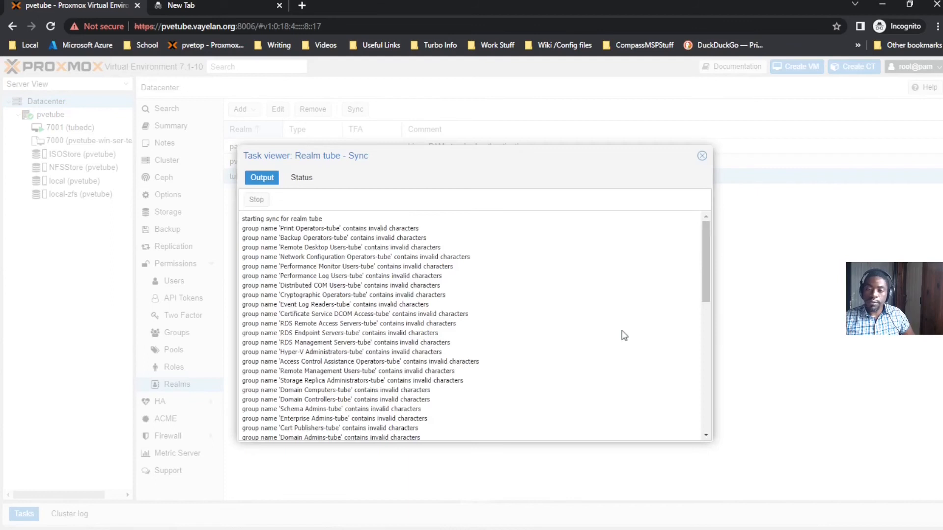
{"action": "left_click", "coordinate": [702, 155]}
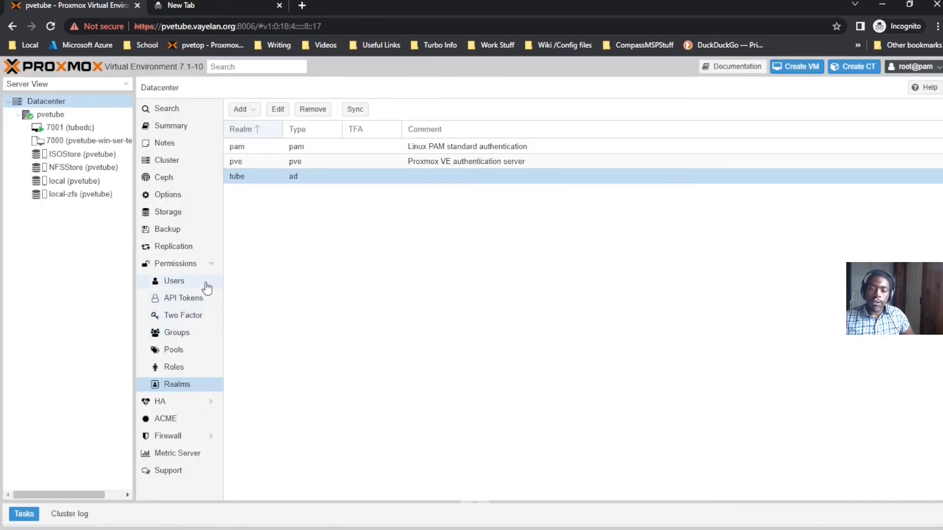
{"action": "left_click", "coordinate": [174, 281]}
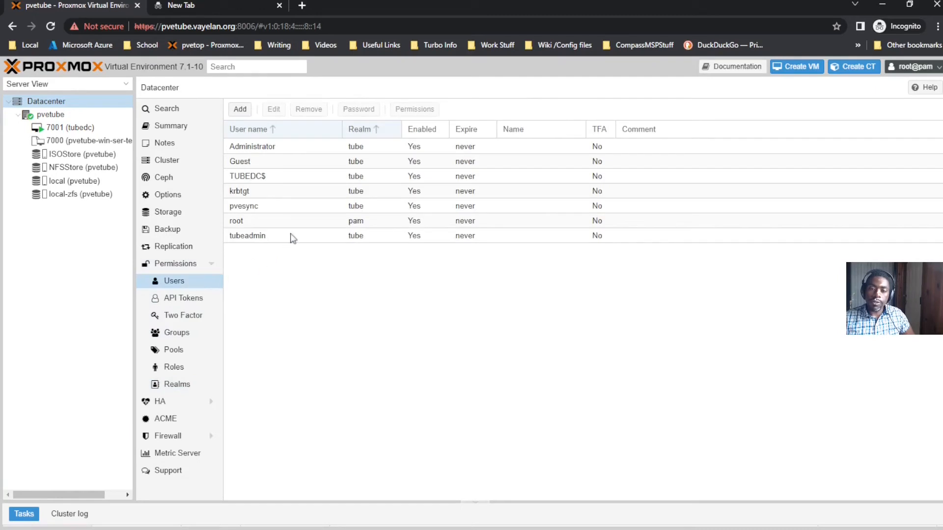
{"action": "left_click", "coordinate": [253, 206]}
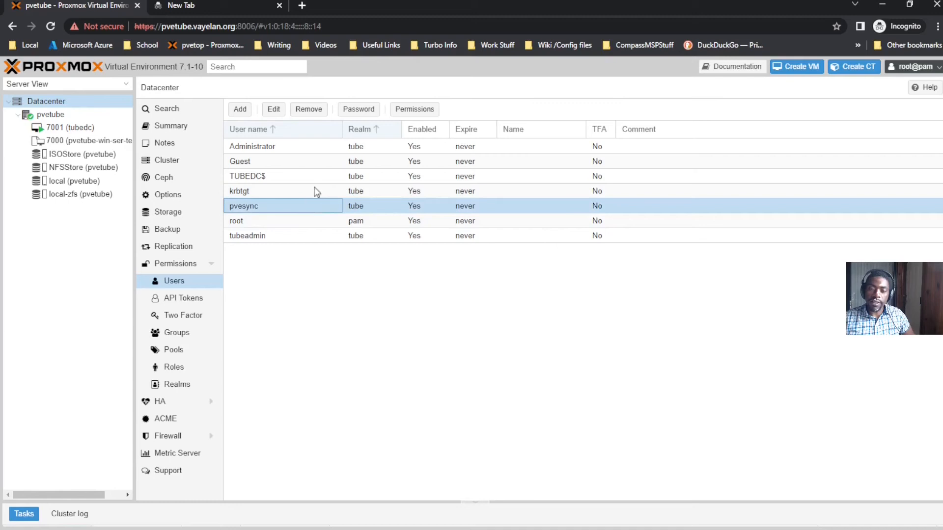
{"action": "mouse_move", "coordinate": [320, 178]}
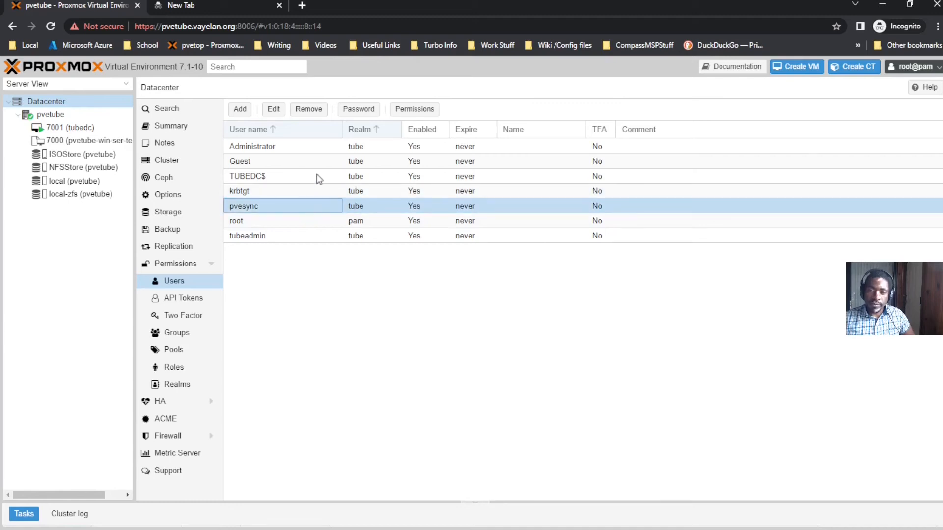
Log root out and sign in as pvesync on the tube realm
{"action": "left_click", "coordinate": [917, 67]}
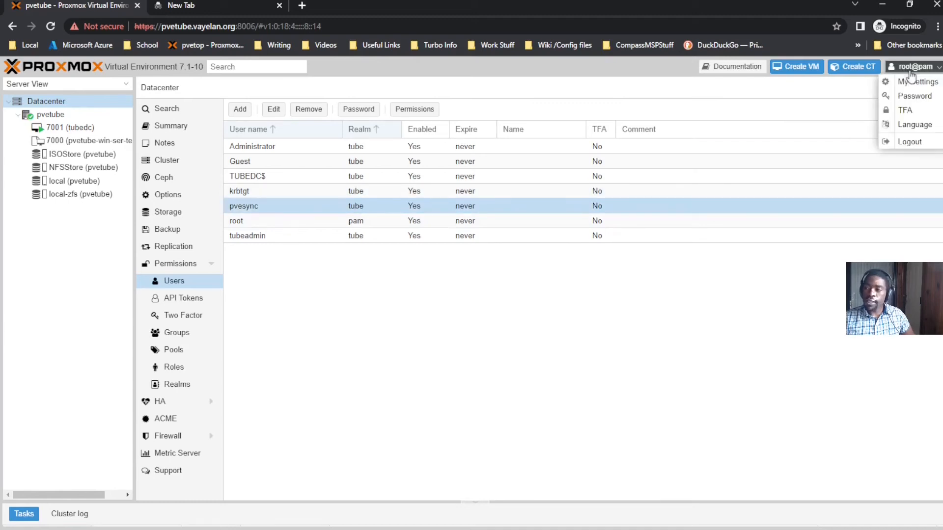
{"action": "mouse_move", "coordinate": [311, 24]}
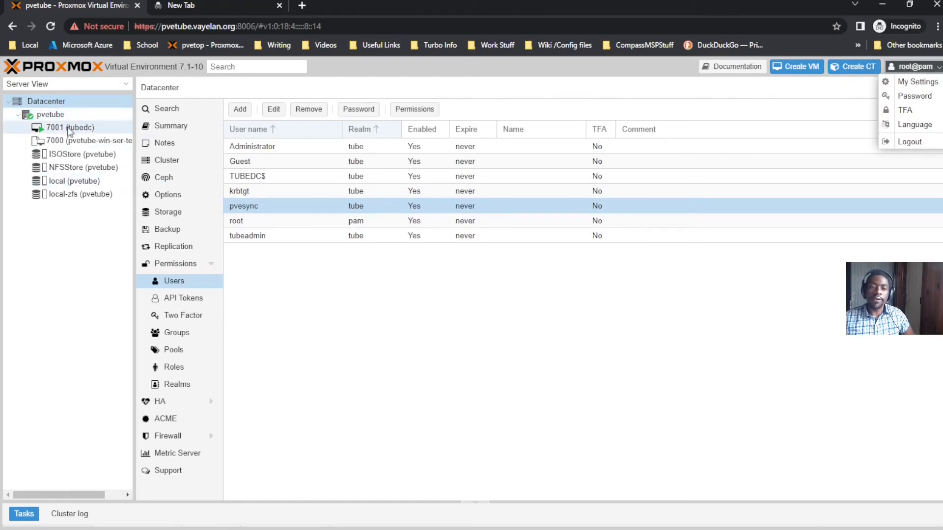
{"action": "mouse_move", "coordinate": [514, 181]}
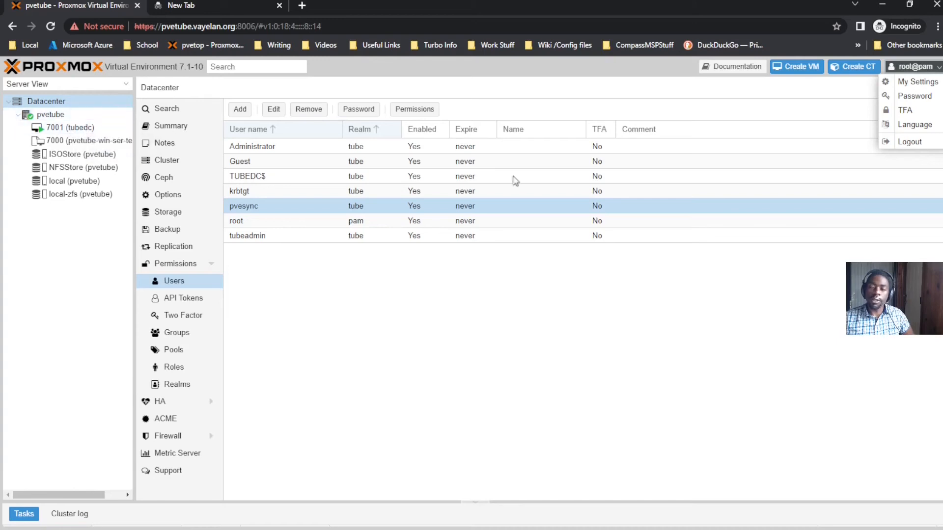
{"action": "left_click", "coordinate": [910, 142]}
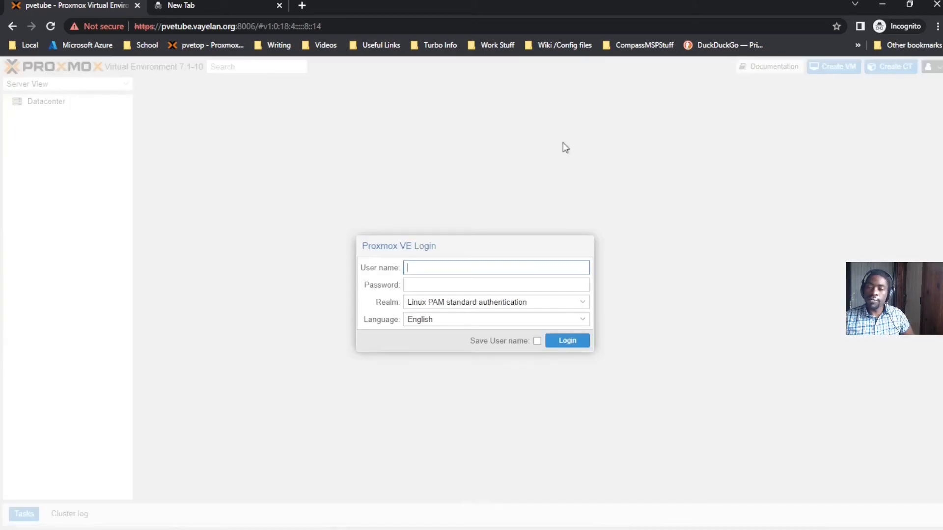
{"action": "left_click", "coordinate": [568, 341]}
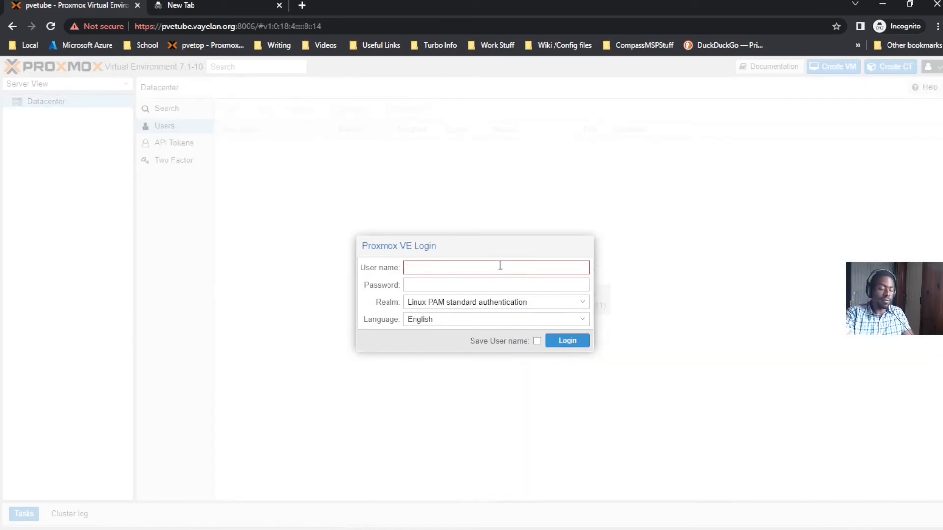
{"action": "type", "text": "pvesync"}
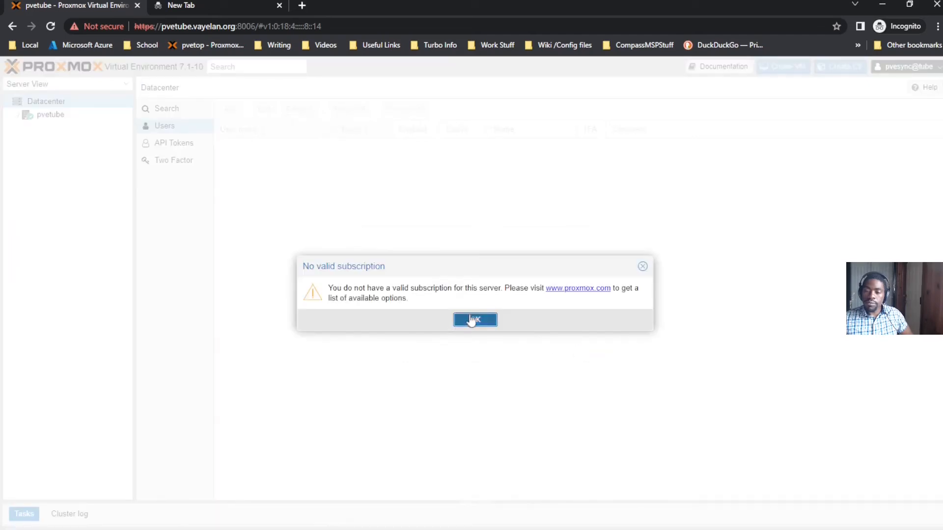
Acknowledge the No valid subscription notice, view the empty pvetube node, and reach the pvesync@tube user menu
{"action": "left_click", "coordinate": [474, 321]}
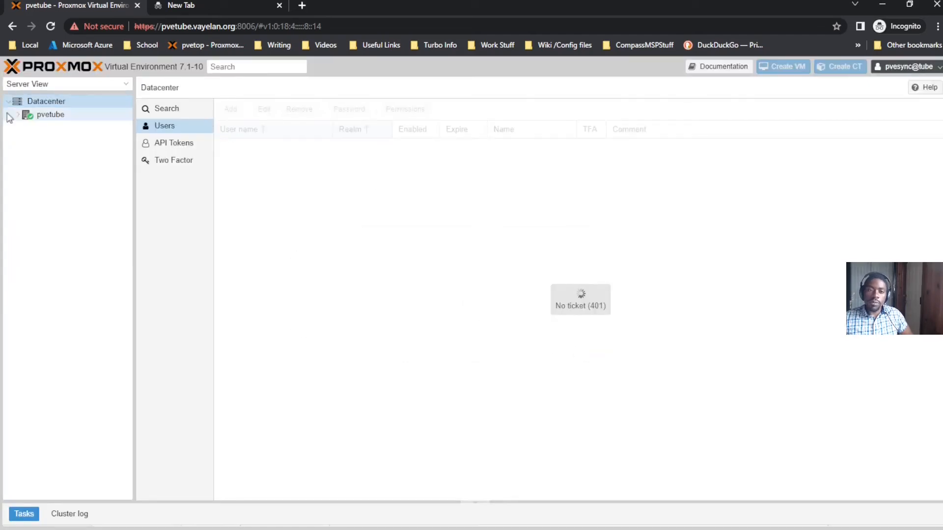
{"action": "left_click", "coordinate": [49, 114]}
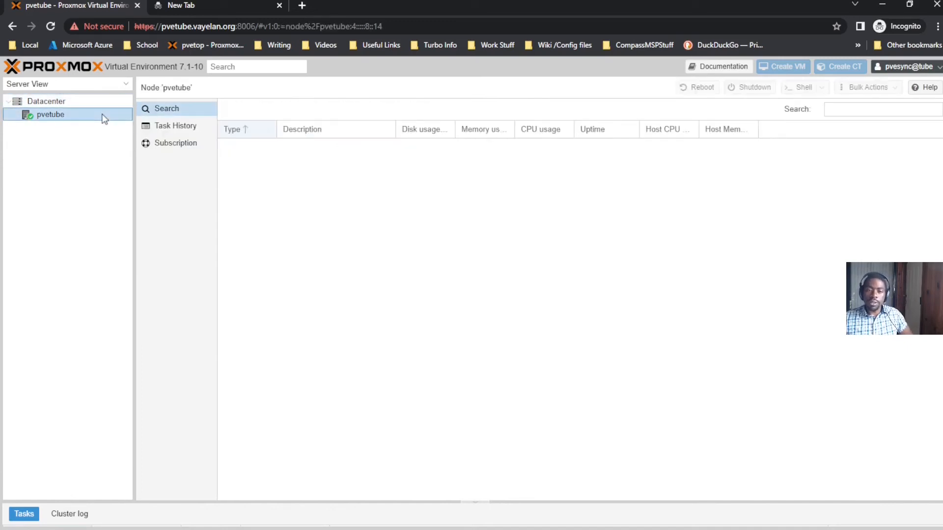
{"action": "left_click", "coordinate": [912, 67]}
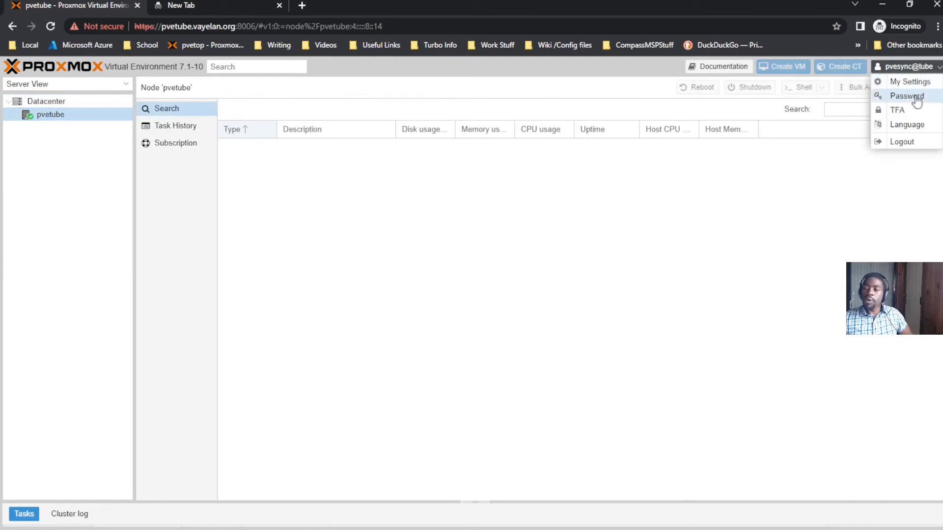
{"action": "mouse_move", "coordinate": [909, 144]}
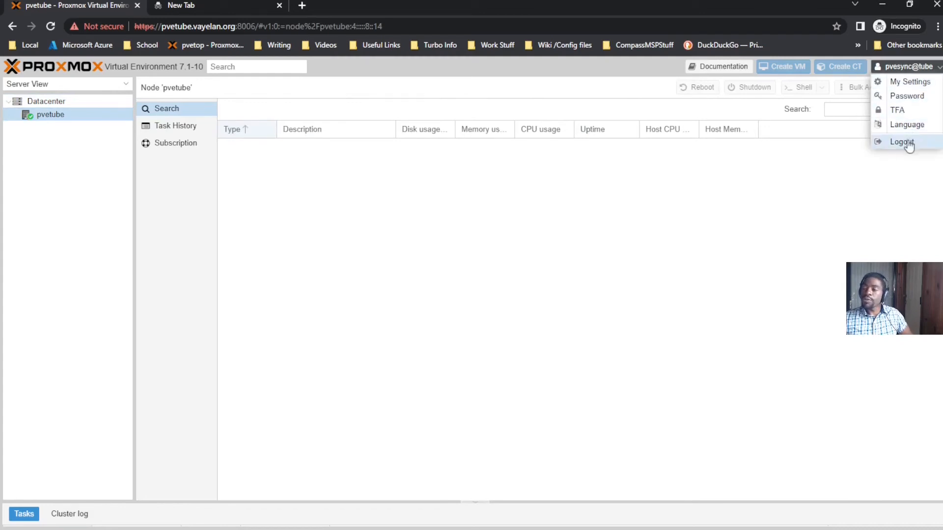
Sign back in as root with Linux PAM authentication and view the pvetube node's VMs and storages
{"action": "left_click", "coordinate": [902, 142]}
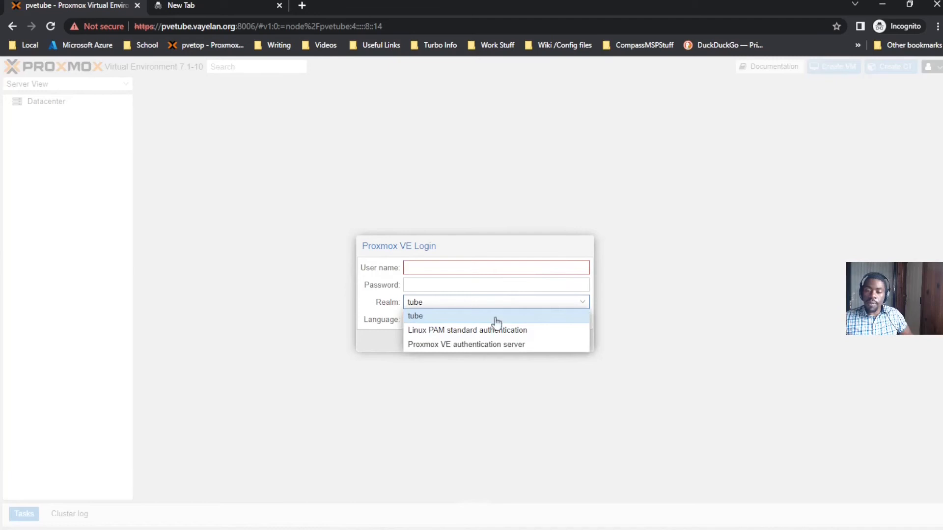
{"action": "left_click", "coordinate": [465, 330]}
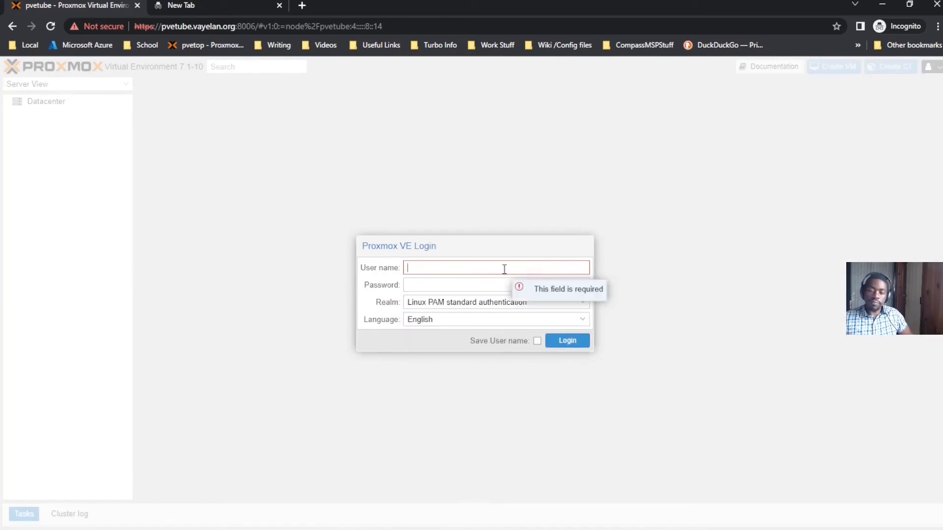
{"action": "type", "text": "root"}
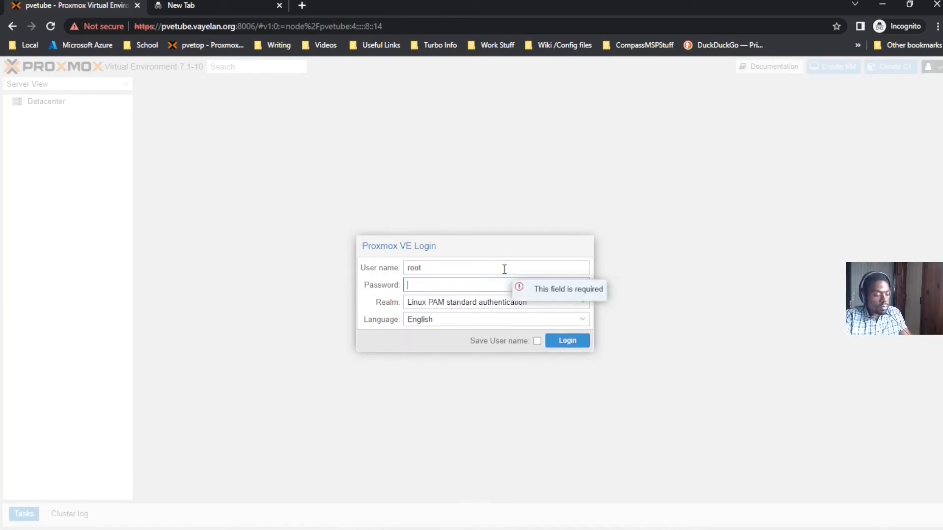
{"action": "left_click", "coordinate": [567, 340]}
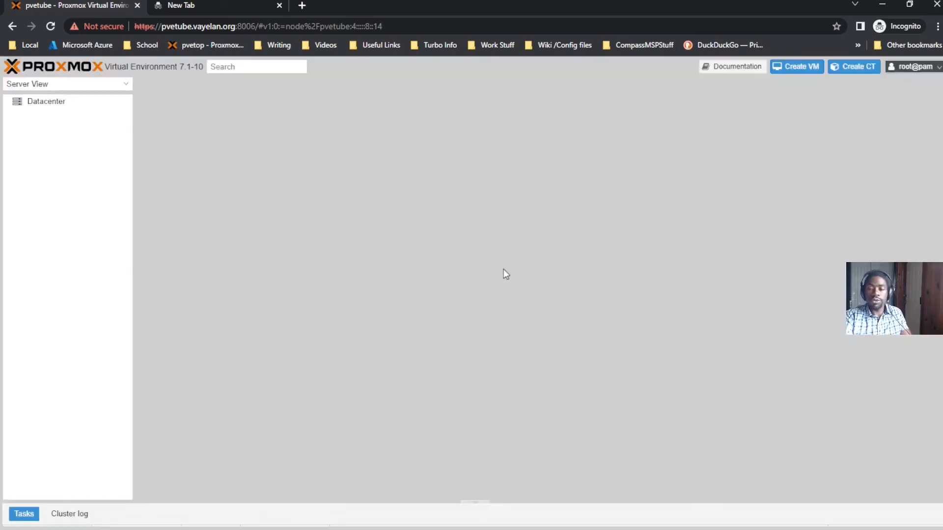
{"action": "left_click", "coordinate": [52, 114]}
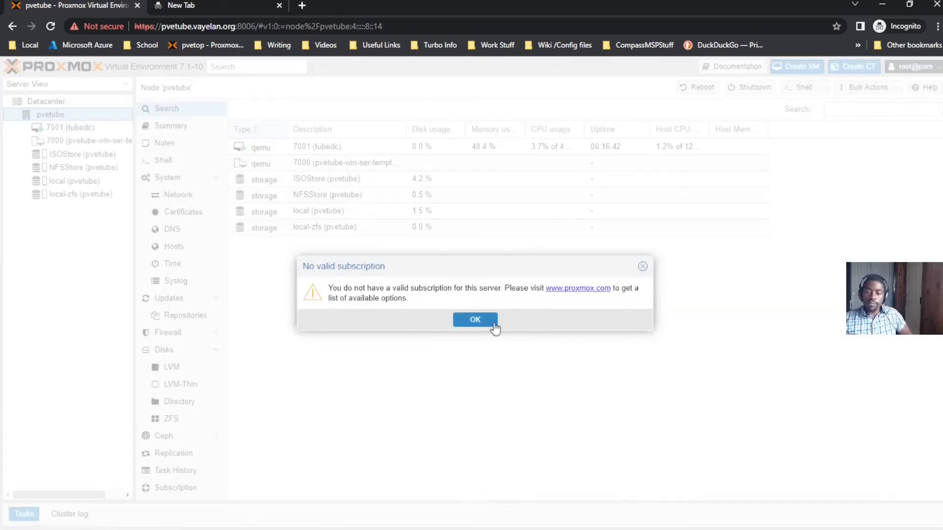
{"action": "left_click", "coordinate": [475, 320]}
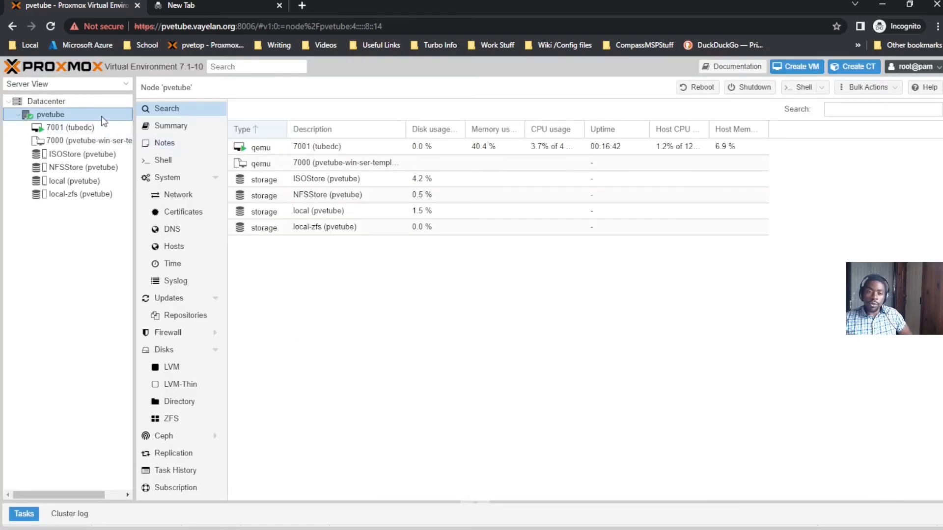
{"action": "mouse_move", "coordinate": [200, 261]}
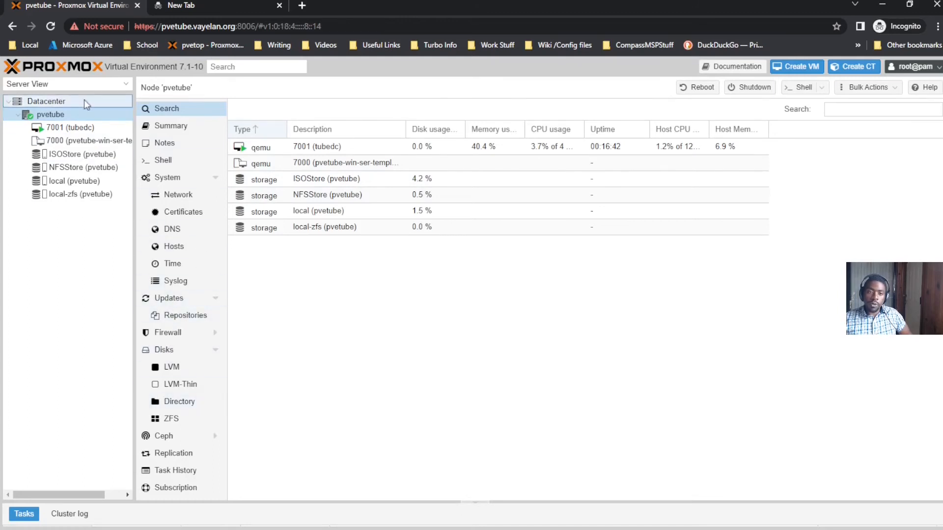
Review the pvesync user's settings under Datacenter > Permissions > Users without changing them
{"action": "left_click", "coordinate": [38, 102]}
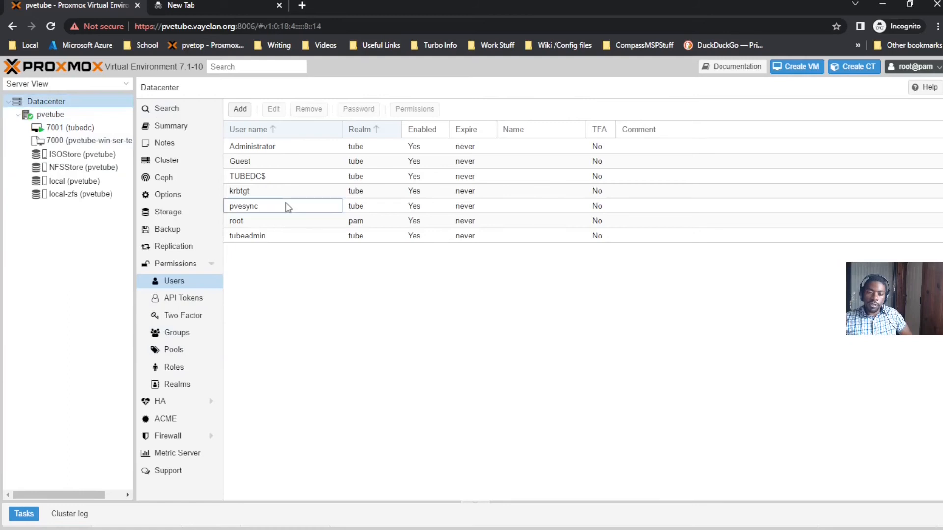
{"action": "left_click", "coordinate": [263, 206]}
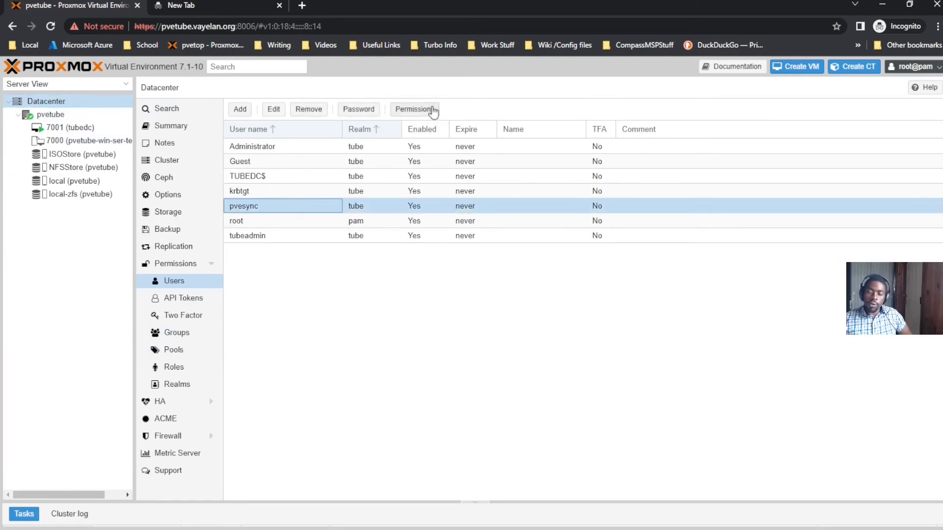
{"action": "left_click", "coordinate": [414, 109]}
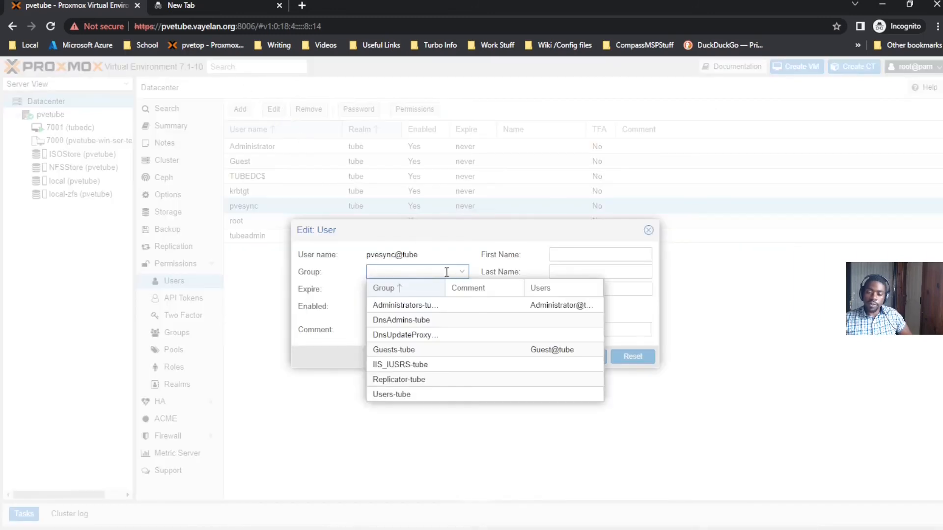
{"action": "left_click", "coordinate": [649, 229]}
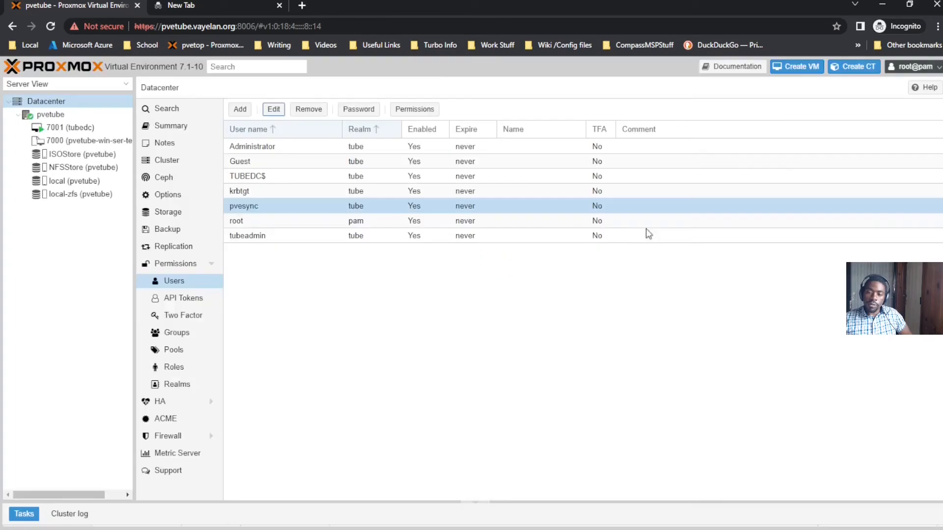
Browse the user list and reselect the pvesync account
{"action": "left_click", "coordinate": [260, 190]}
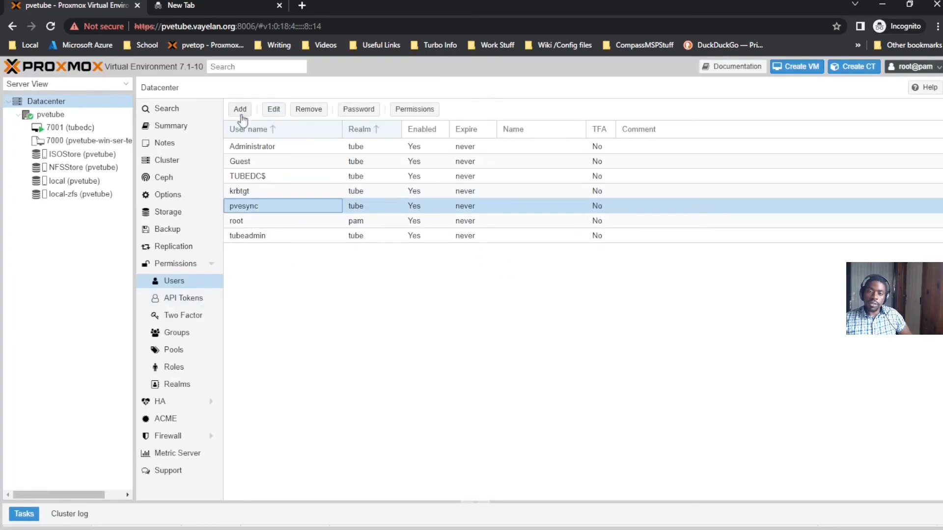
{"action": "left_click", "coordinate": [239, 109]}
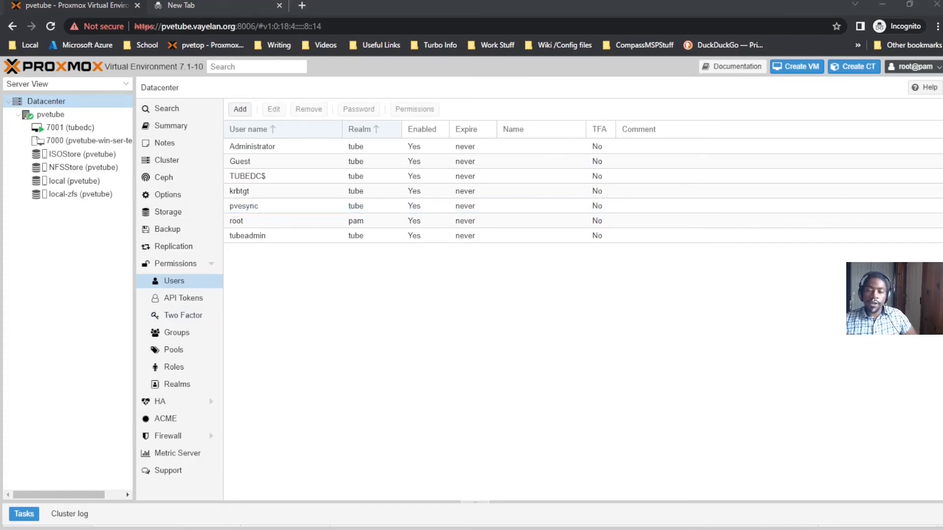
{"action": "left_click", "coordinate": [263, 206]}
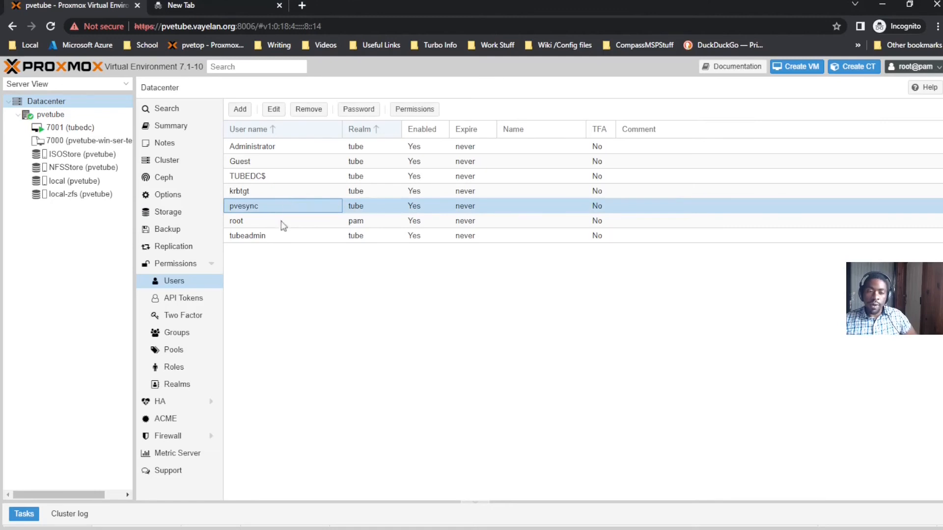
{"action": "mouse_move", "coordinate": [788, 123]}
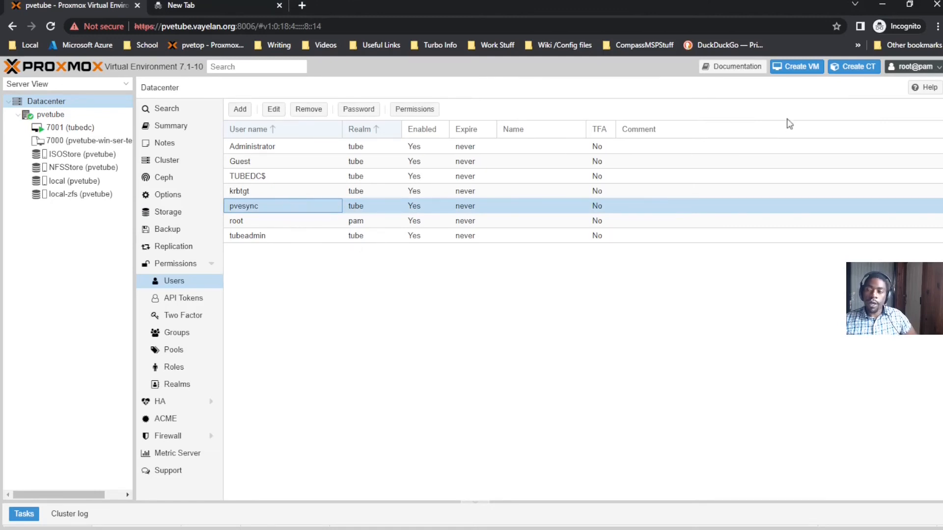
{"action": "mouse_move", "coordinate": [568, 173]}
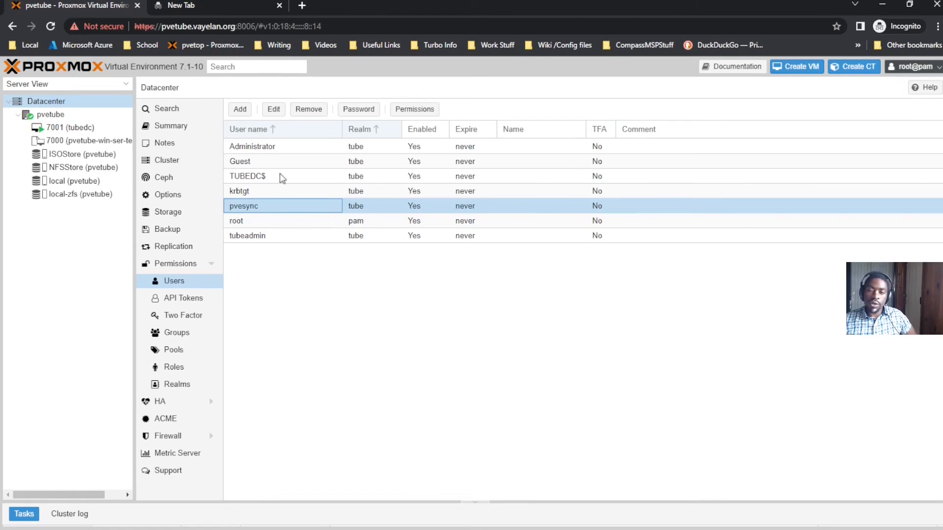
{"action": "mouse_move", "coordinate": [172, 267]}
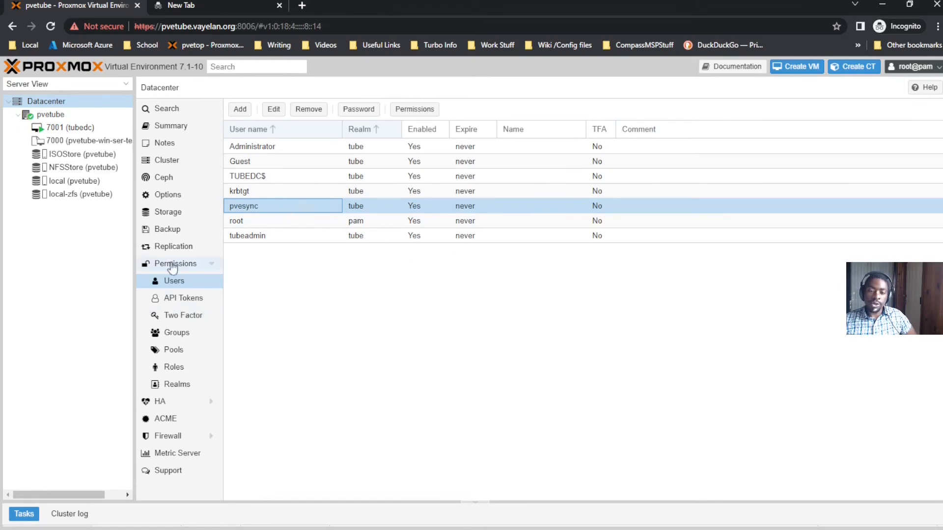
Show the empty datacenter Permissions list and its Add choices
{"action": "left_click", "coordinate": [175, 264]}
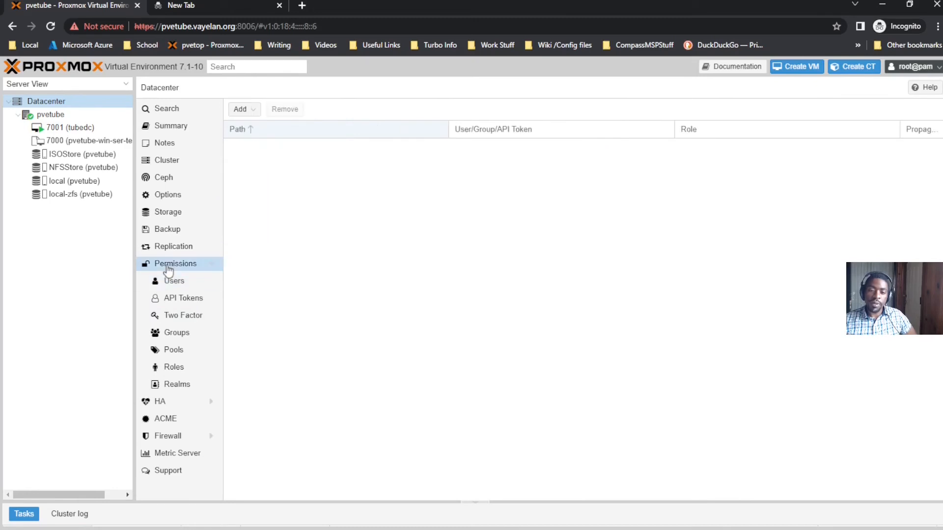
{"action": "left_click", "coordinate": [240, 109]}
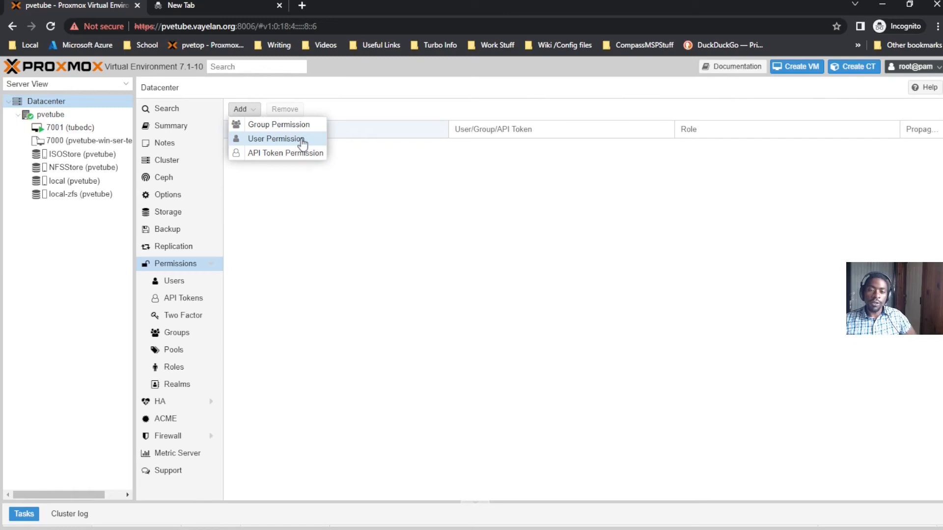
Add a User Permission giving pvesync@tube the Administrator role on path /
{"action": "left_click", "coordinate": [275, 138]}
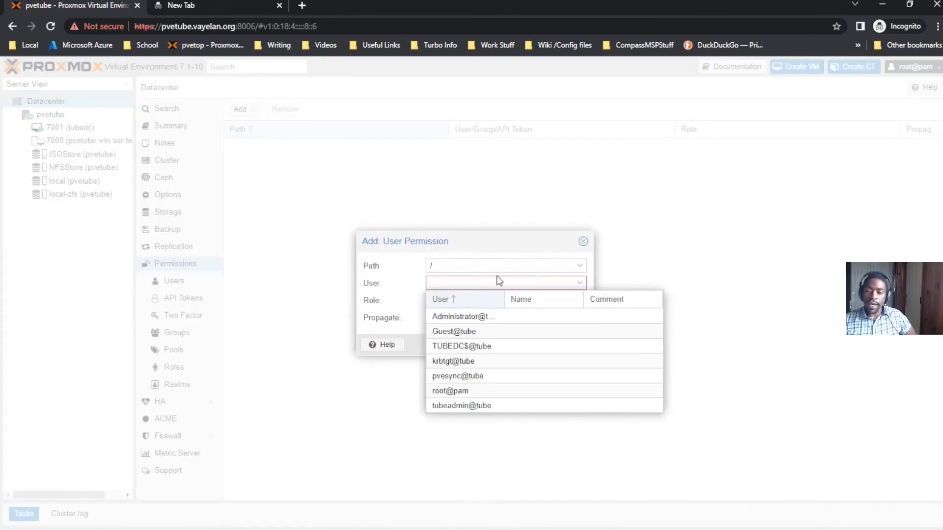
{"action": "left_click", "coordinate": [506, 266]}
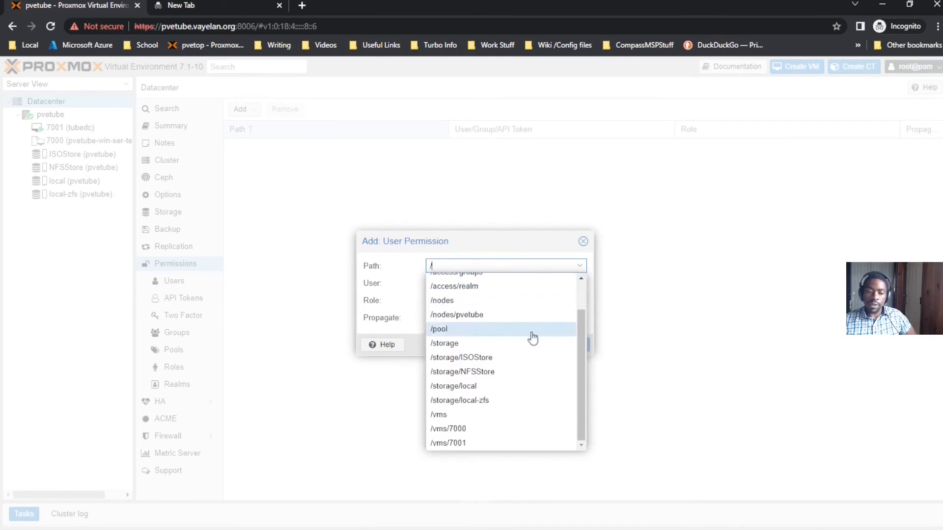
{"action": "mouse_move", "coordinate": [597, 324]}
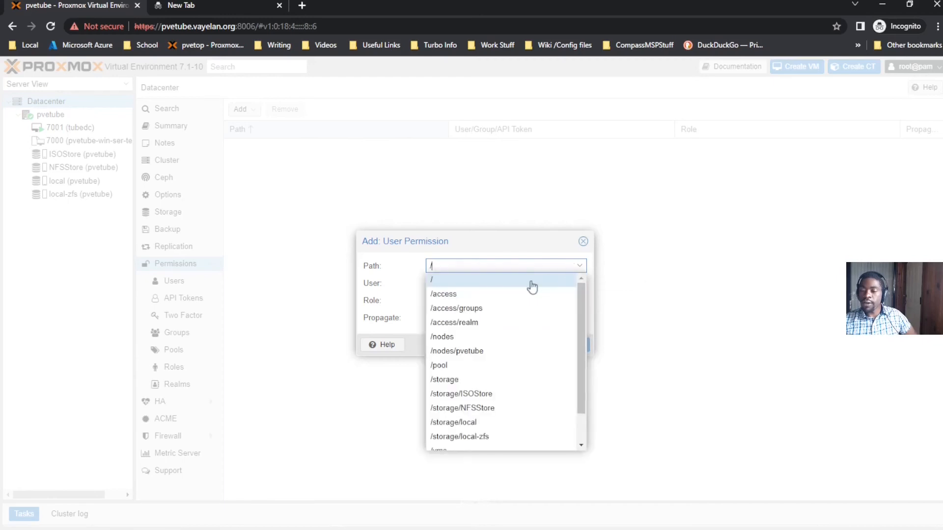
{"action": "left_click", "coordinate": [432, 280]}
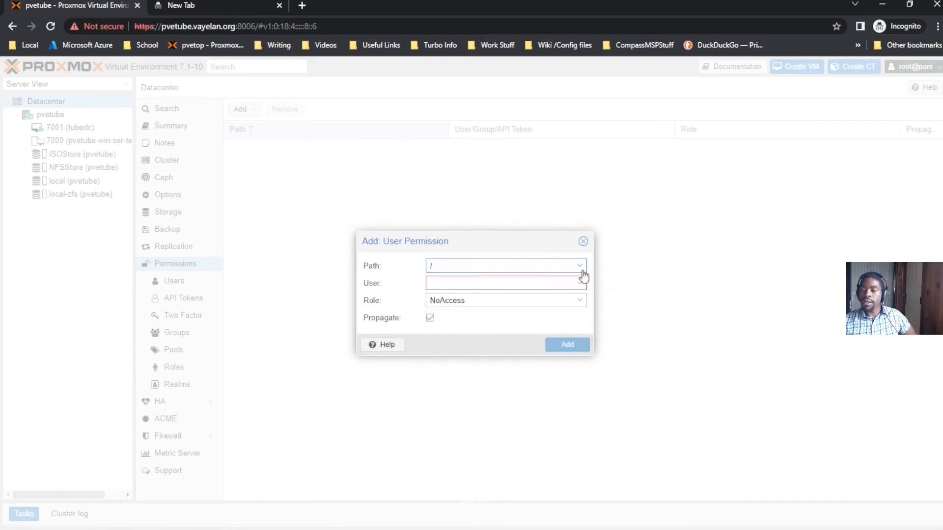
{"action": "left_click", "coordinate": [580, 266]}
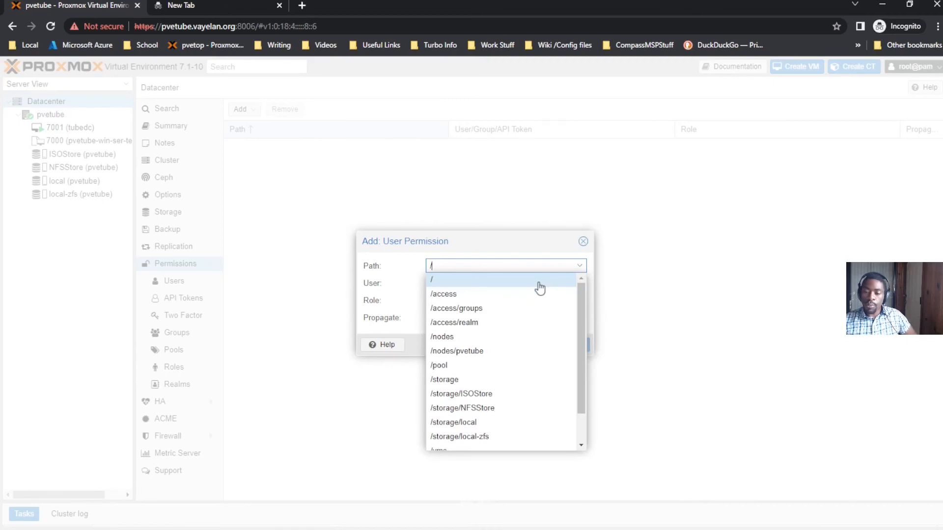
{"action": "mouse_move", "coordinate": [531, 299]}
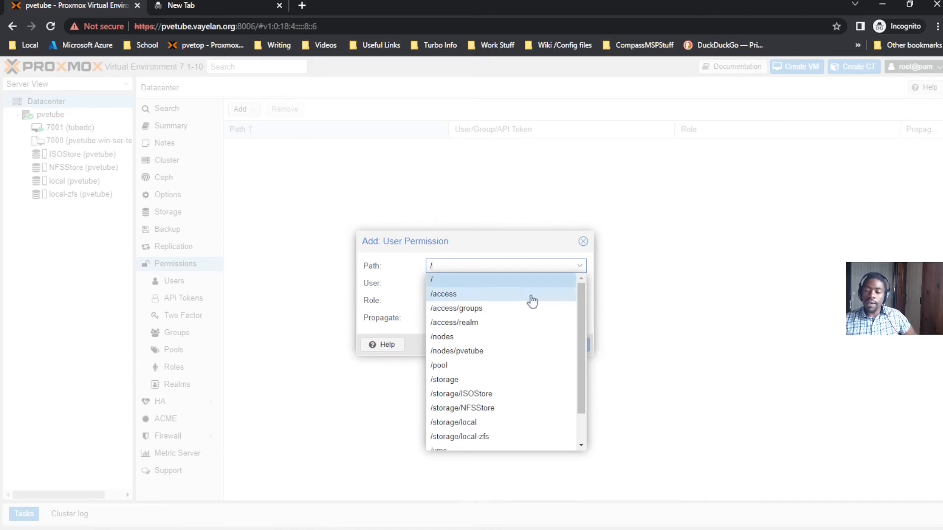
{"action": "mouse_move", "coordinate": [492, 396]}
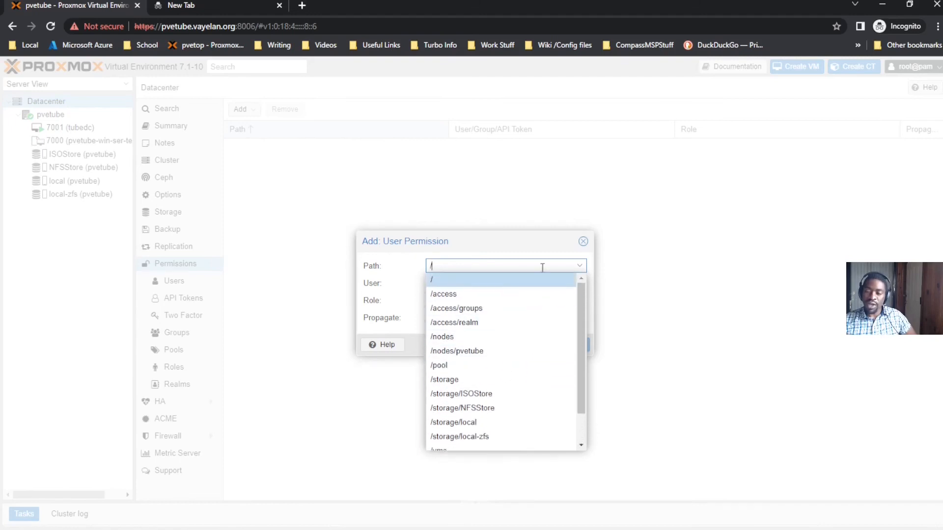
{"action": "mouse_move", "coordinate": [557, 263]}
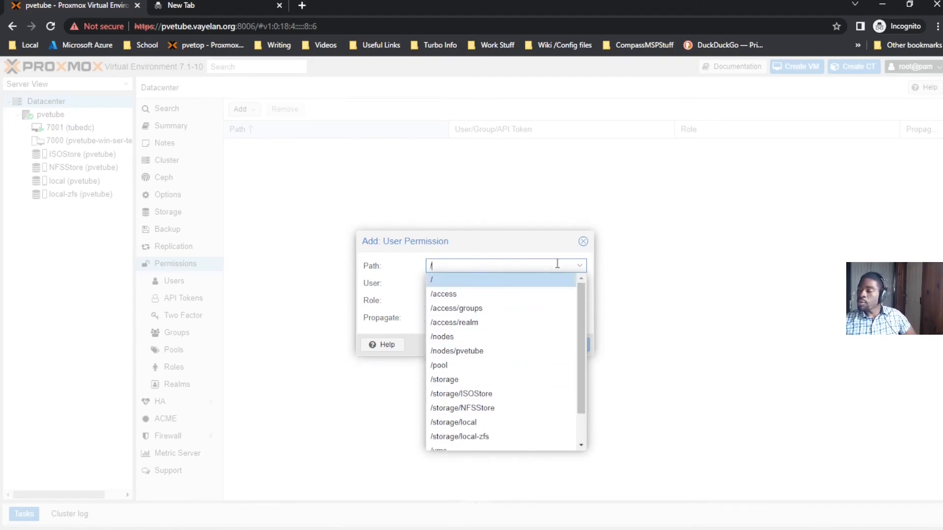
{"action": "mouse_move", "coordinate": [560, 265]}
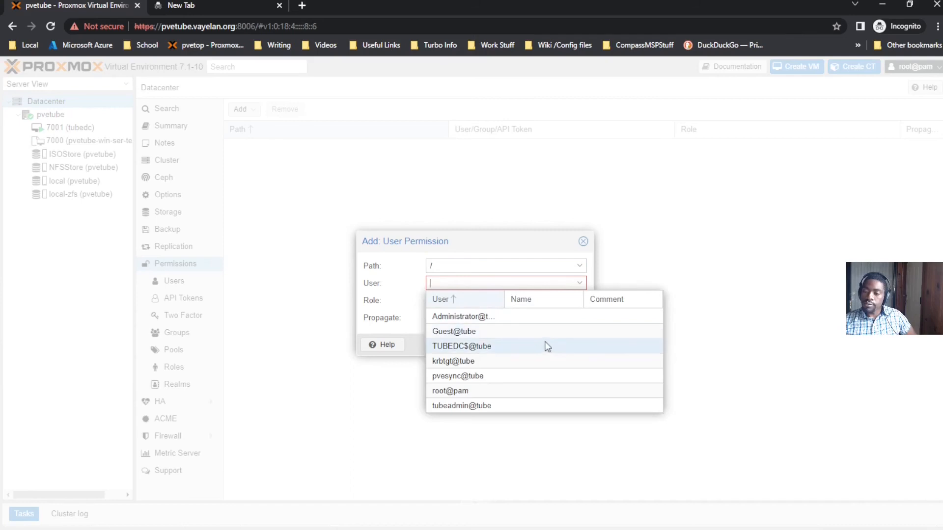
{"action": "mouse_move", "coordinate": [481, 391]}
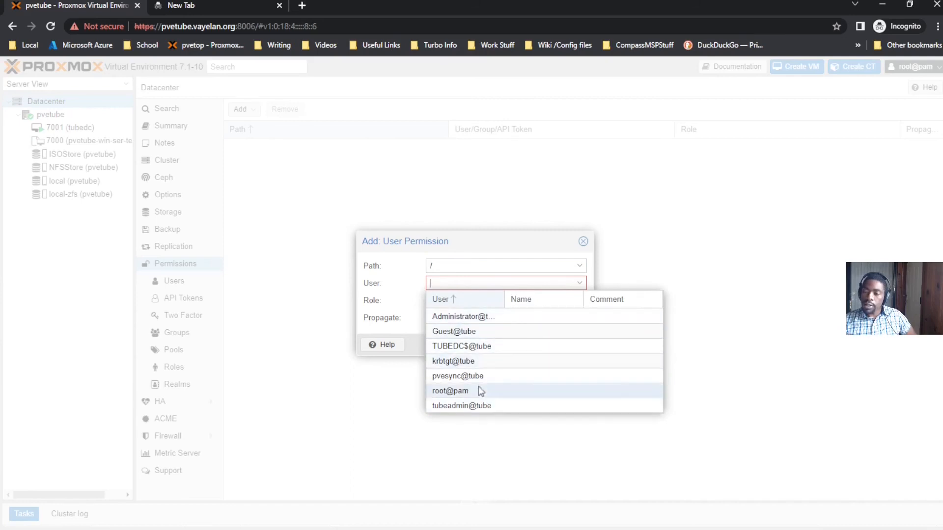
{"action": "left_click", "coordinate": [458, 376]}
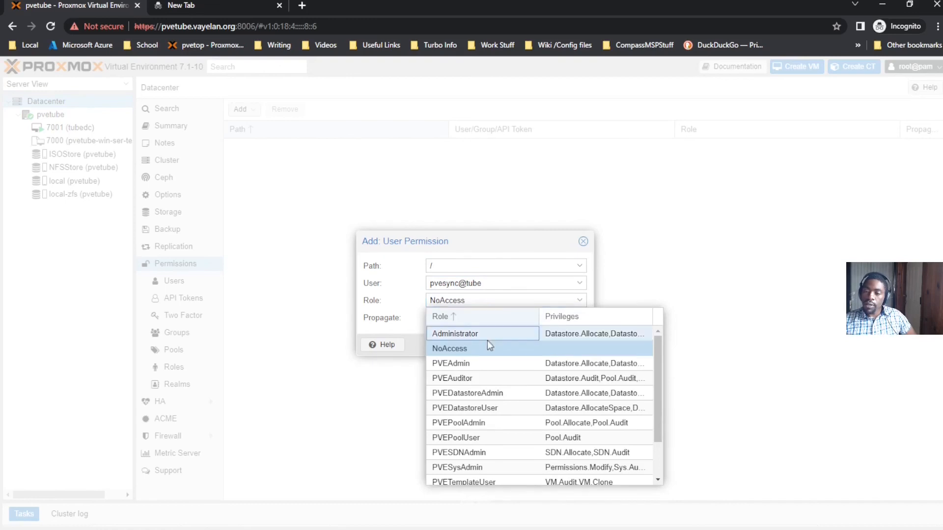
{"action": "left_click", "coordinate": [455, 334]}
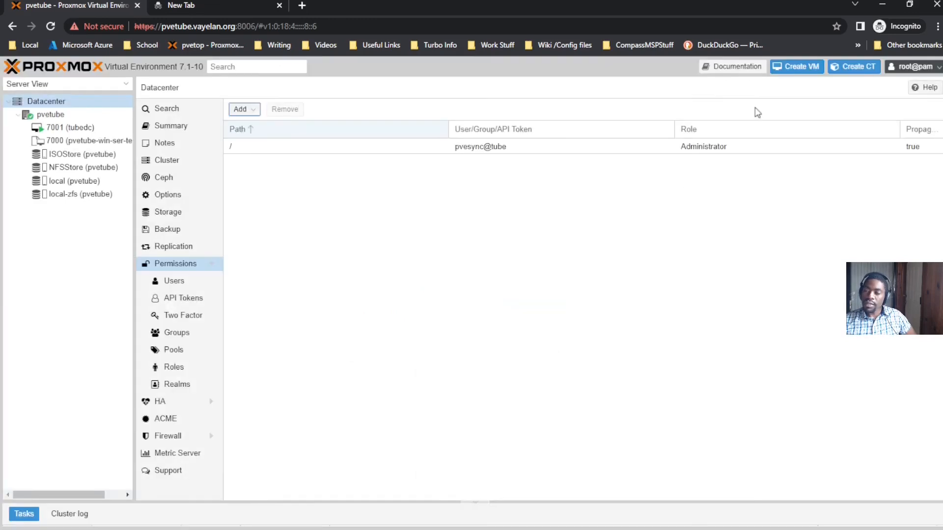
Sign in as pvesync@tube and view the pvetube node's VMs 7001, 7000 and storages
{"action": "left_click", "coordinate": [913, 67]}
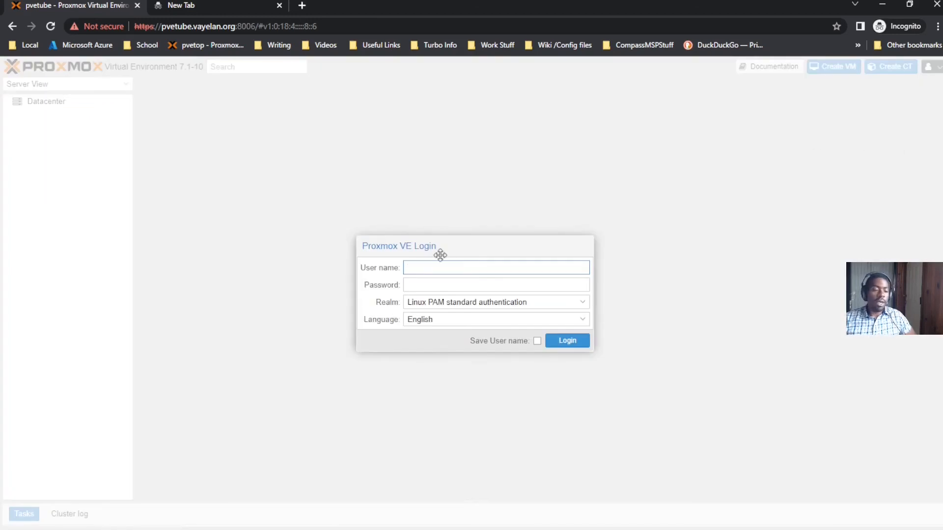
{"action": "type", "text": "root"}
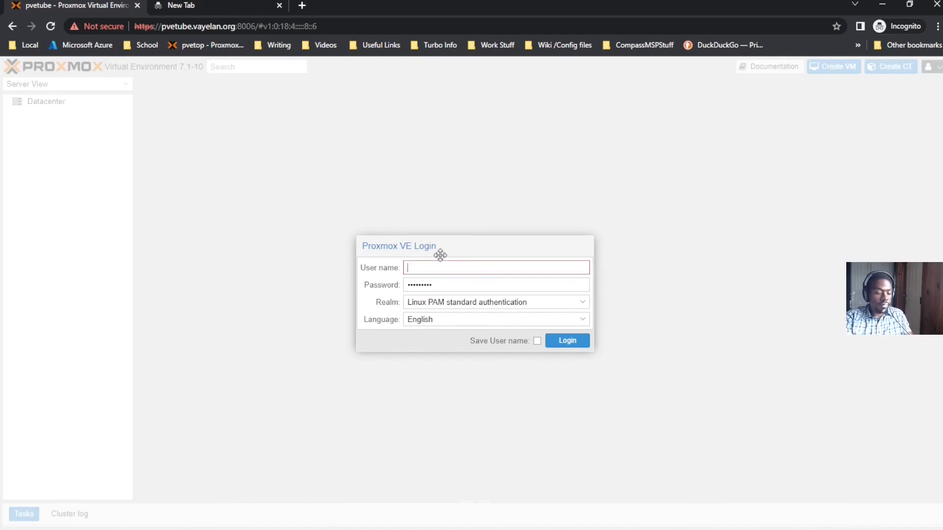
{"action": "type", "text": "pvesync"}
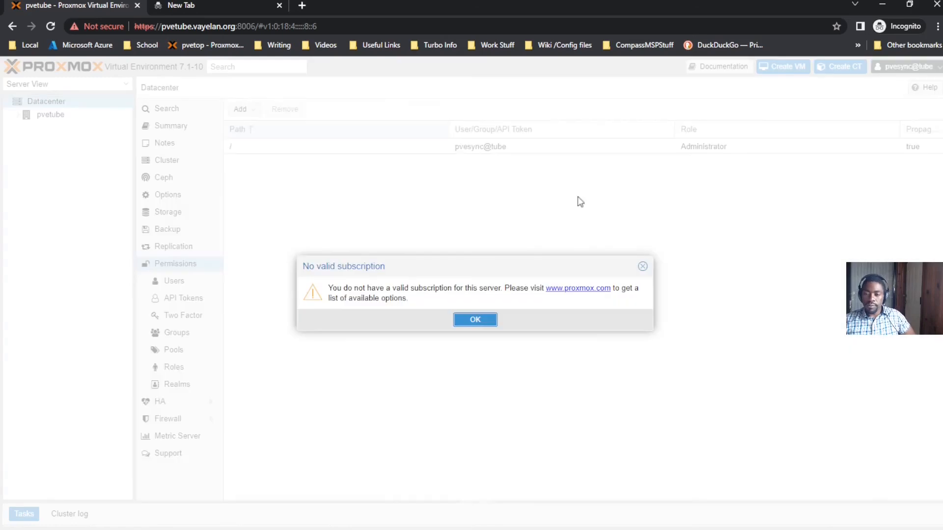
{"action": "mouse_move", "coordinate": [481, 322]}
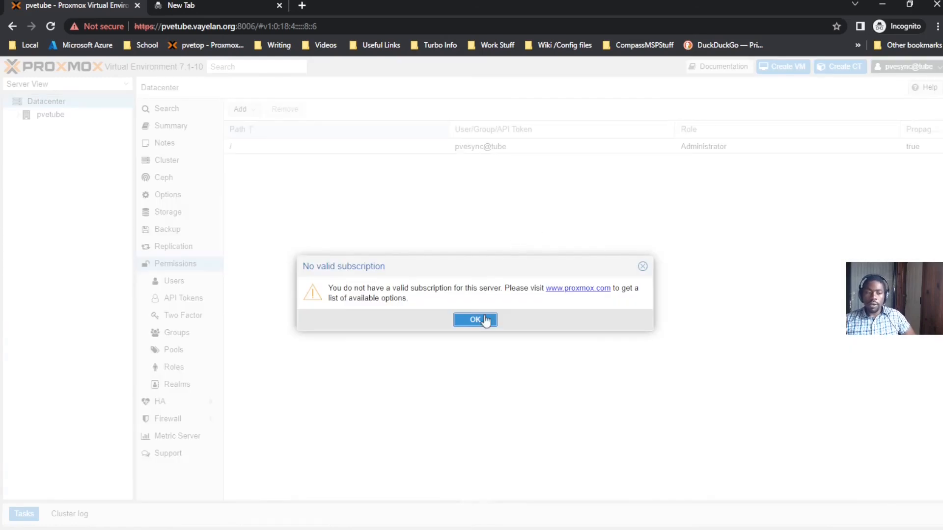
{"action": "left_click", "coordinate": [476, 320]}
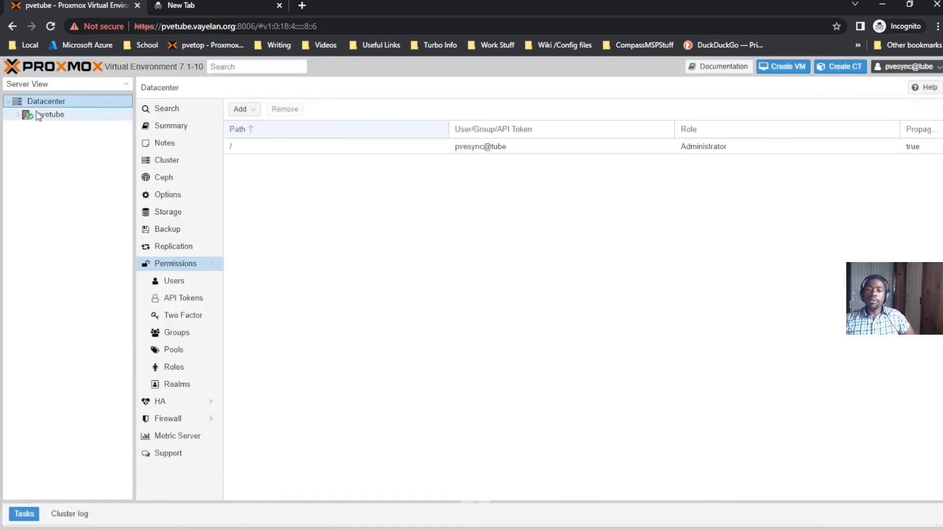
{"action": "left_click", "coordinate": [16, 114]}
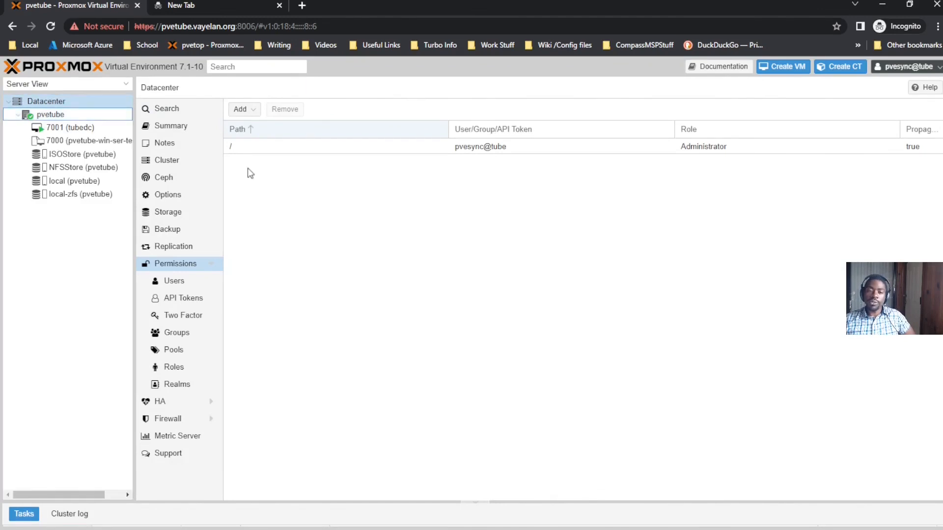
{"action": "left_click", "coordinate": [51, 113]}
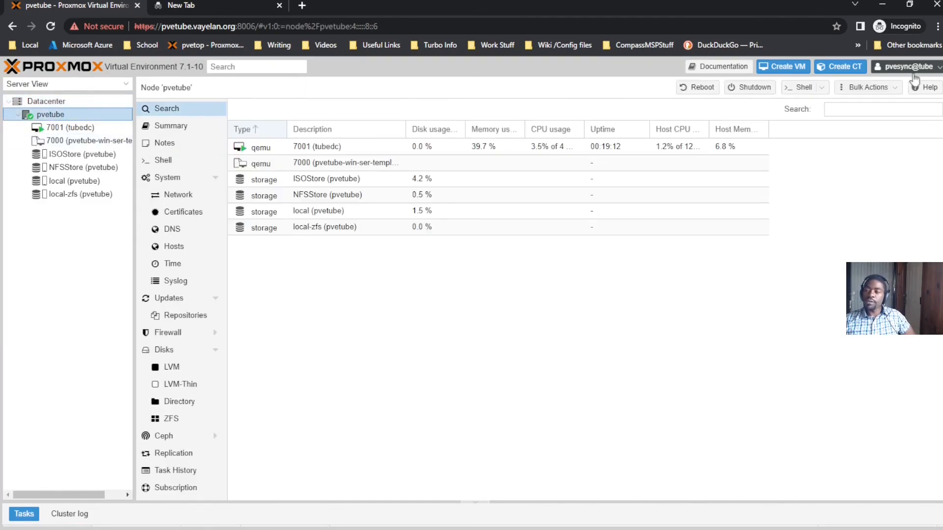
{"action": "left_click", "coordinate": [914, 67]}
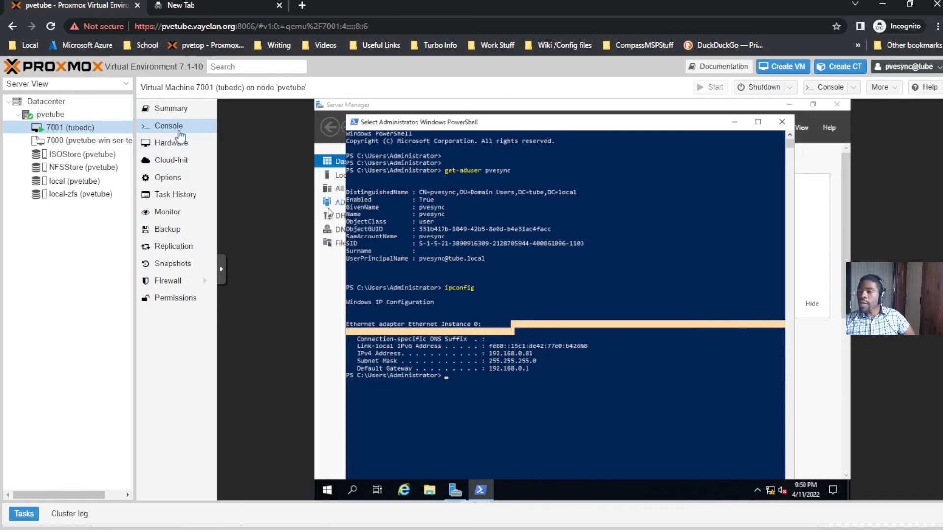
{"action": "mouse_move", "coordinate": [493, 118]}
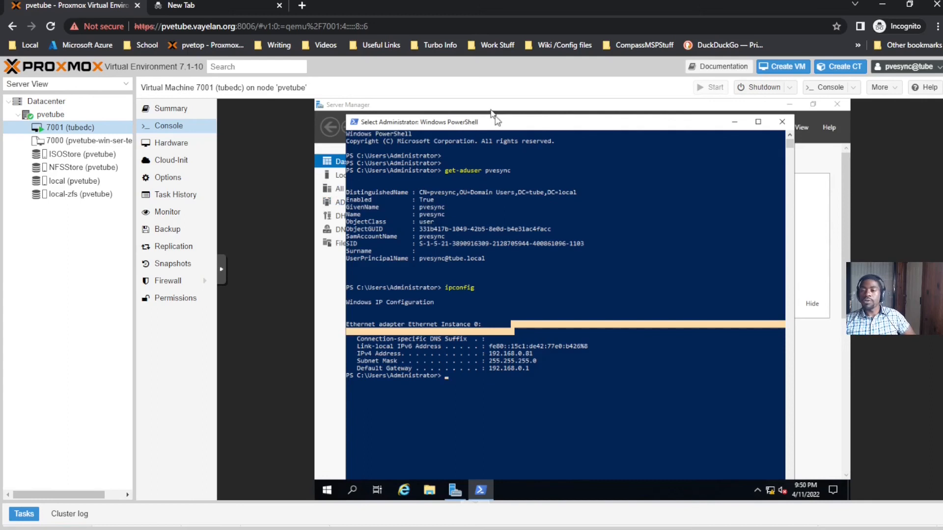
{"action": "mouse_move", "coordinate": [513, 142]}
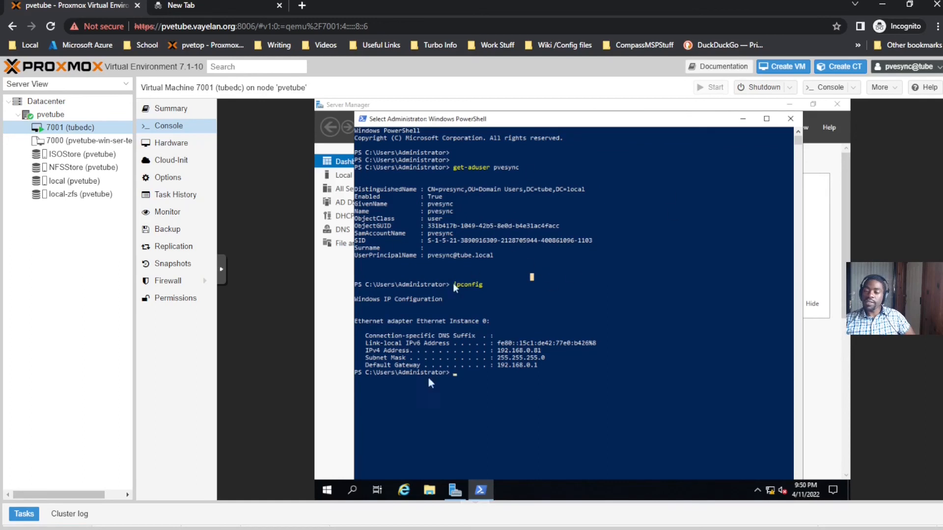
{"action": "mouse_move", "coordinate": [633, 229]}
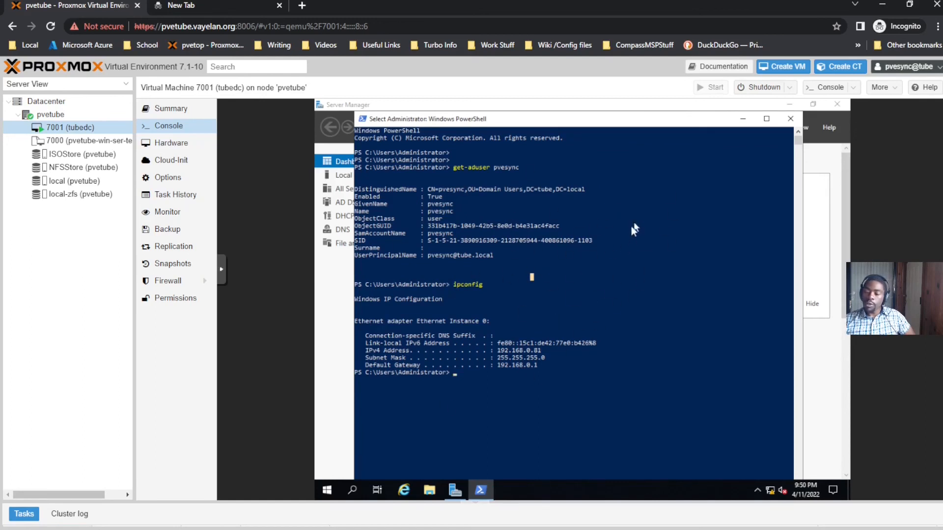
{"action": "mouse_move", "coordinate": [603, 150]}
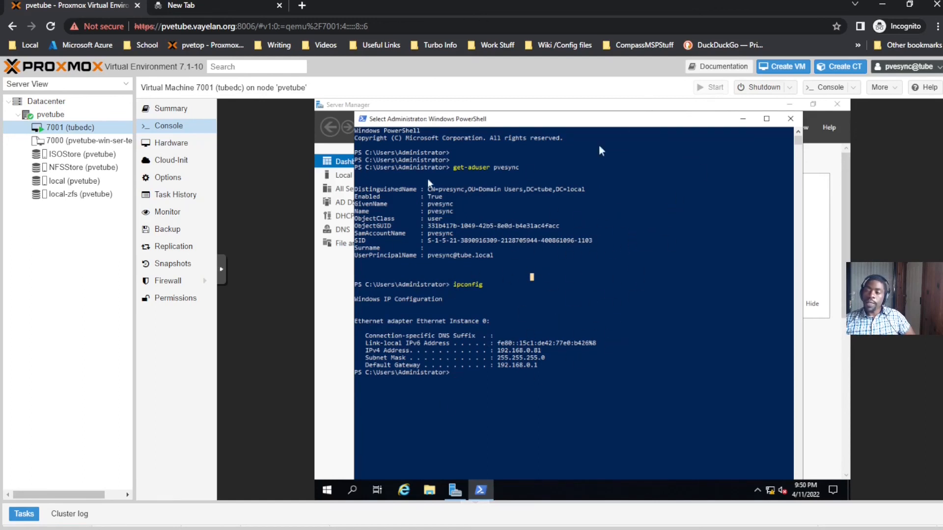
{"action": "mouse_move", "coordinate": [548, 104]}
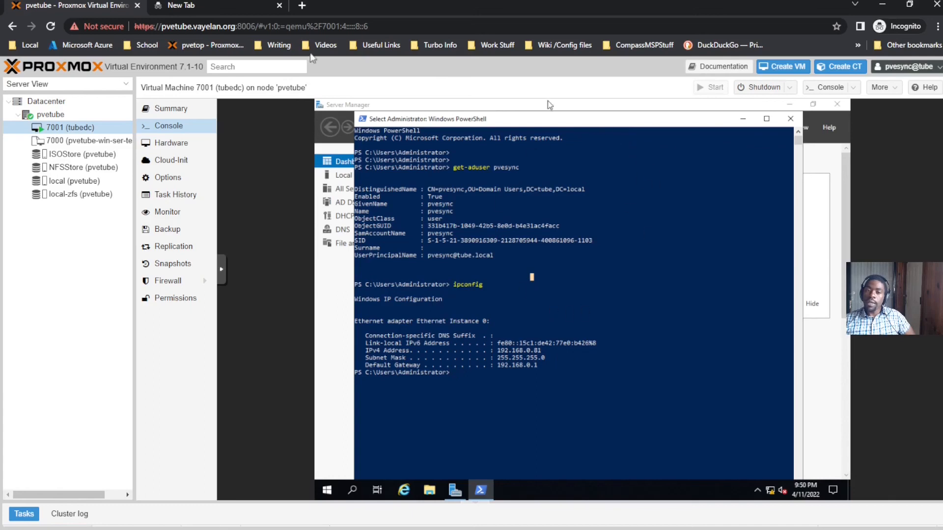
{"action": "mouse_move", "coordinate": [464, 177]}
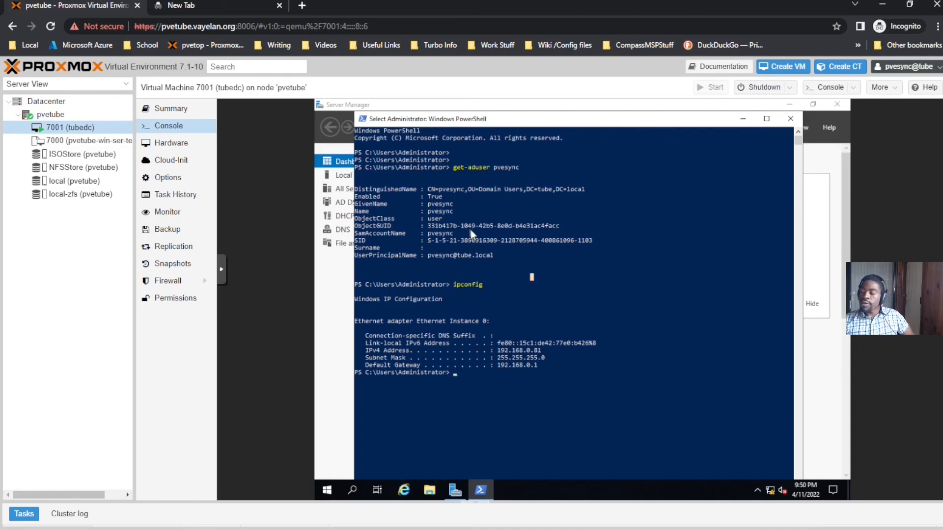
{"action": "mouse_move", "coordinate": [485, 217]}
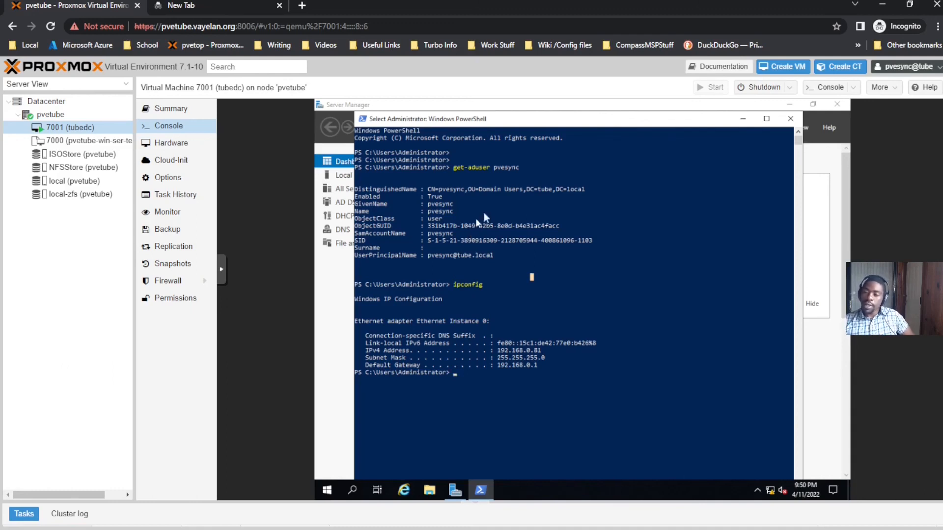
{"action": "mouse_move", "coordinate": [595, 127]}
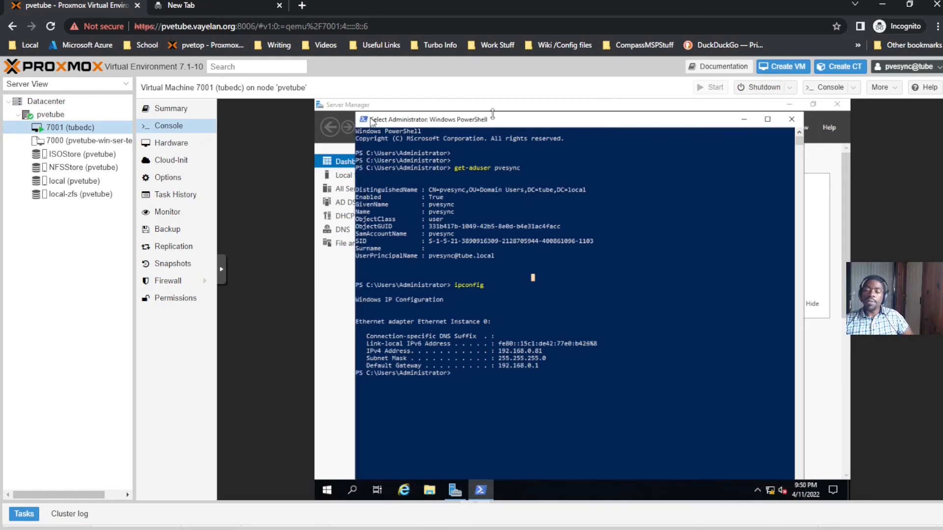
{"action": "left_click", "coordinate": [49, 114]}
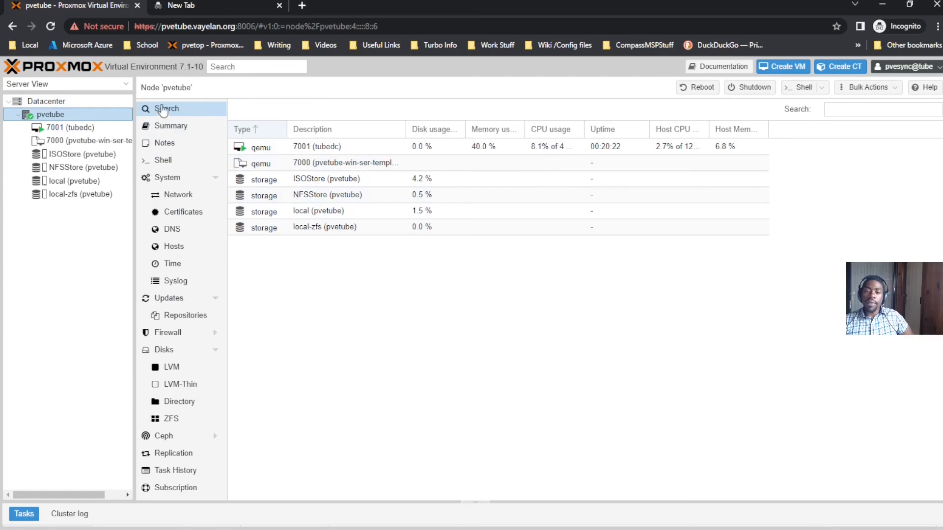
Show the console of VM 7001 (tubedc) from the Server View tree
{"action": "left_click", "coordinate": [64, 127]}
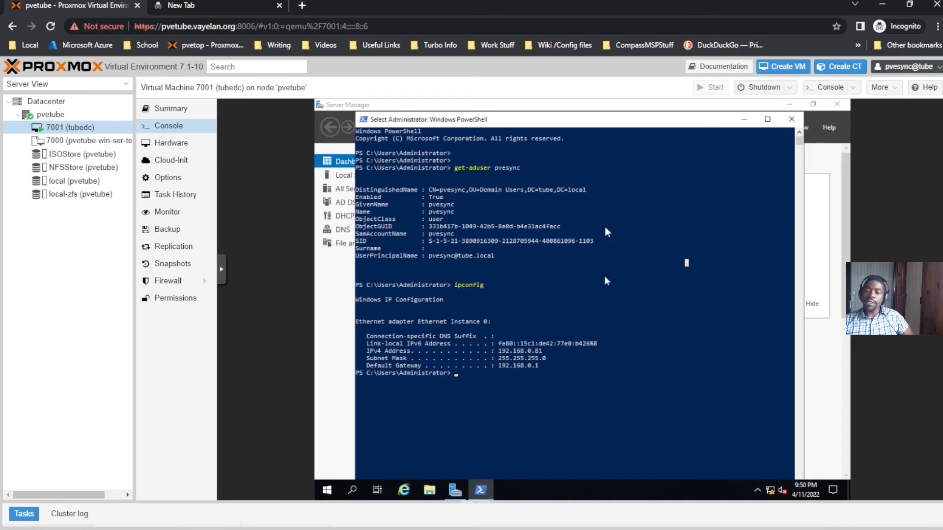
{"action": "mouse_move", "coordinate": [550, 121]}
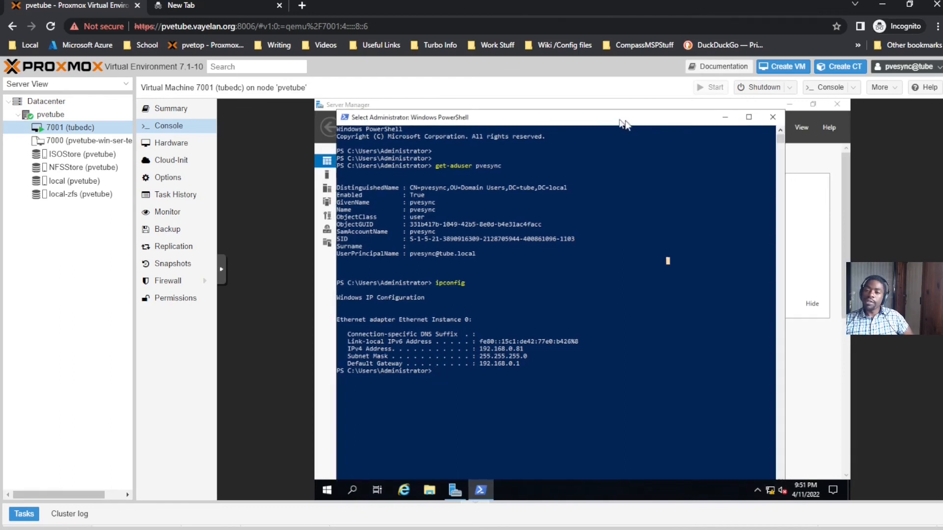
{"action": "mouse_move", "coordinate": [656, 152]}
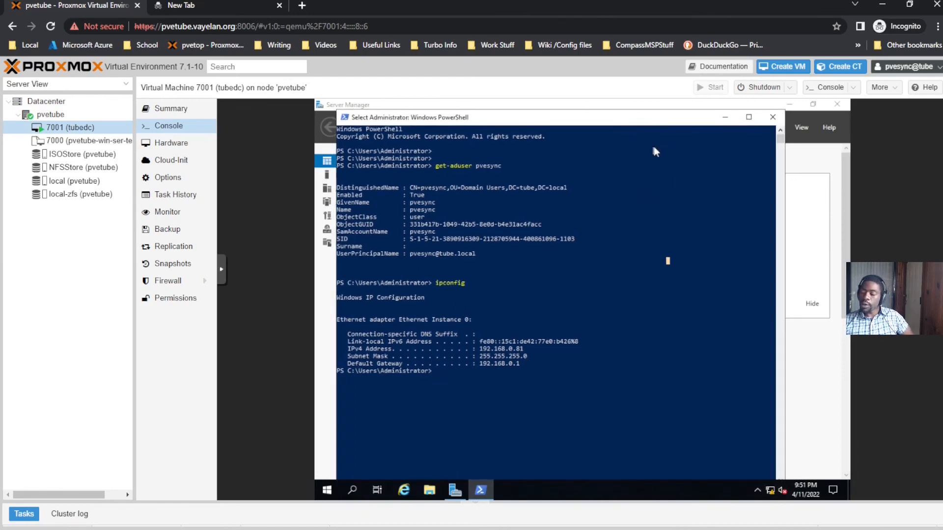